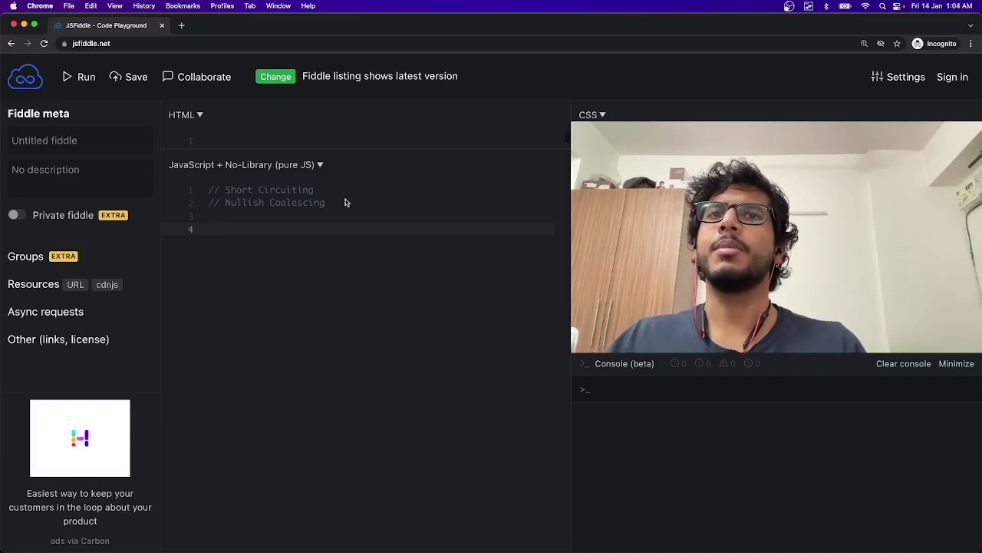
# Declare let a = 5 and let b = 0.
pyautogui.write('le')
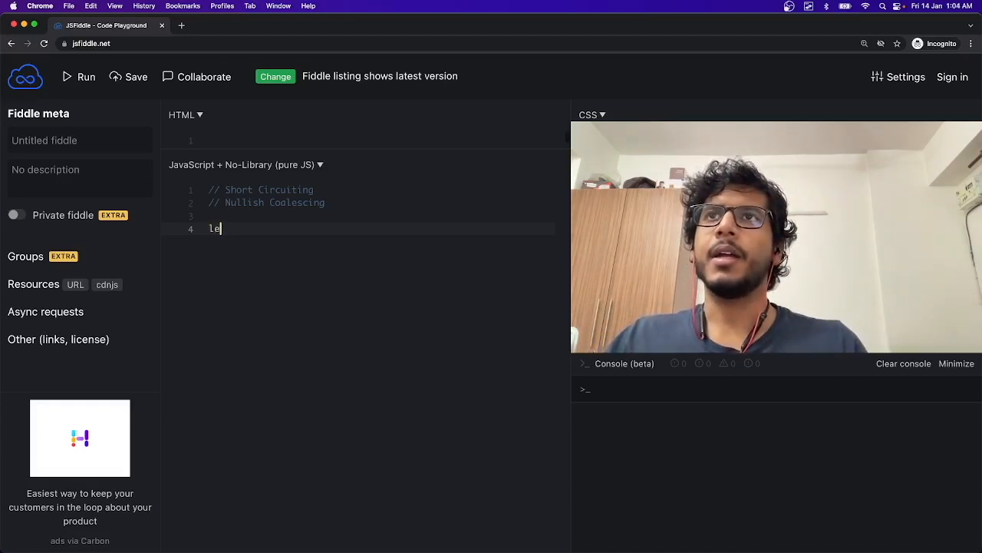
pyautogui.write('t')
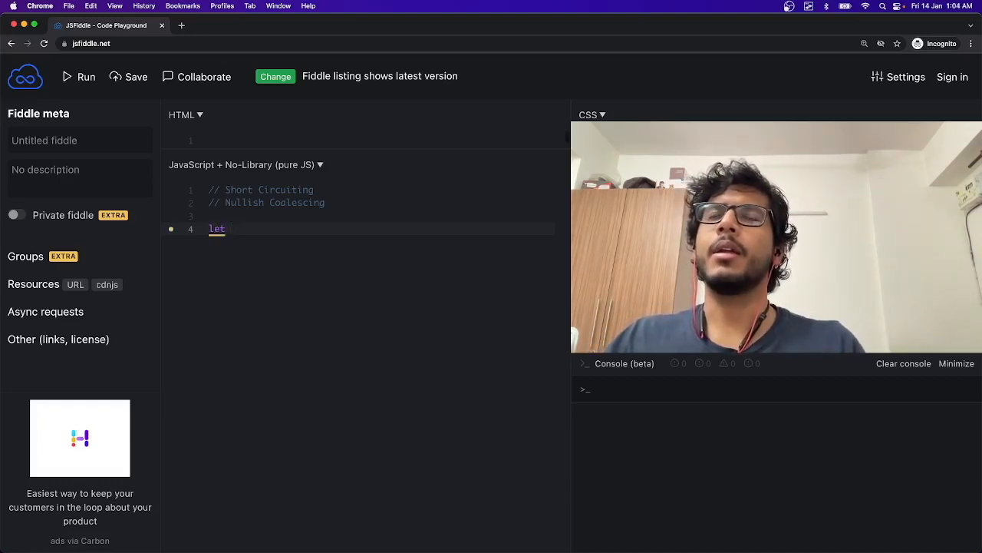
pyautogui.write('a')
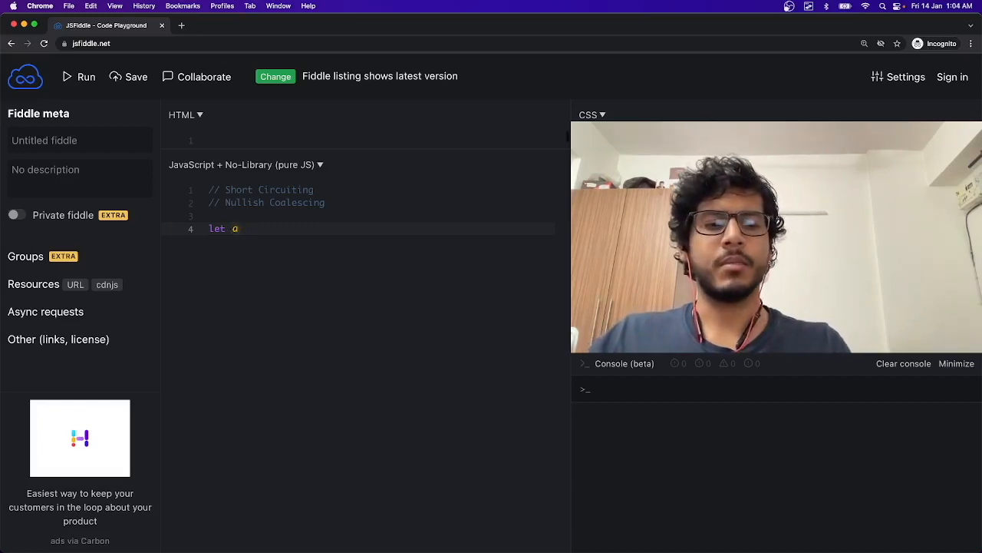
pyautogui.write('= 5')
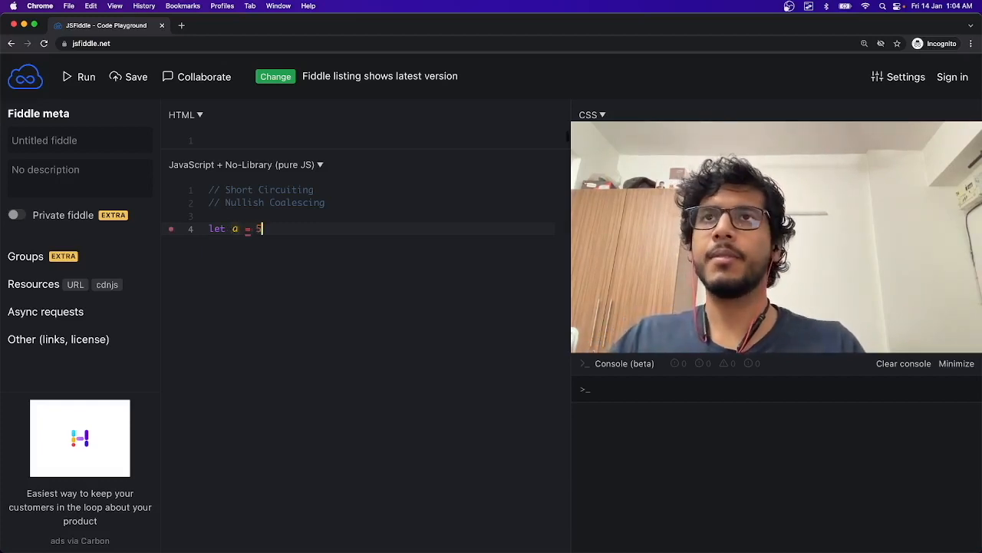
pyautogui.write(';l')
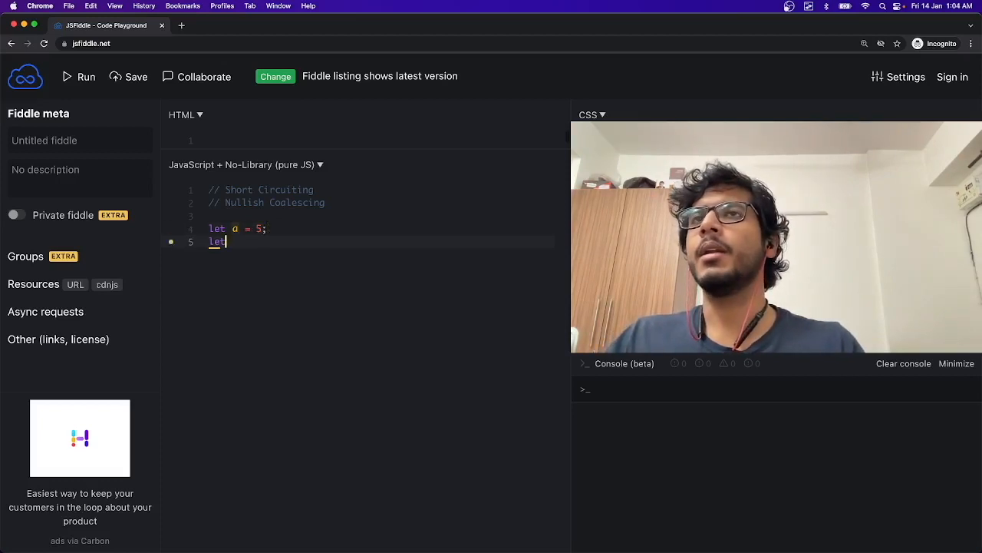
pyautogui.write('b')
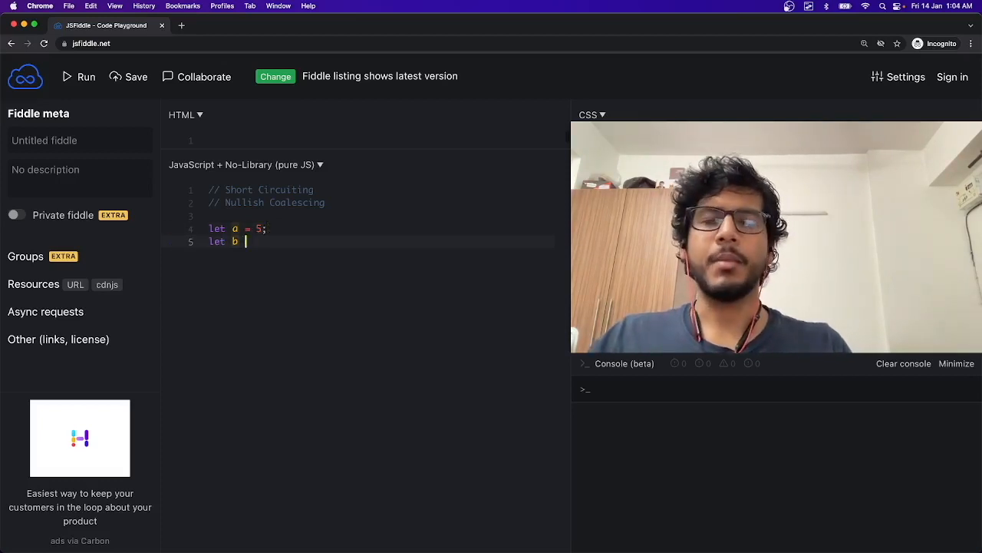
pyautogui.write('= 0;')
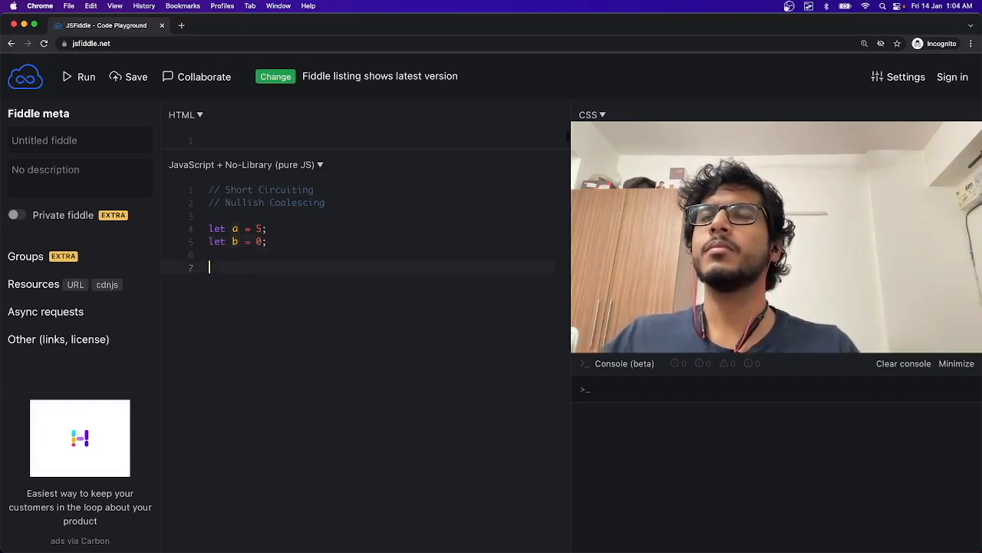
# Log a || b, then begin the console.log(b || a) line.
pyautogui.write('console.log')
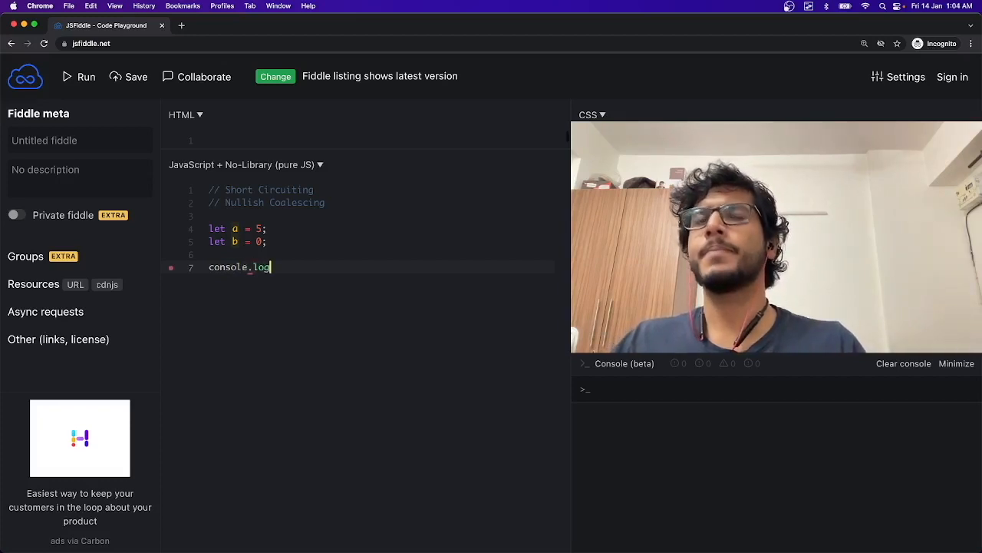
pyautogui.write('()')
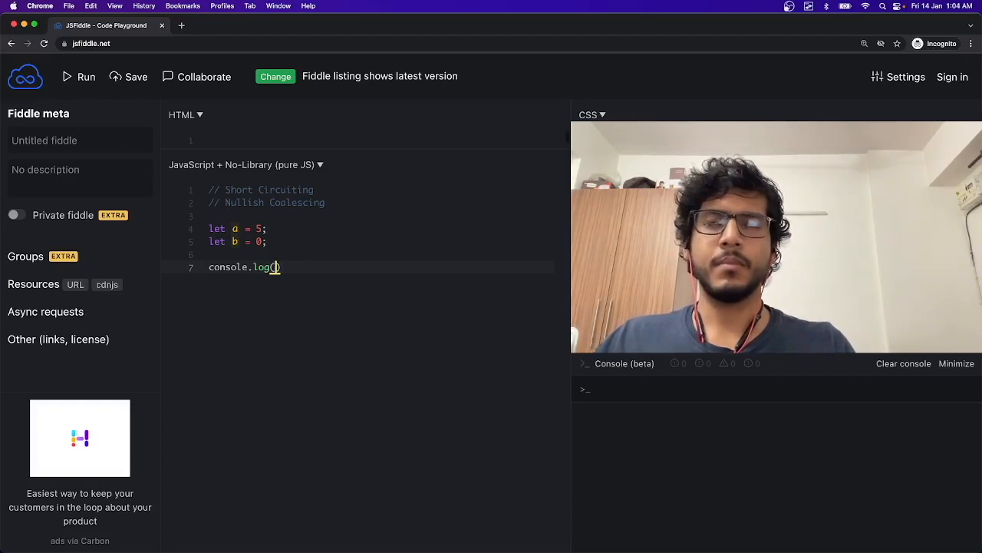
pyautogui.write('a')
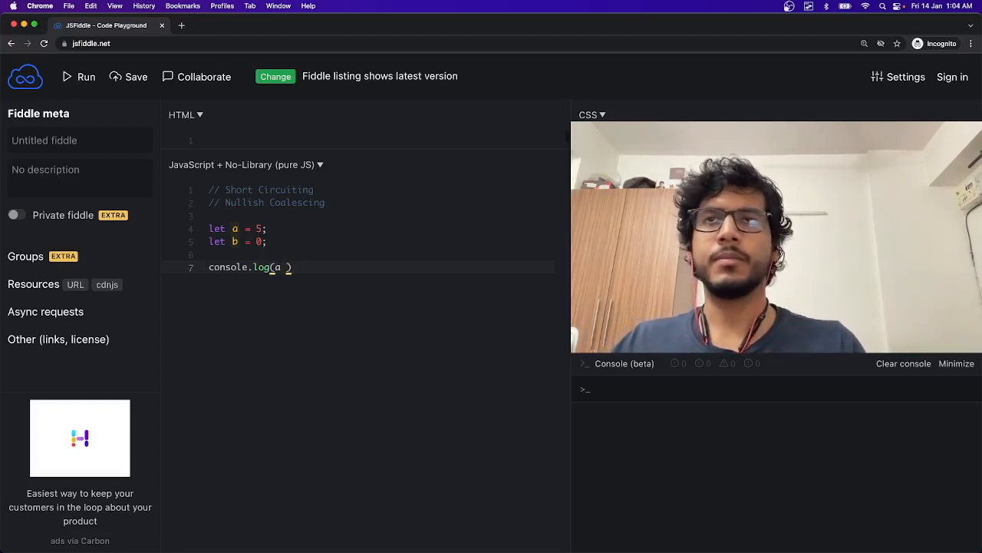
pyautogui.write('|| b')
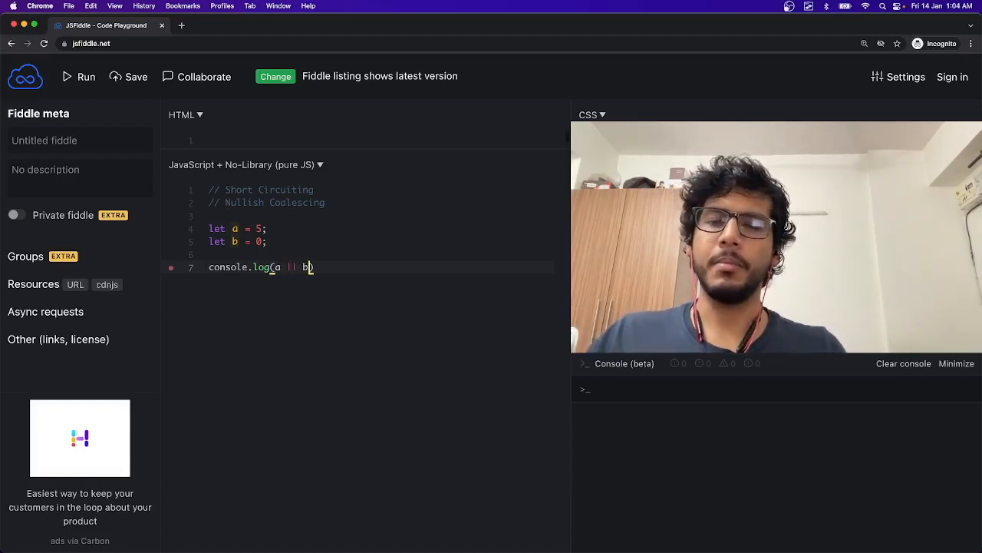
pyautogui.write(')')
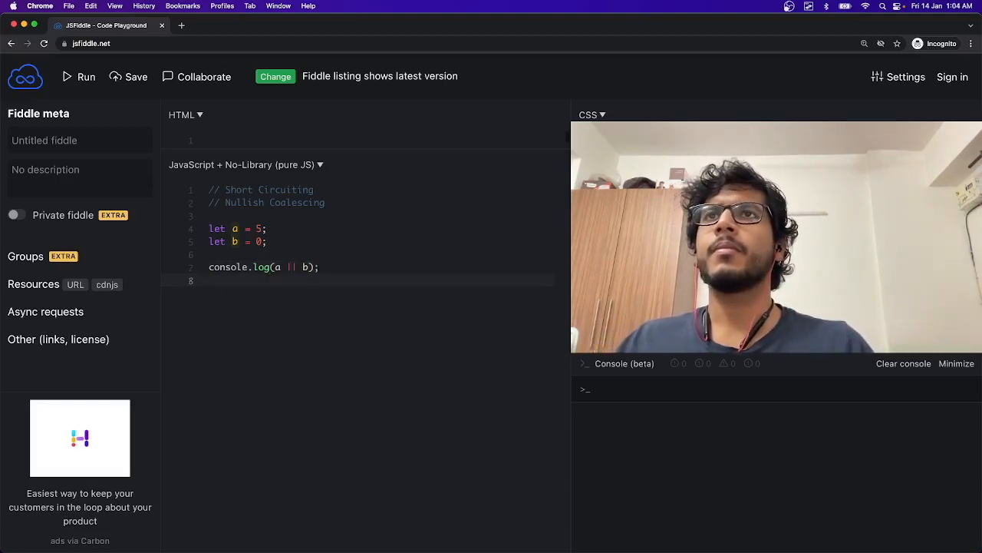
pyautogui.write('xo')
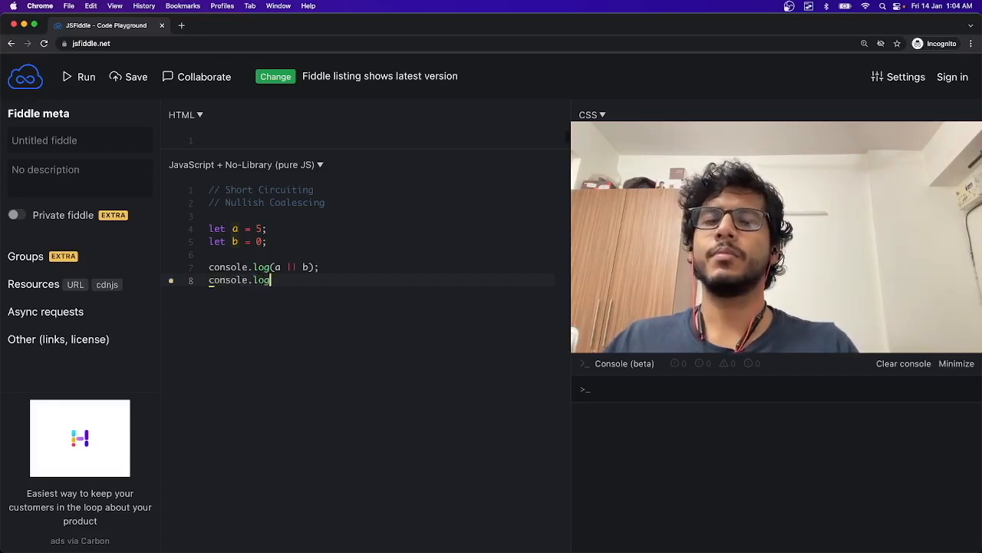
pyautogui.write('(b || a)')
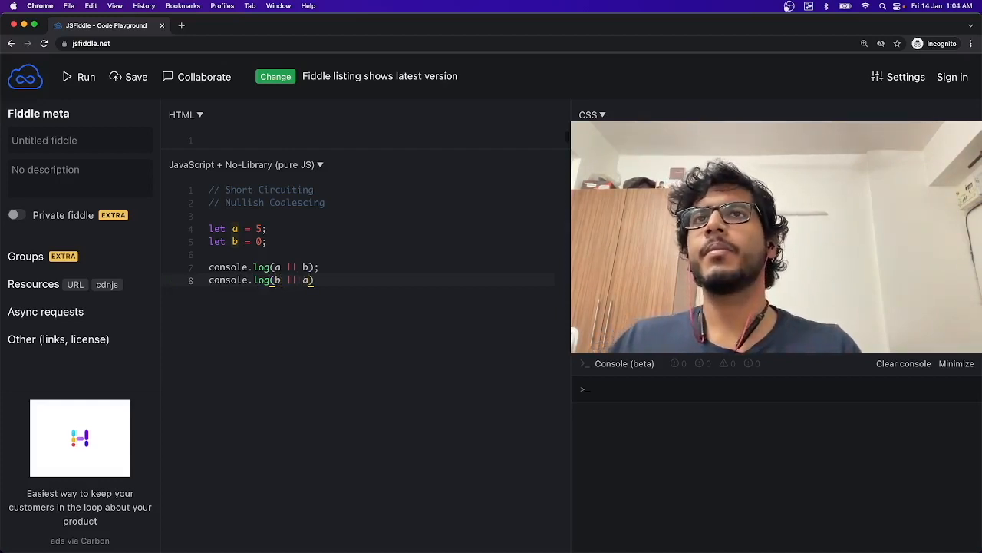
# Add the closing semicolon so console.log(b || a); is complete.
pyautogui.write(';')
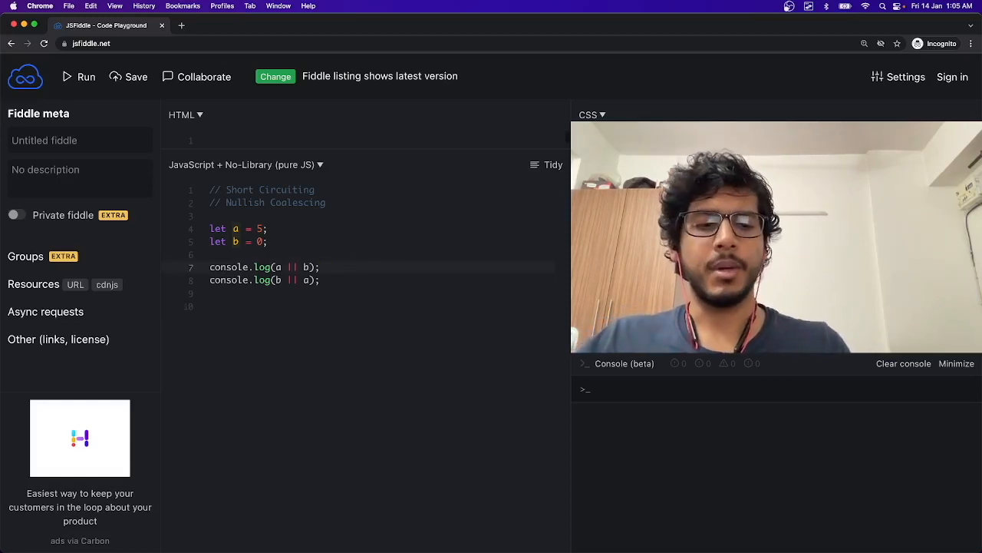
# Comment the first log: a gets evaluated and is a truthy value, i.e. 5.
pyautogui.write('// a got')
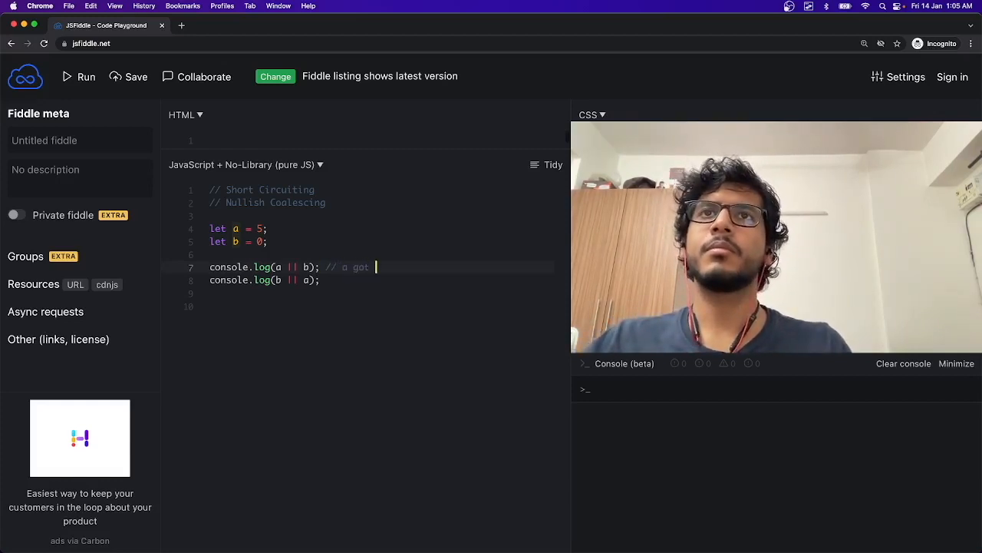
pyautogui.write('evalua')
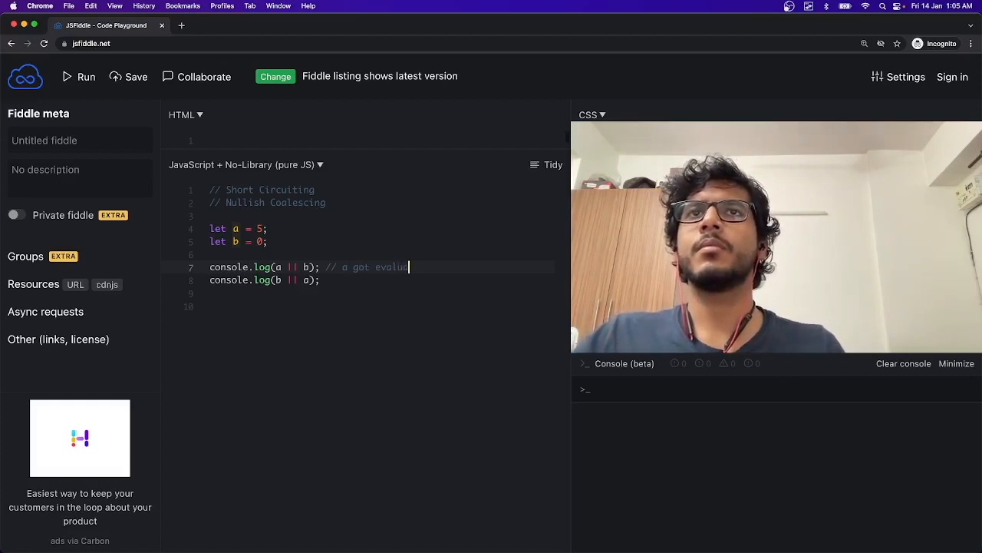
pyautogui.write('f')
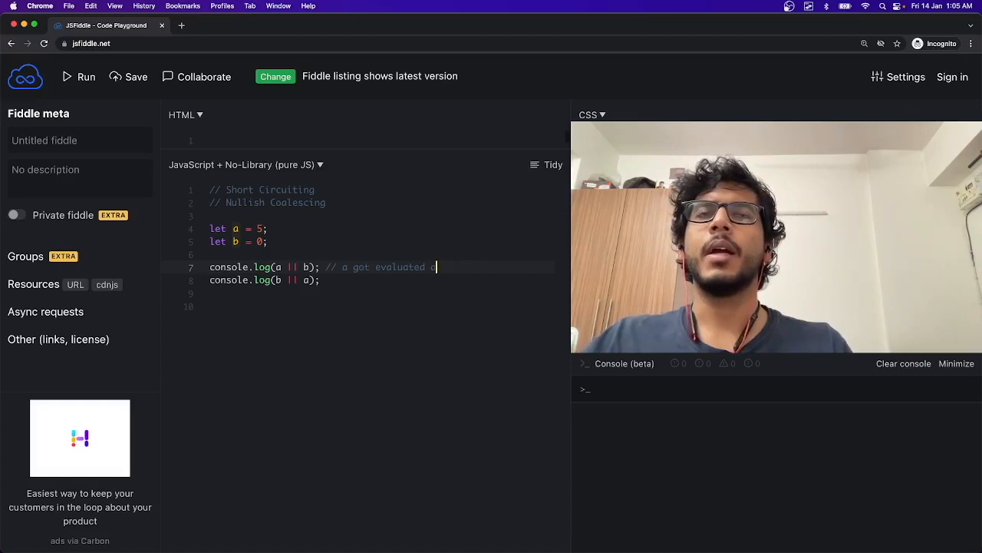
pyautogui.write('and')
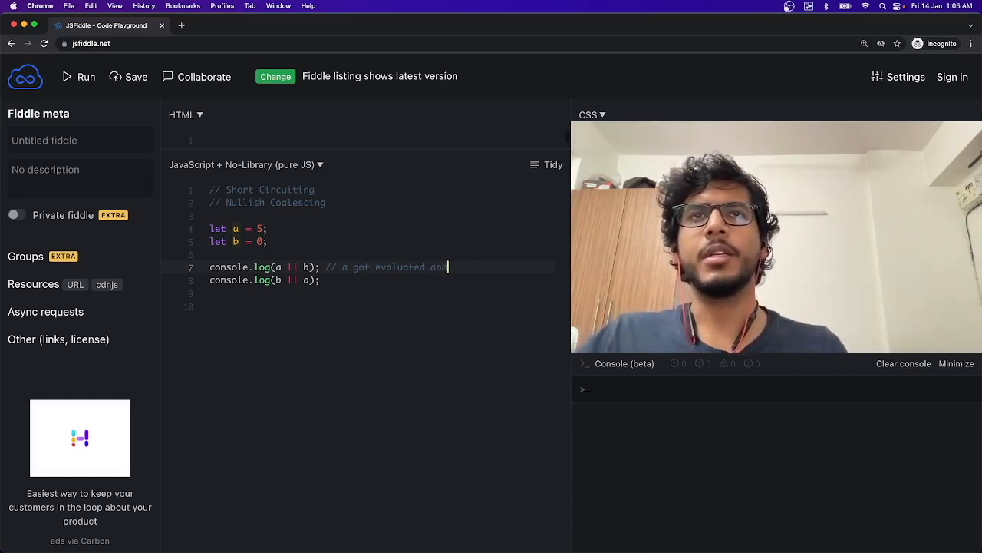
pyautogui.write('tr')
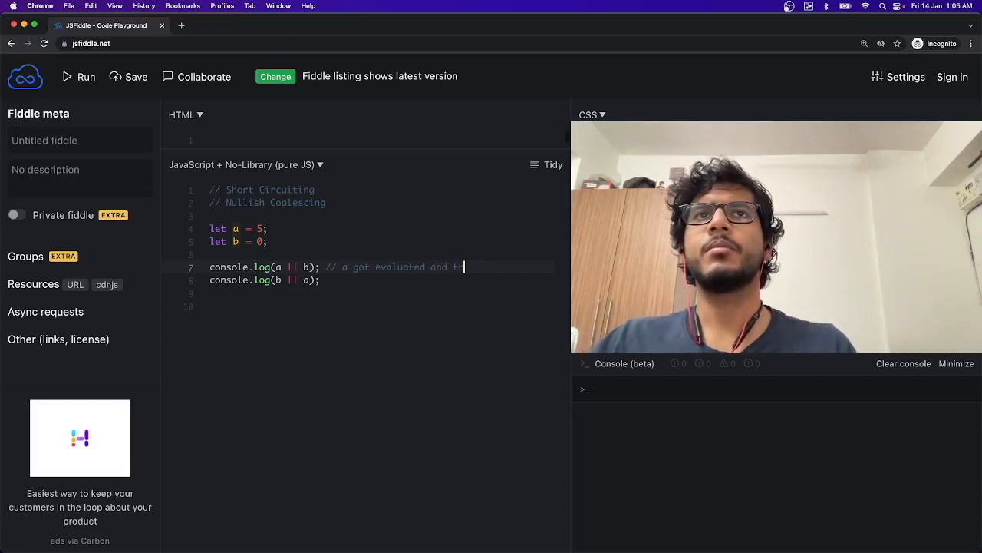
pyautogui.write('ruthy')
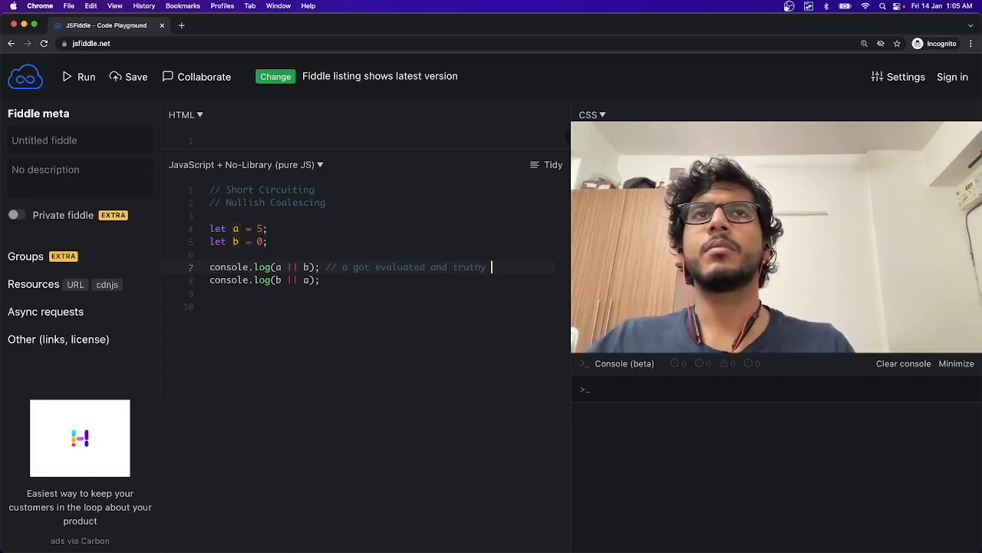
pyautogui.write('value')
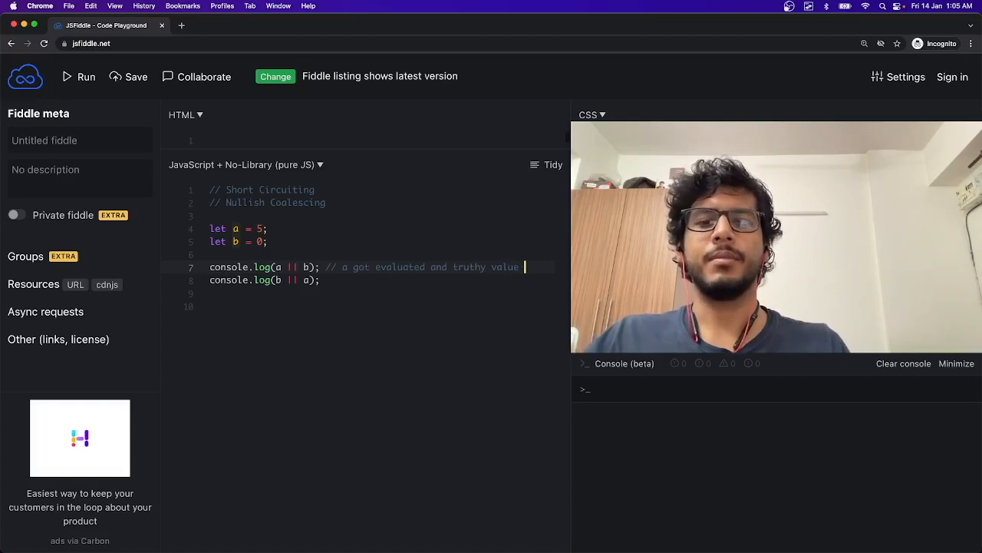
pyautogui.write('ie 5')
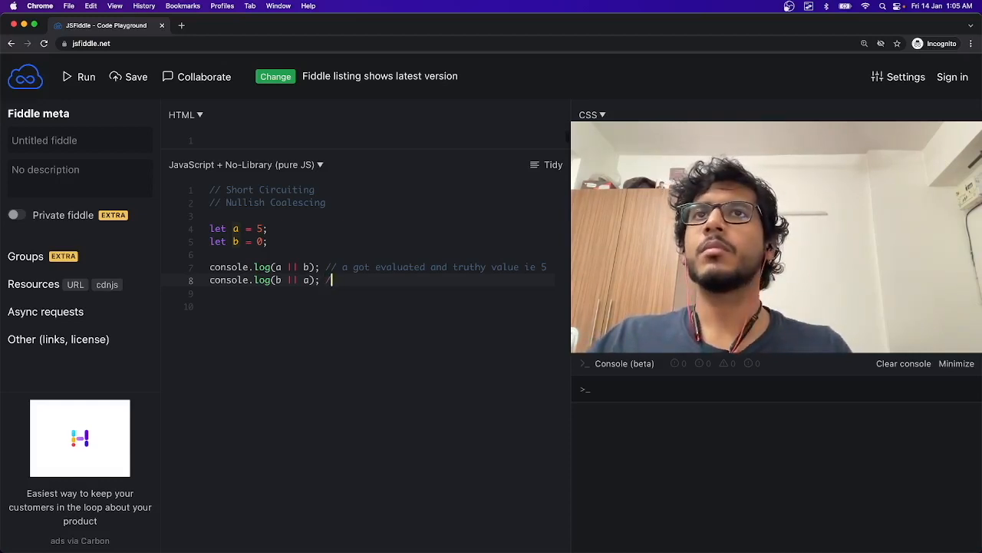
# Comment the second log: b is falsy (0), so a is evaluated, returning 5.
pyautogui.write('/ b')
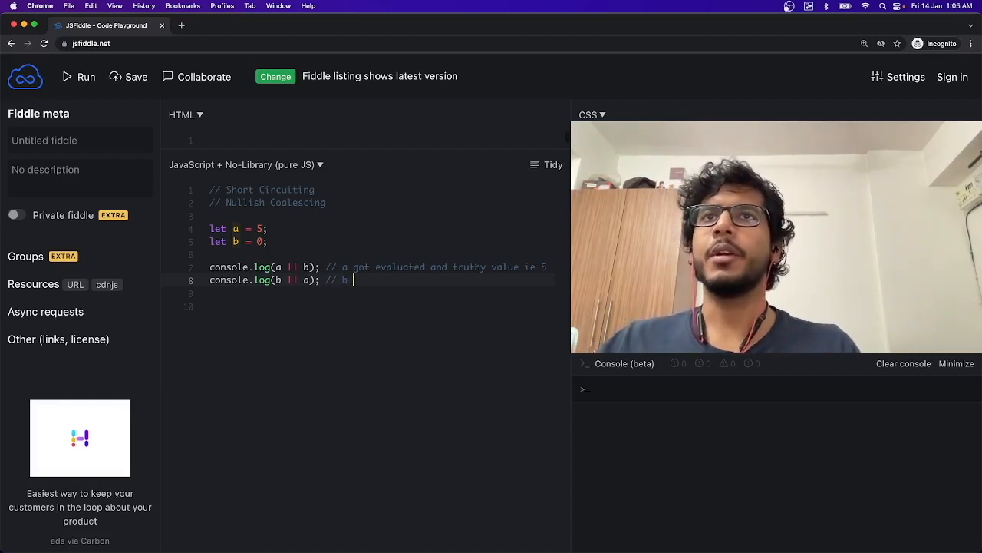
pyautogui.write('got evaluate')
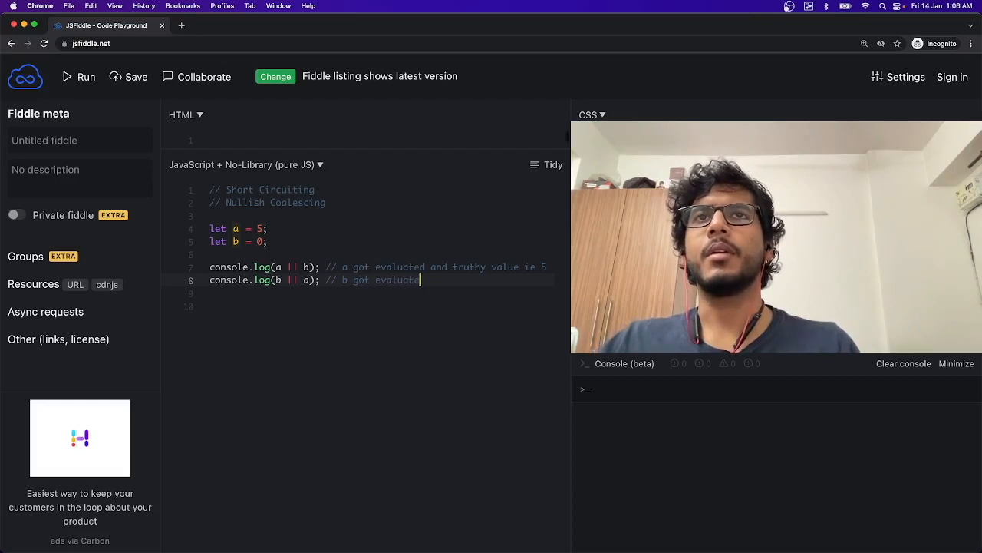
pyautogui.write('and')
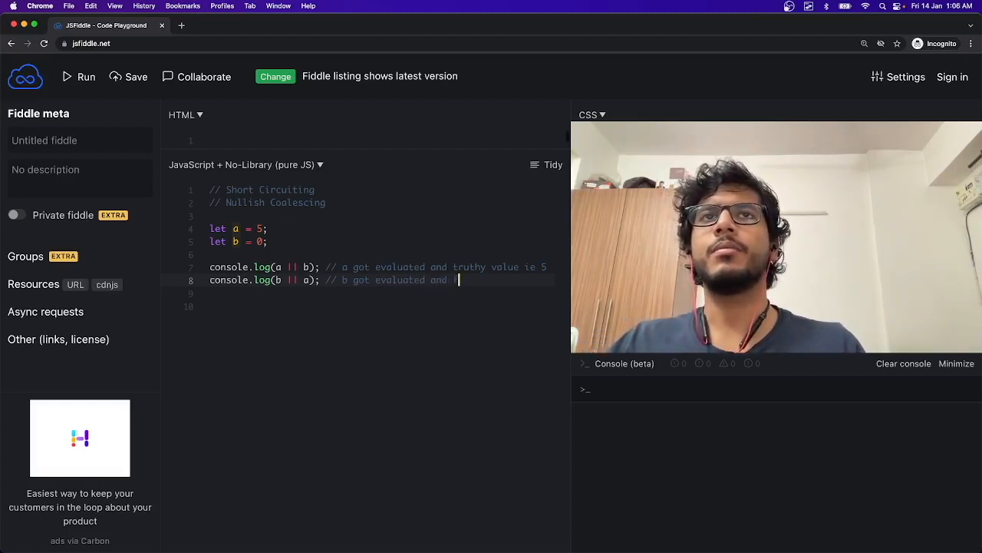
pyautogui.write('falsey')
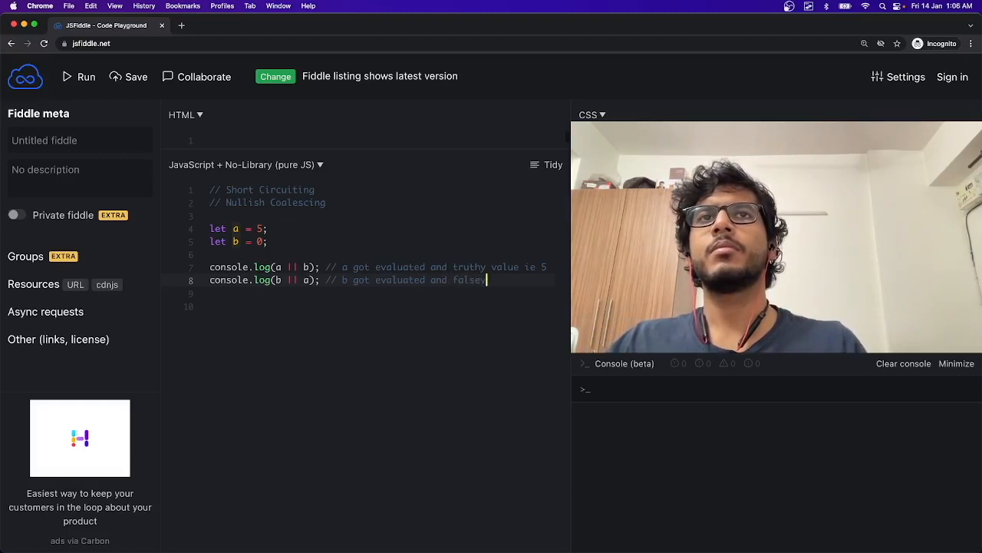
pyautogui.write('value ie')
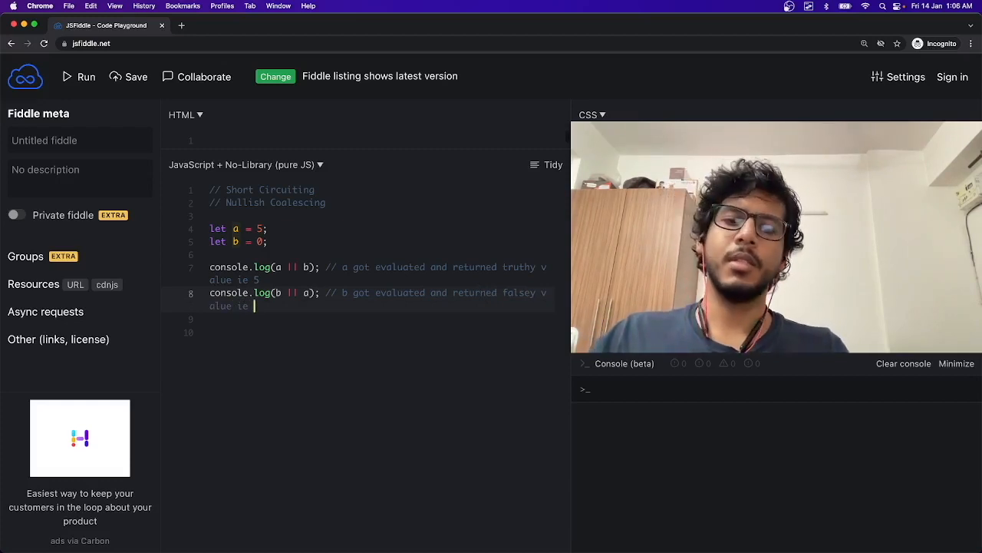
pyautogui.write('0')
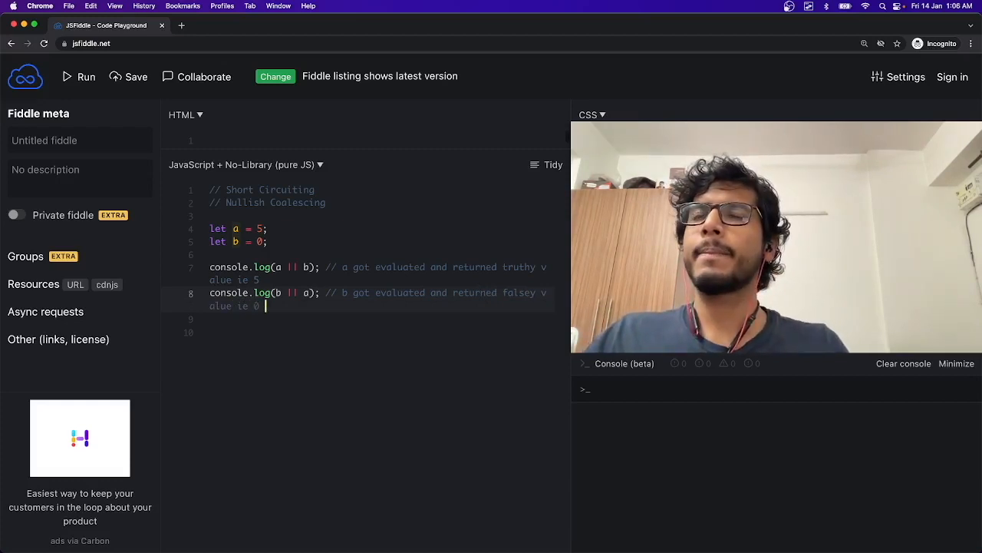
pyautogui.write('her')
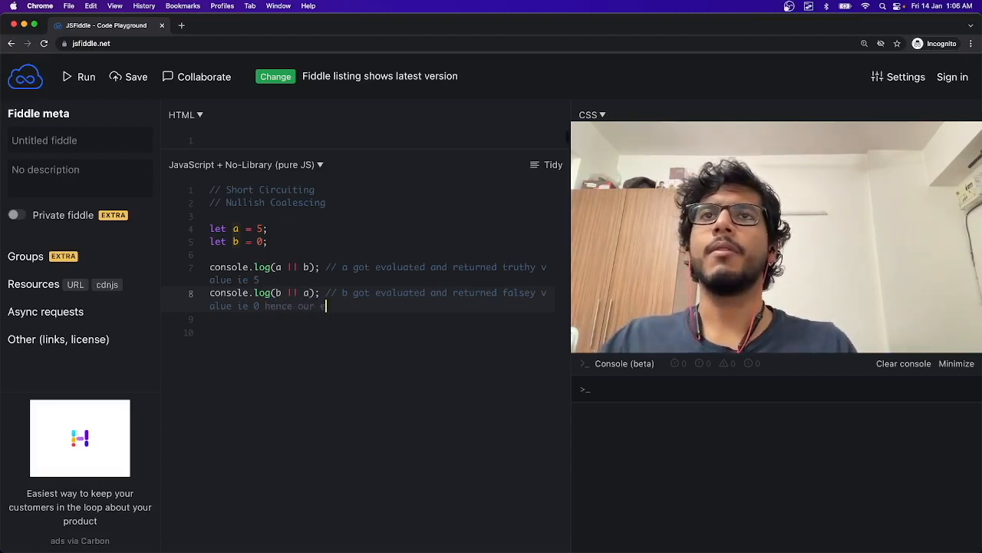
pyautogui.write('evaluates')
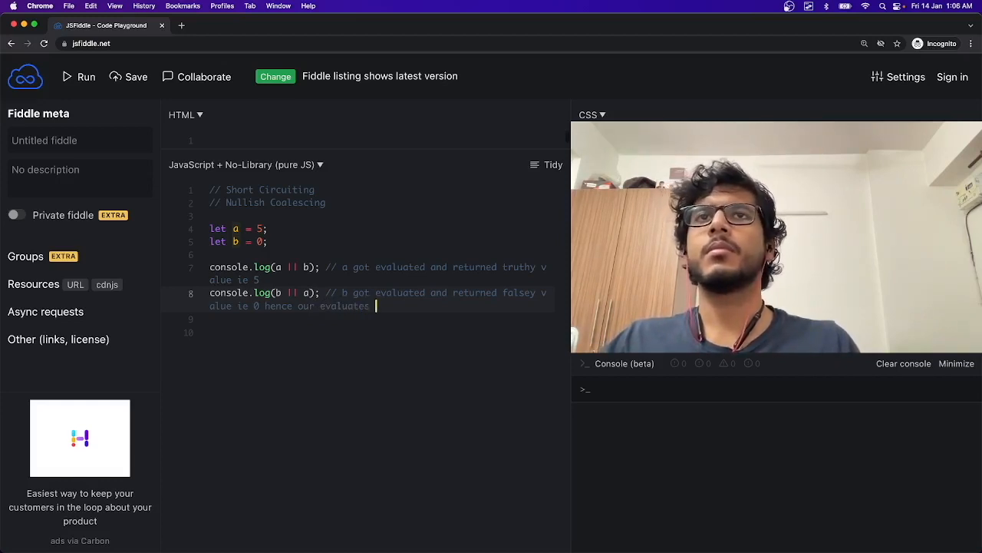
pyautogui.write('a')
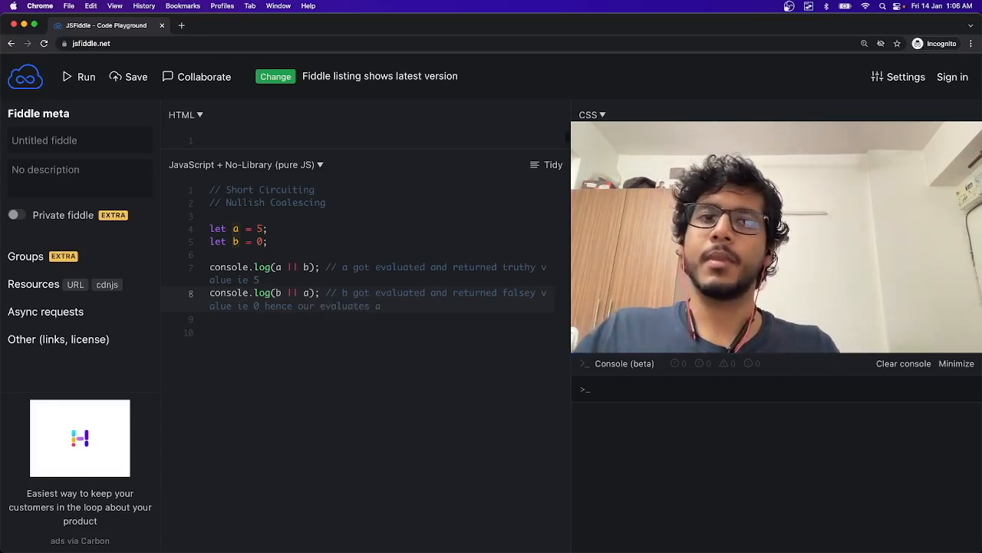
pyautogui.write('the')
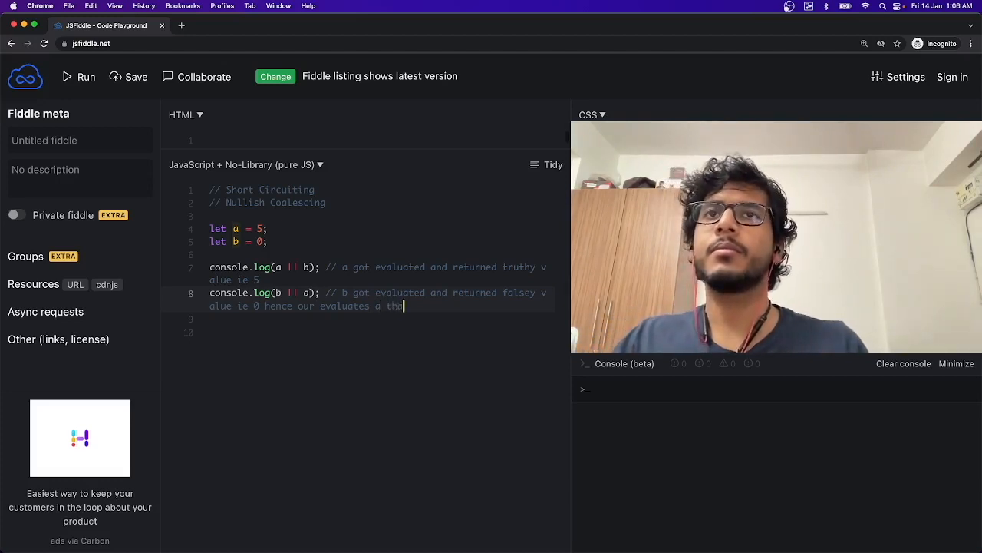
pyautogui.write('=')
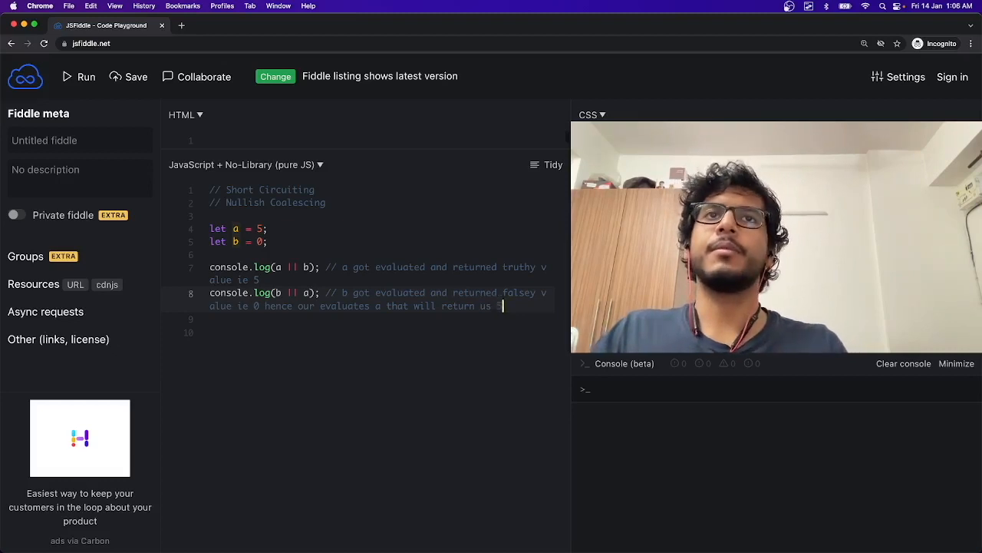
pyautogui.write('5')
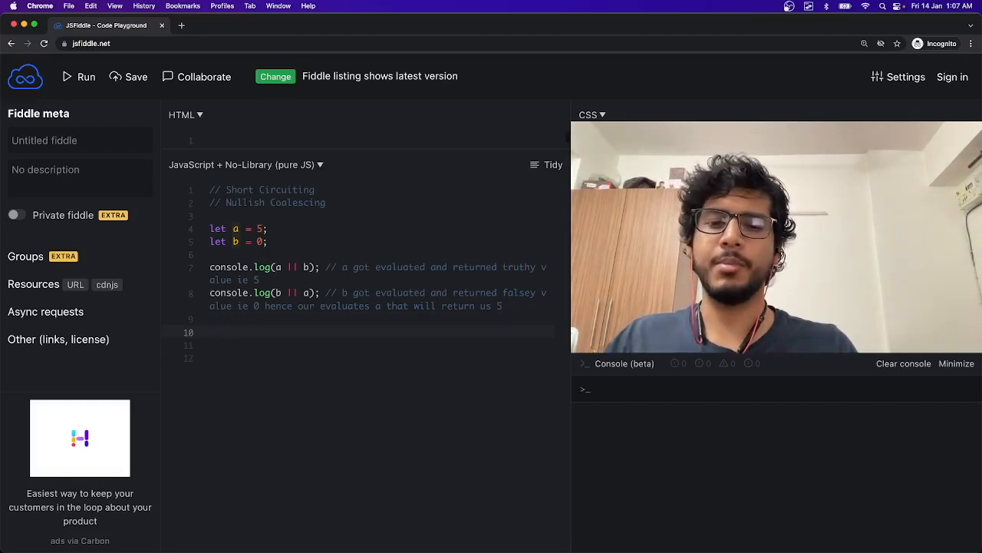
# Log 0 || null || undefined || NaN || 99 and run, printing 5, 5, 99.
pyautogui.write('console.li')
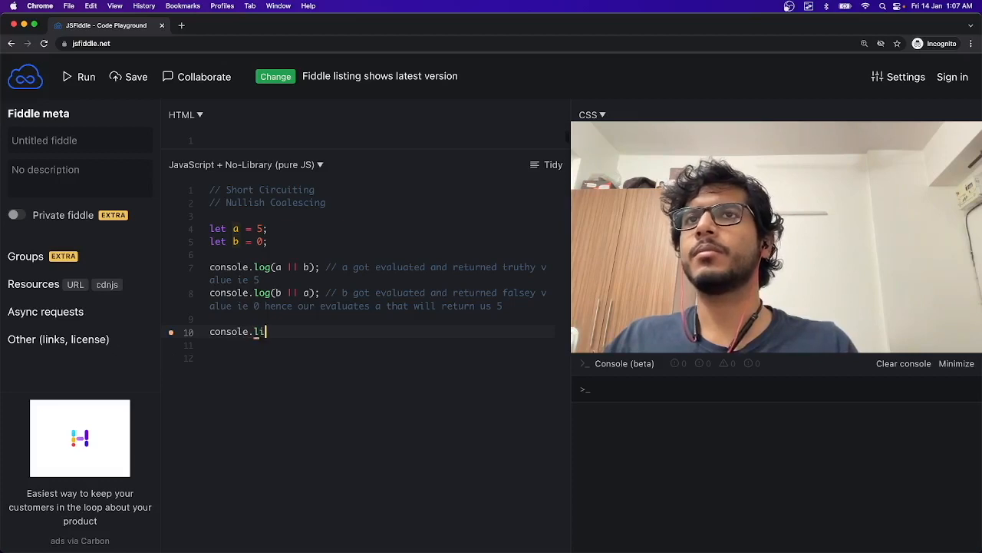
pyautogui.write('og')
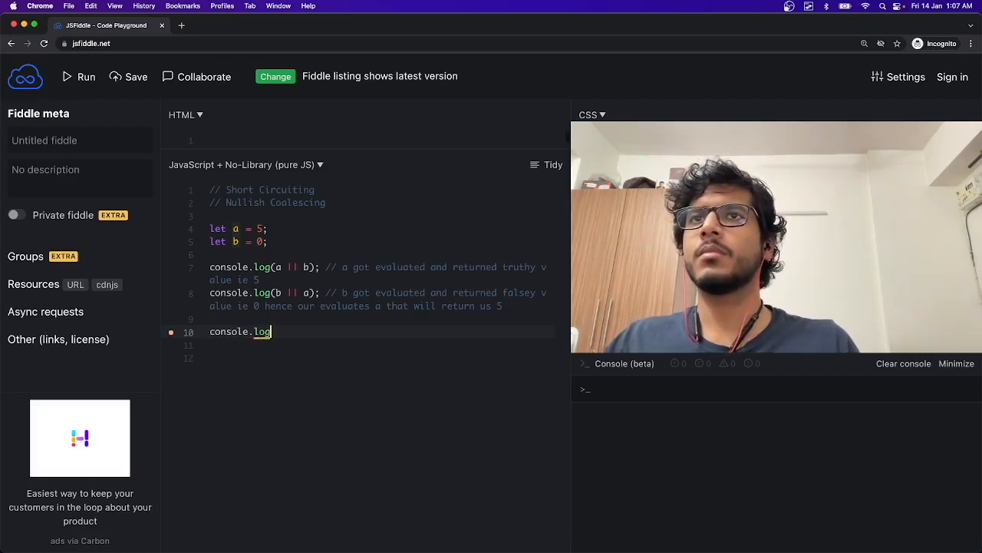
pyautogui.write('()')
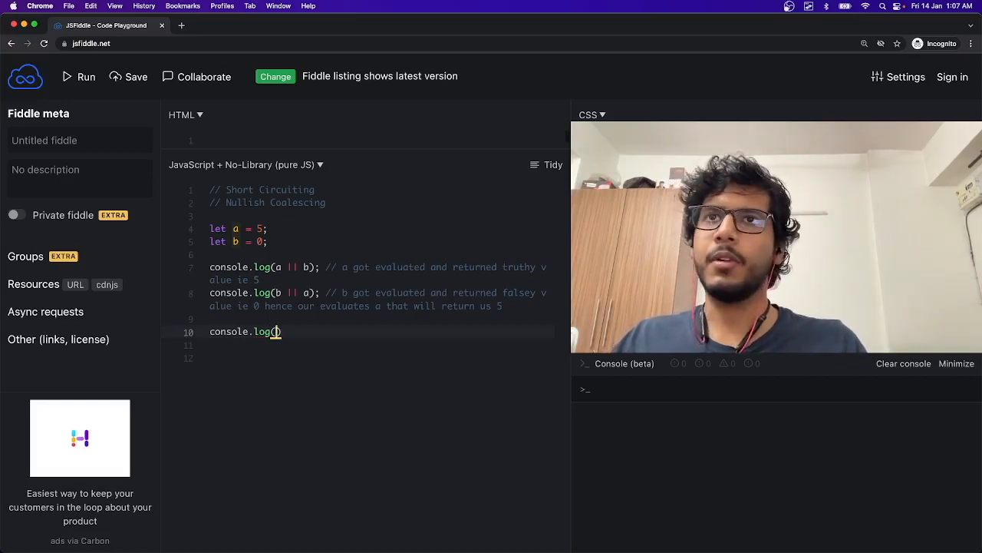
pyautogui.write('0 ||')
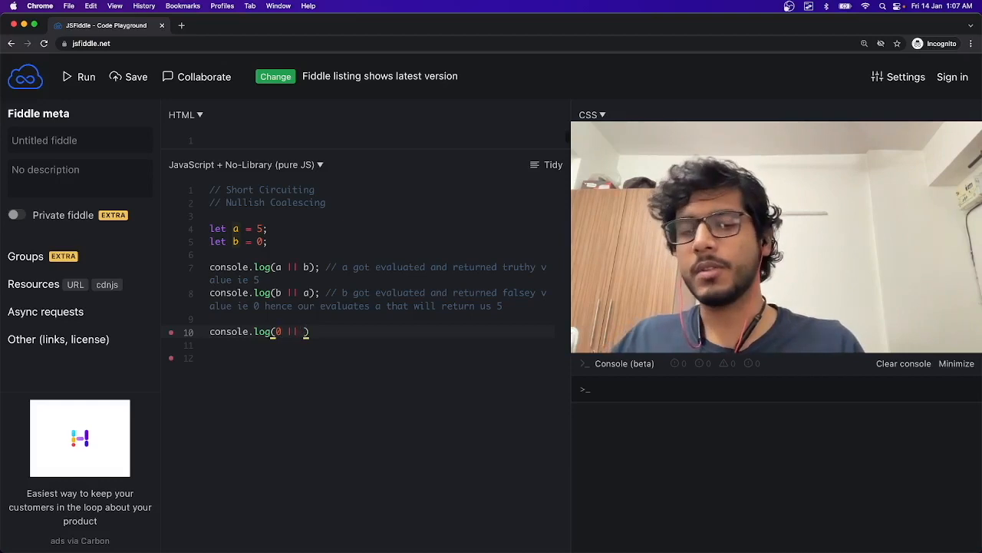
pyautogui.write('null || un')
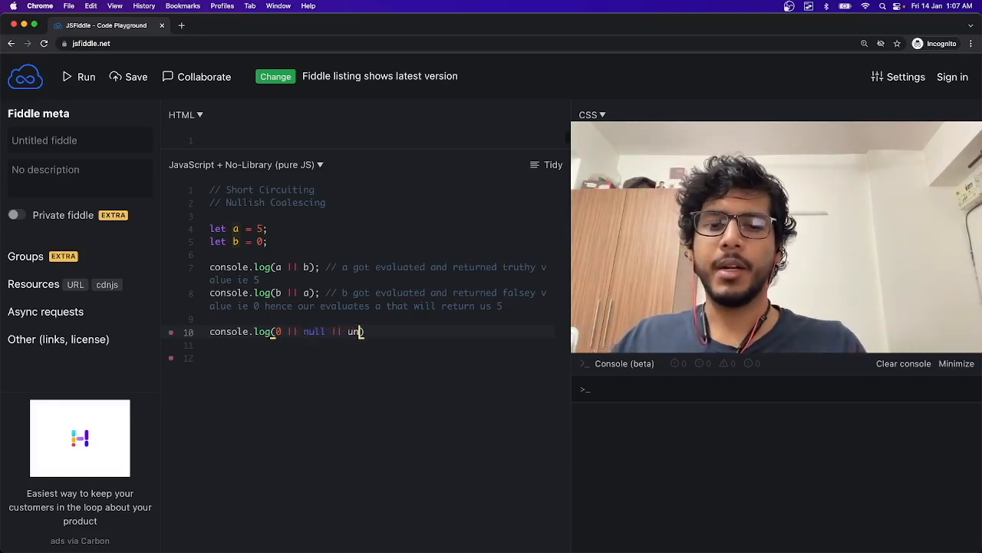
pyautogui.write('defined ||')
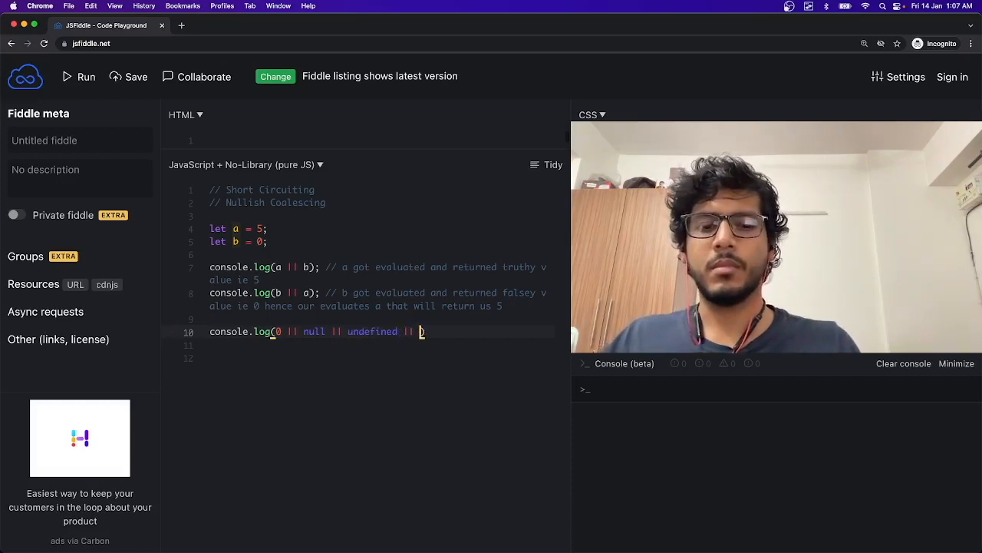
pyautogui.write('NaN ||')
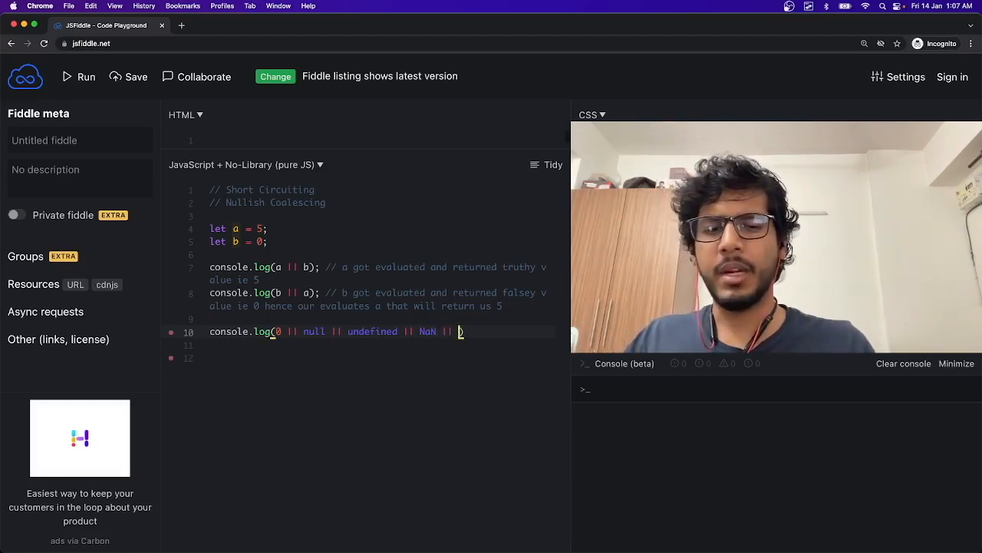
pyautogui.write('9')
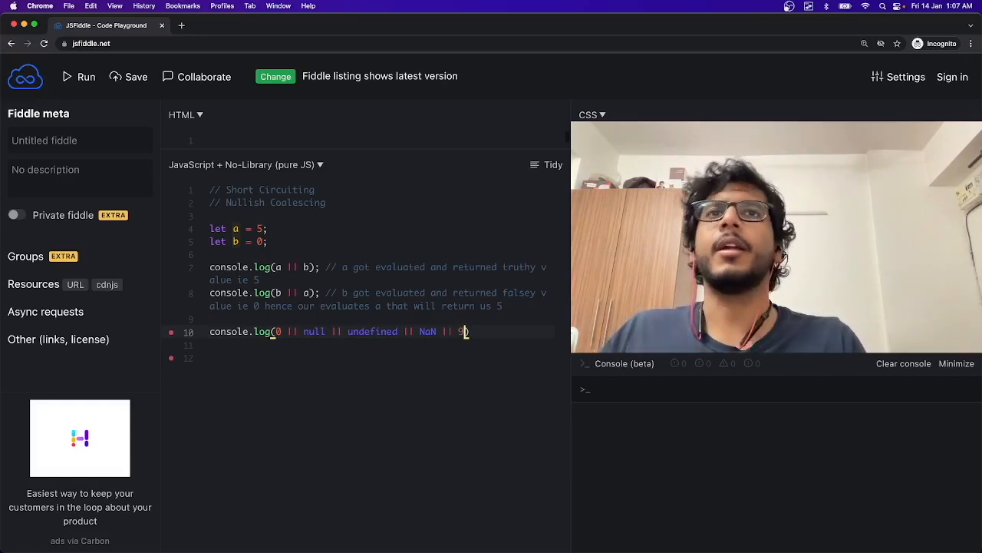
pyautogui.write('9)')
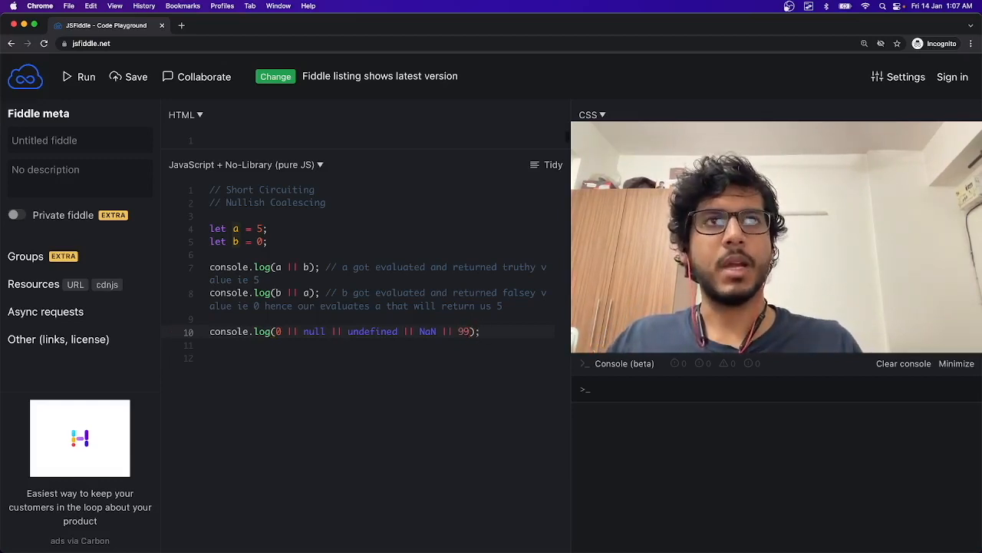
pyautogui.click(75, 76)
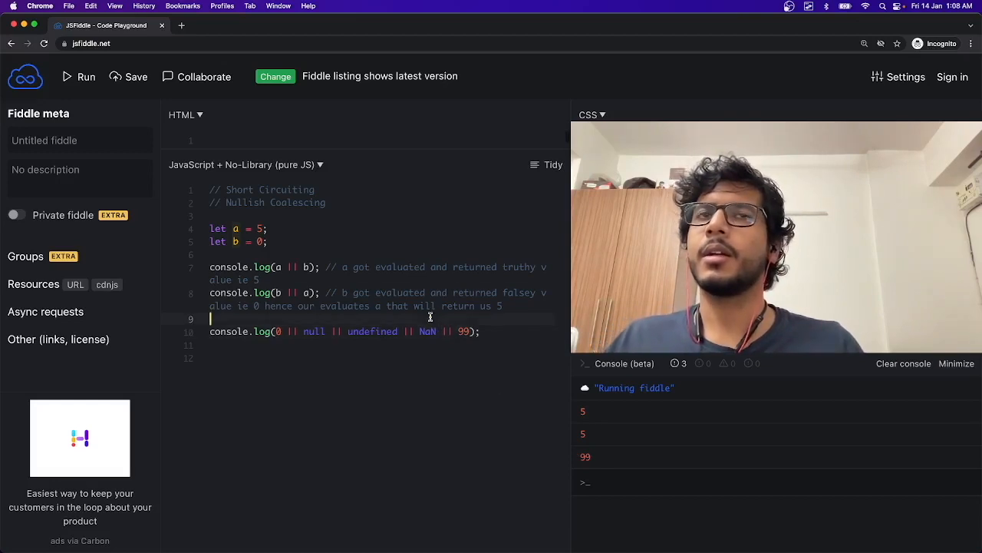
# Select lines 4–9 with the a/b declarations and both earlier logs for deletion.
pyautogui.moveTo(210, 266); pyautogui.dragTo(503, 306)
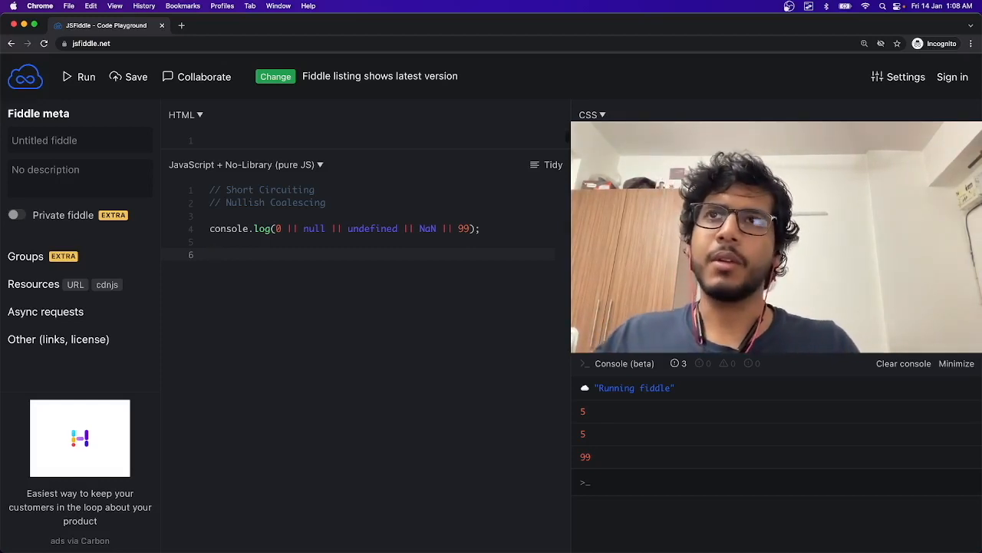
# Declare const returnMeTheNumber as an arrow function taking number.
pyautogui.write('cons')
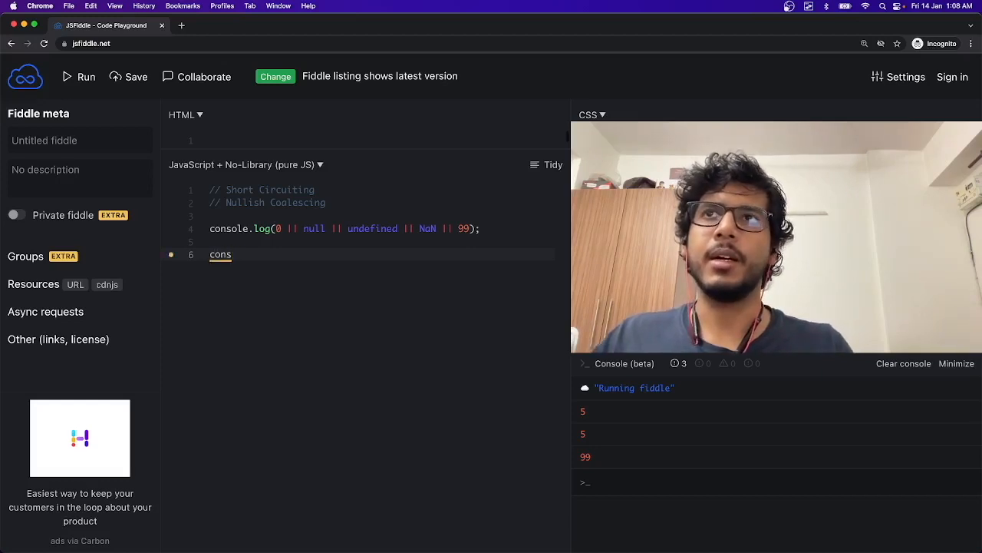
pyautogui.write('t')
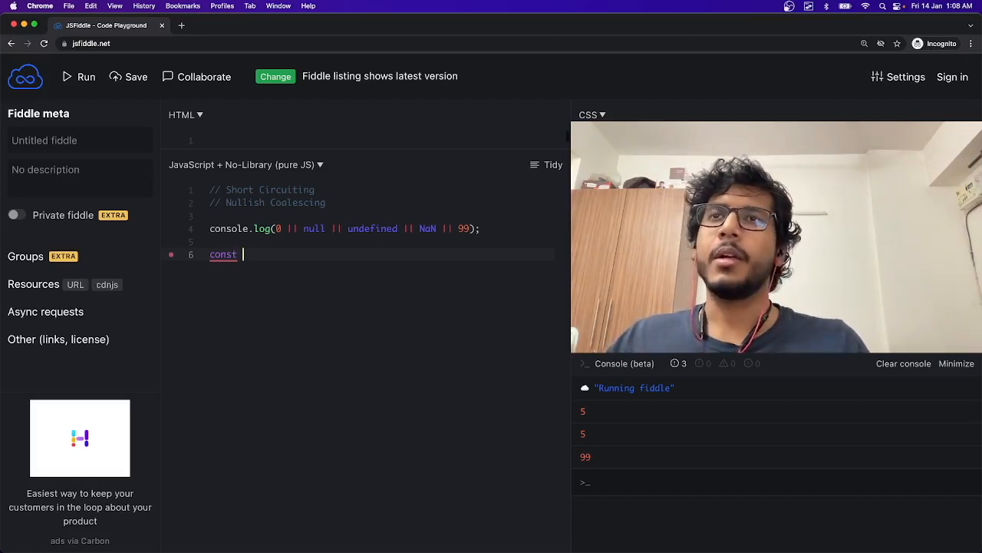
pyautogui.write('return')
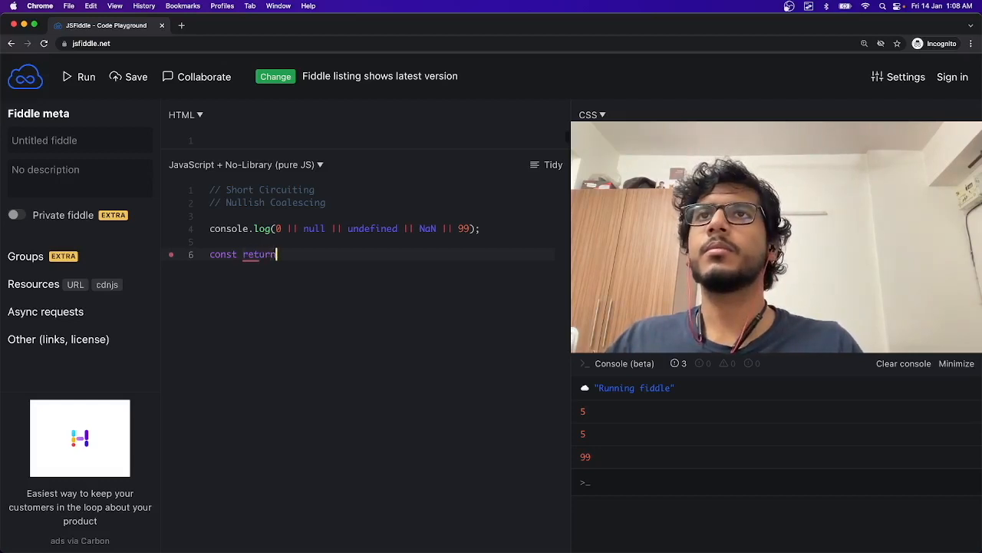
pyautogui.write('Me')
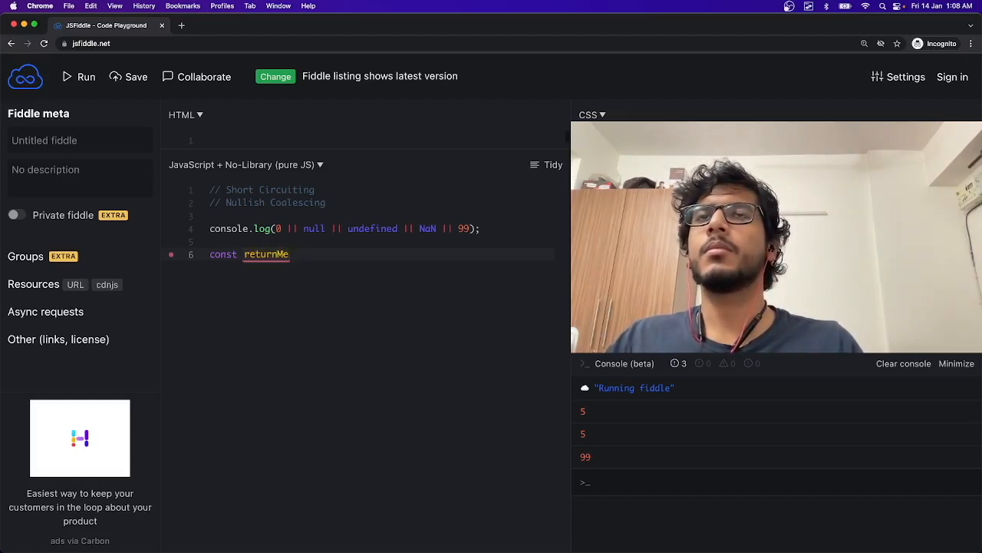
pyautogui.write('TheNum')
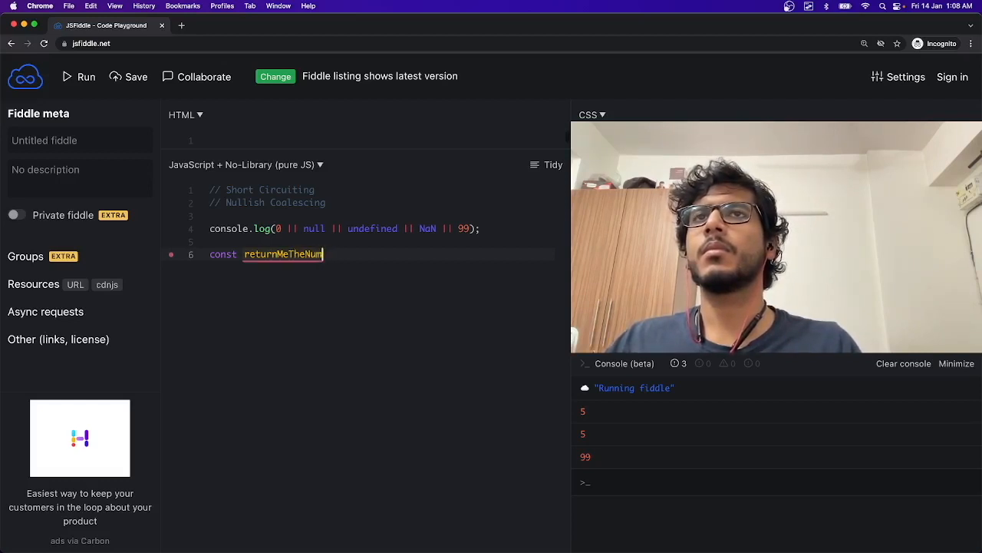
pyautogui.write('ber')
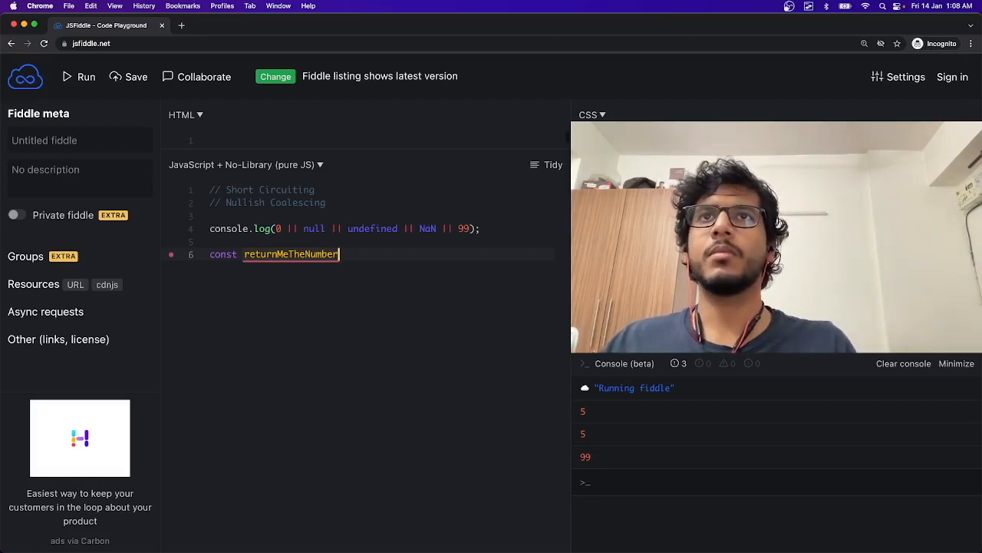
pyautogui.write('= (')
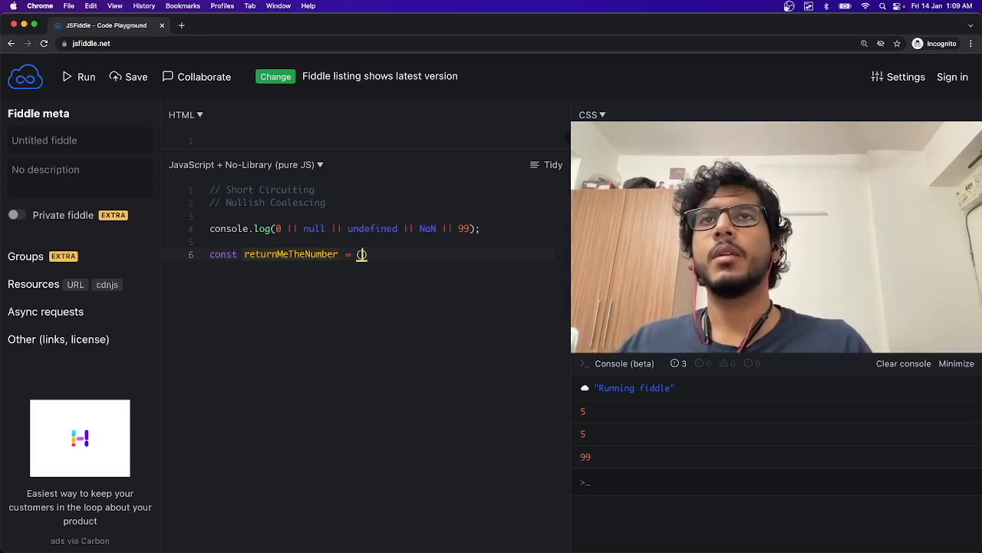
pyautogui.write('number')
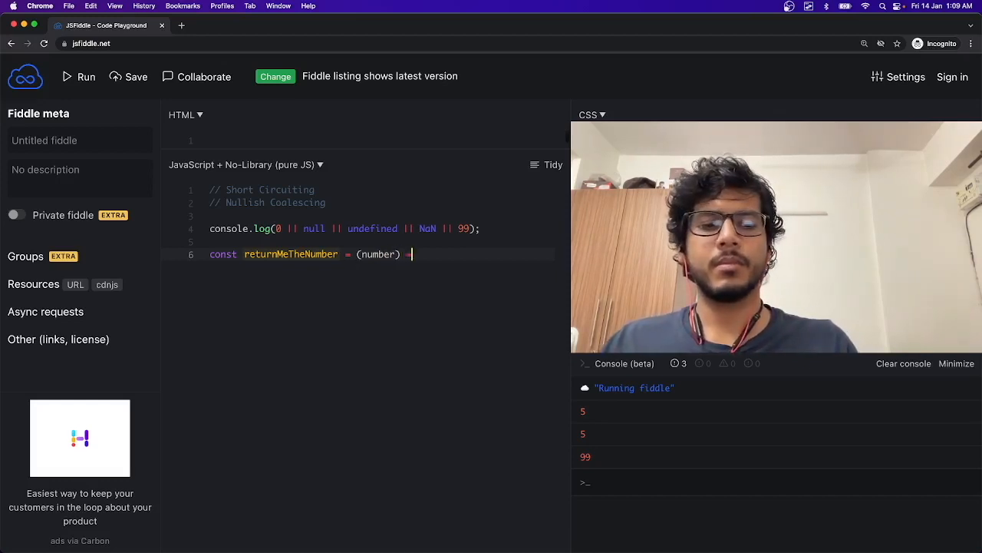
pyautogui.write('=> {')
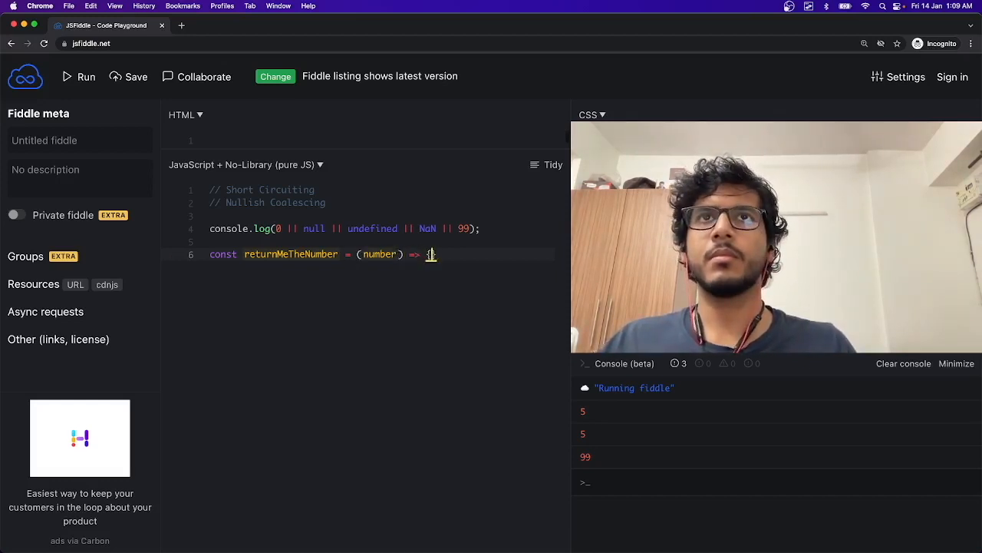
pyautogui.write('{')
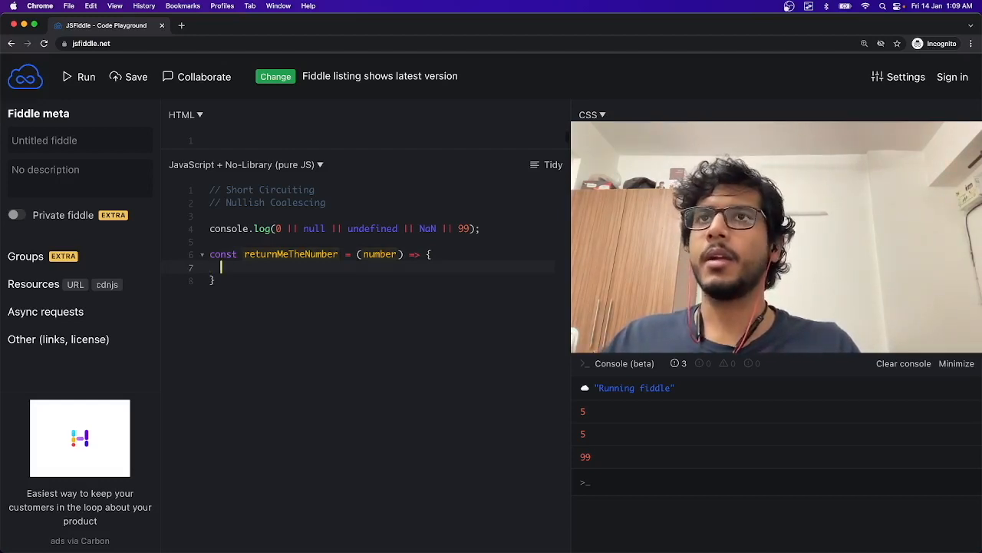
# Give the function body return (number || -1).
pyautogui.write('re')
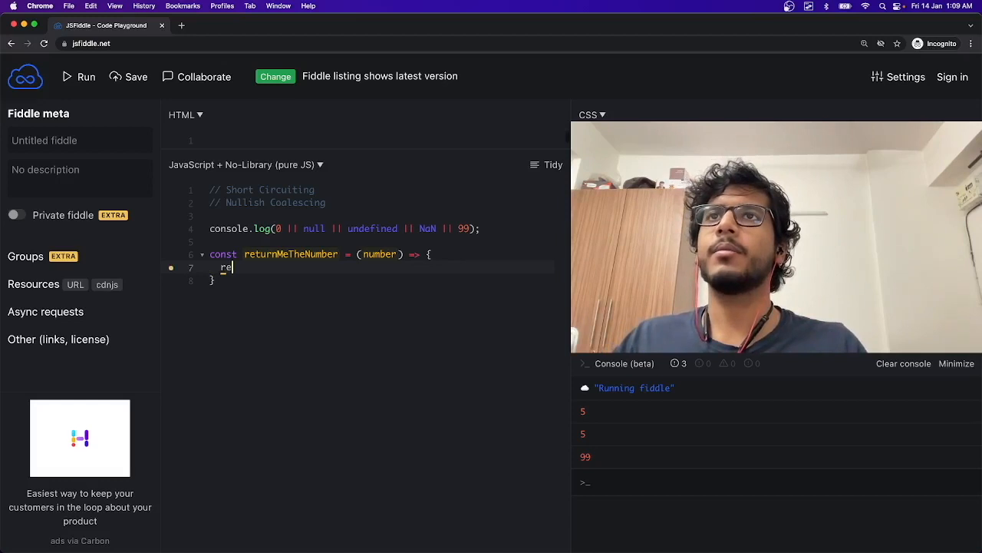
pyautogui.press('Backspace')
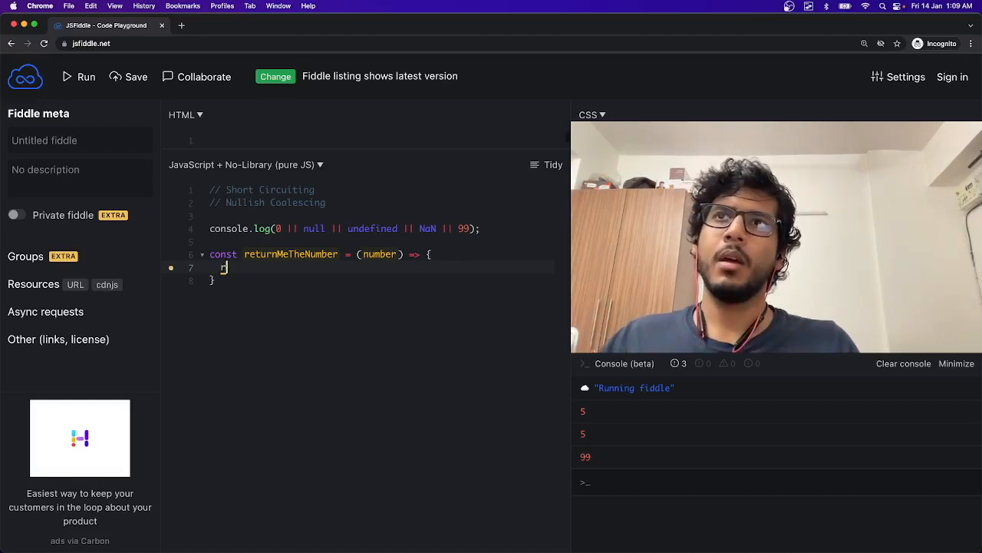
pyautogui.press('Backspace')
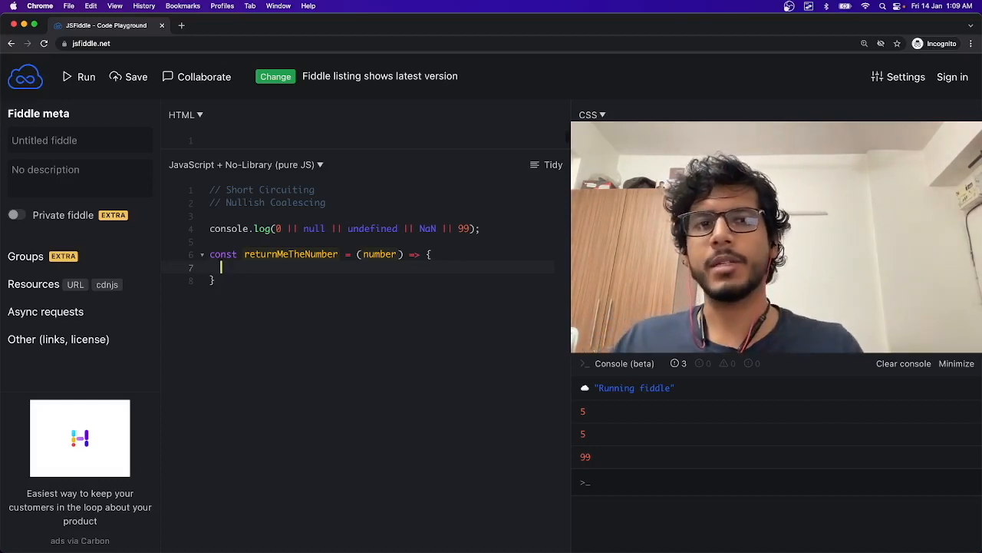
pyautogui.write('r')
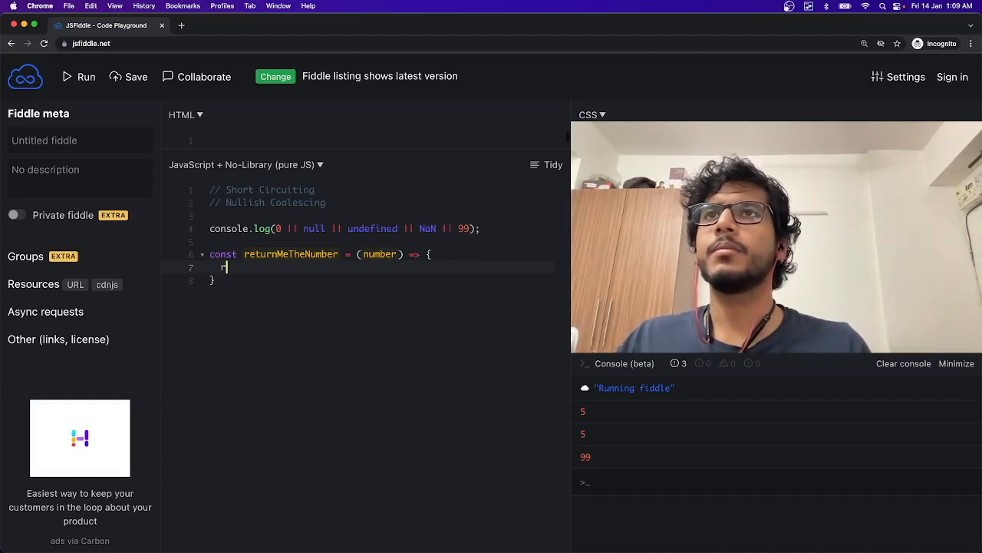
pyautogui.write('etu')
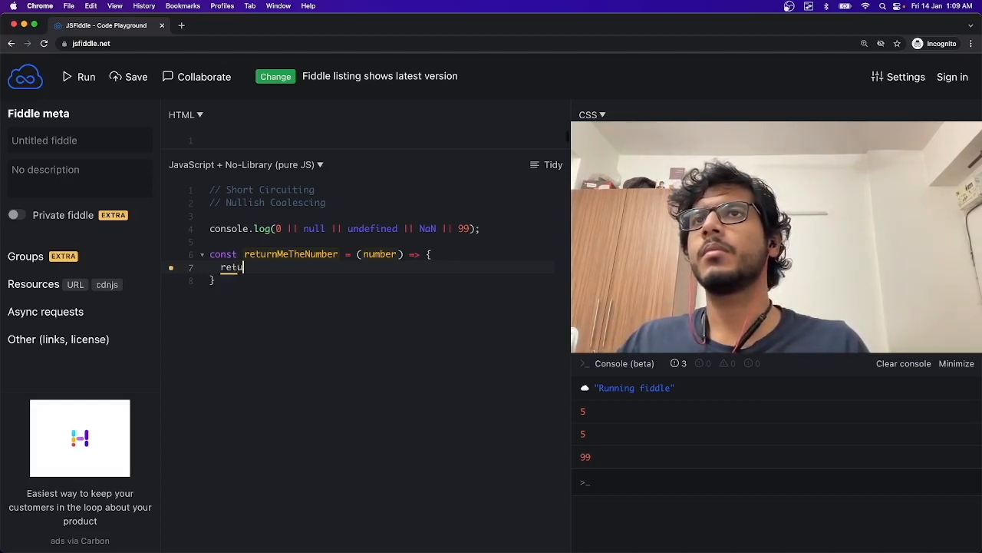
pyautogui.write('n')
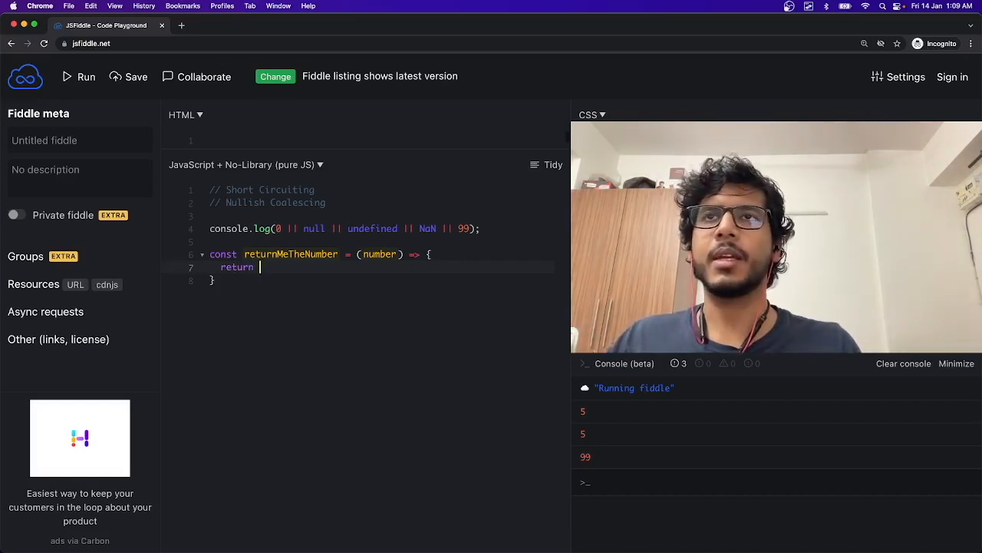
pyautogui.write('number ||')
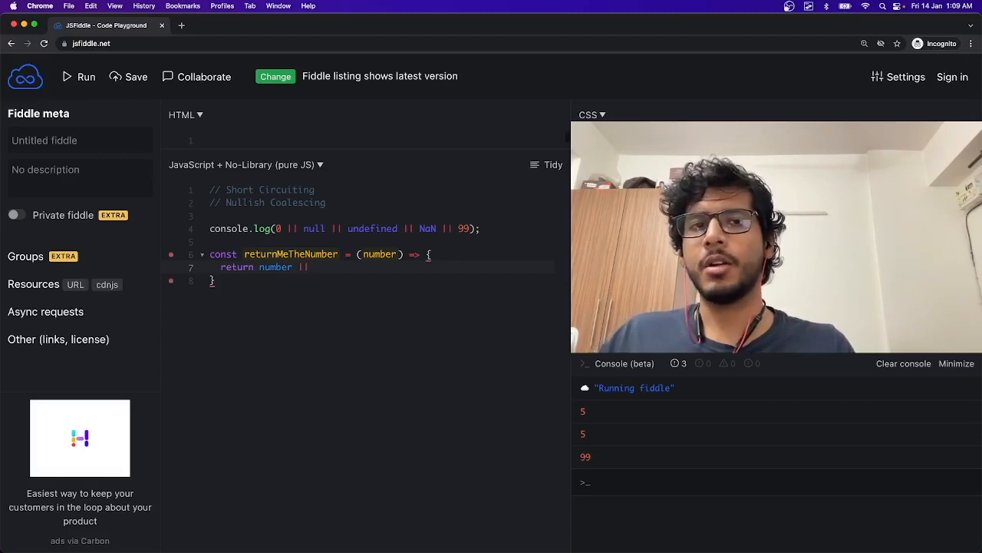
pyautogui.write('-1)')
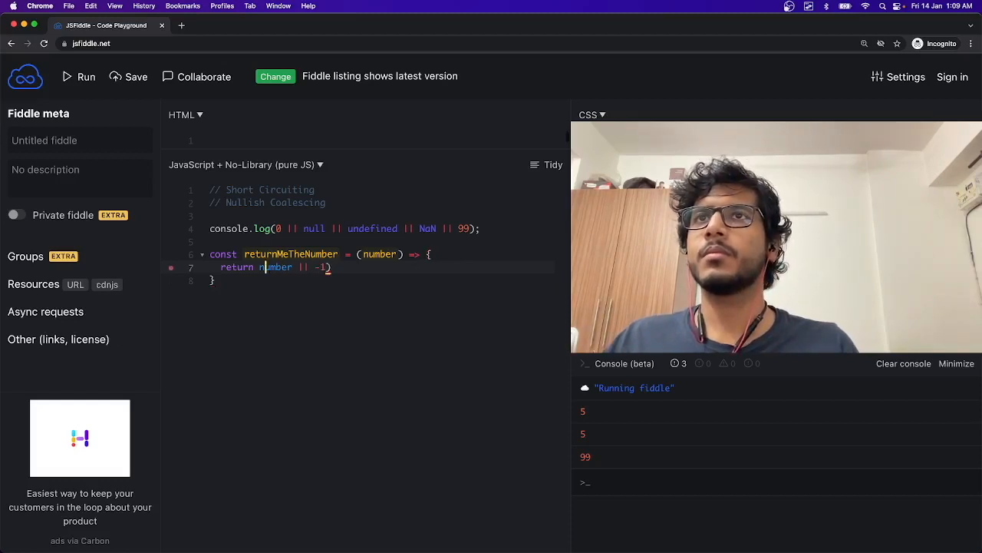
pyautogui.write('(')
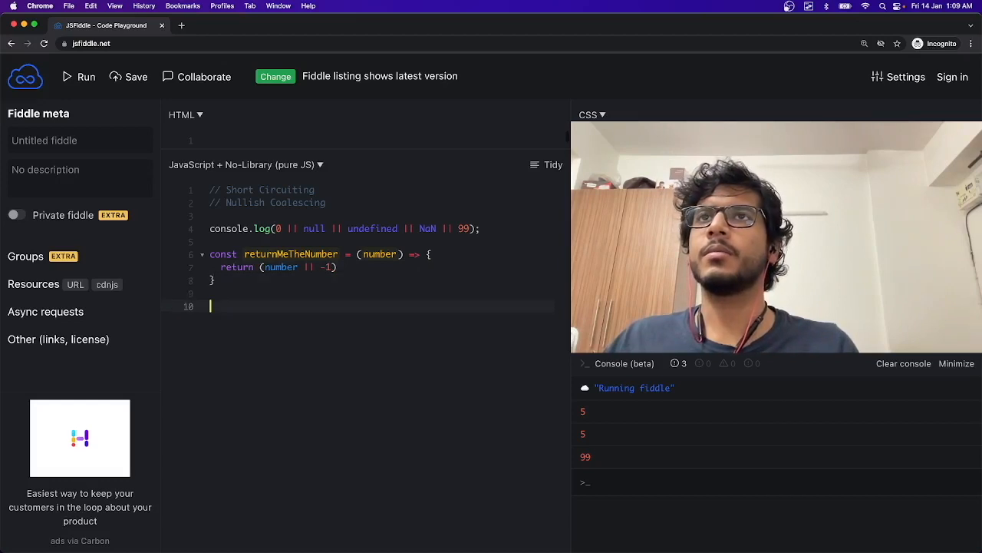
# Replace the chained log with console.log(returnMeTheNumber(2)) and run it, printing 2.
pyautogui.doubleClick(291, 254)
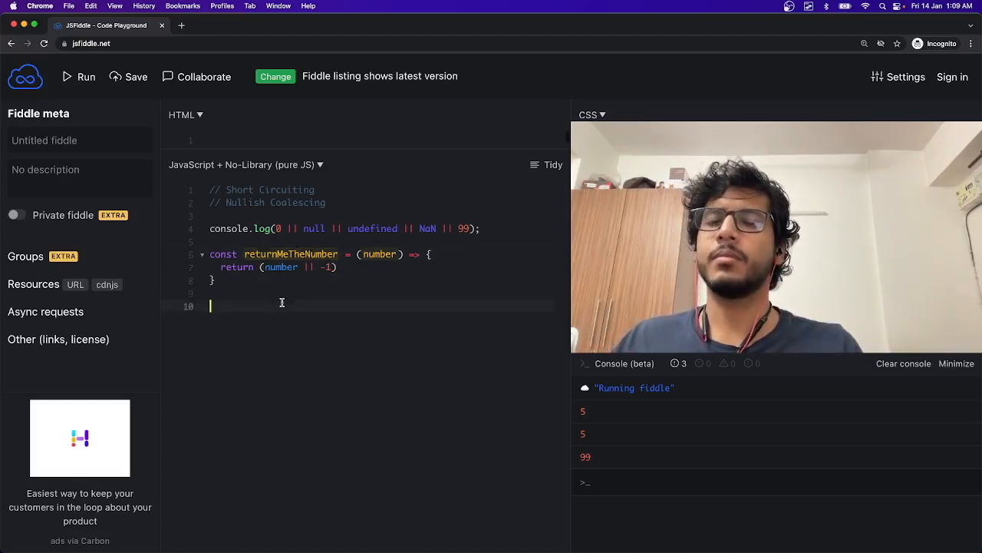
pyautogui.write('returnMeTheNumber')
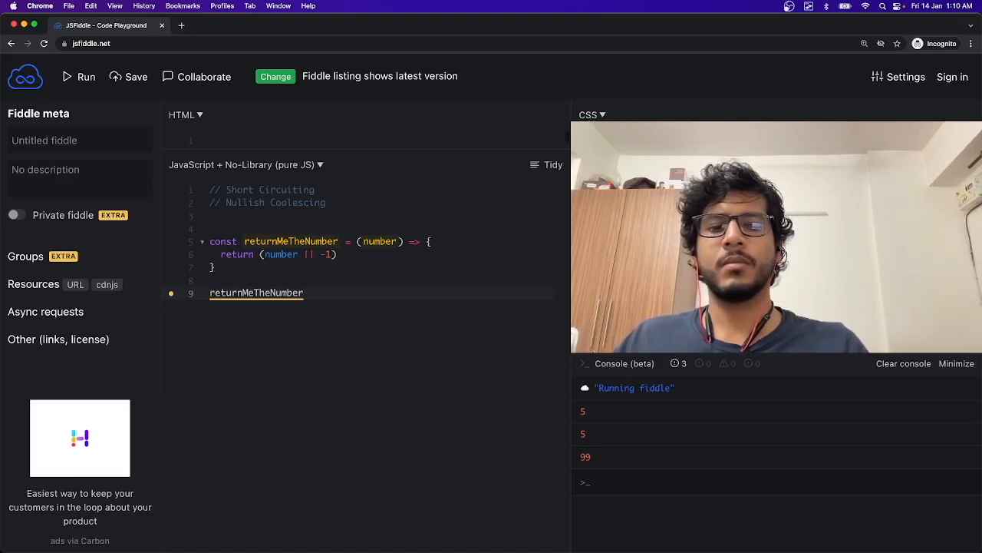
pyautogui.write('()')
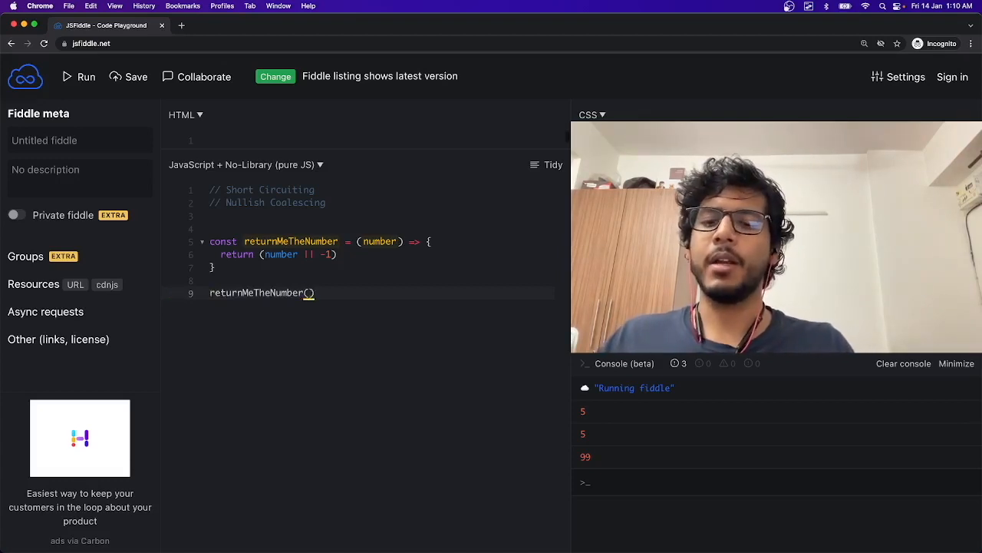
pyautogui.write('2')
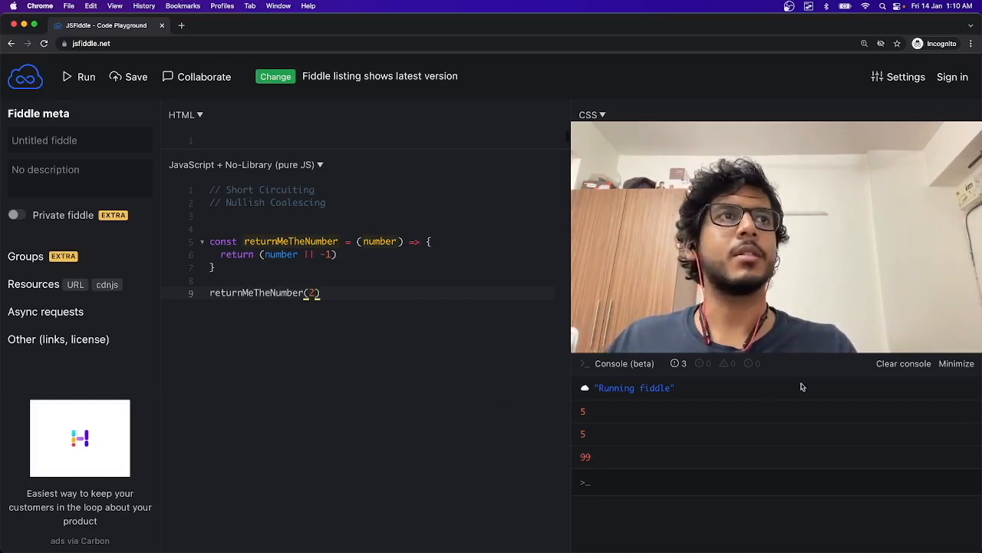
pyautogui.click(903, 364)
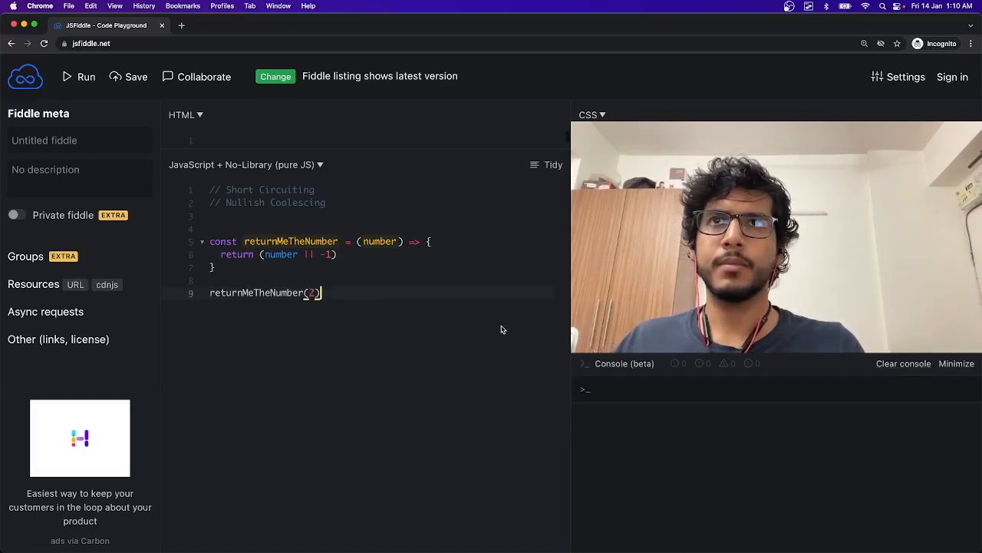
# Run the call without an argument, printing -1, and add a blank line inside the function.
pyautogui.click(83, 76)
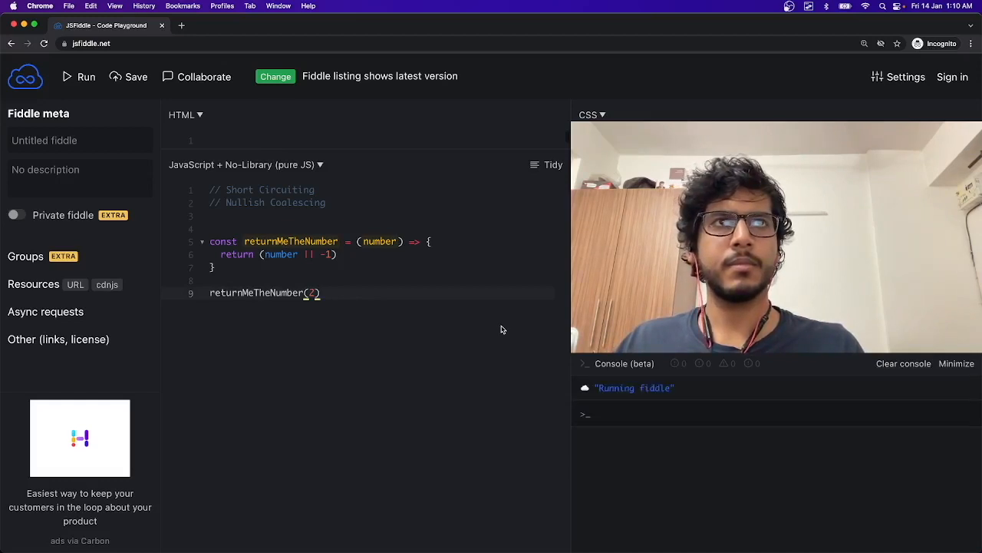
pyautogui.moveTo(499, 314)
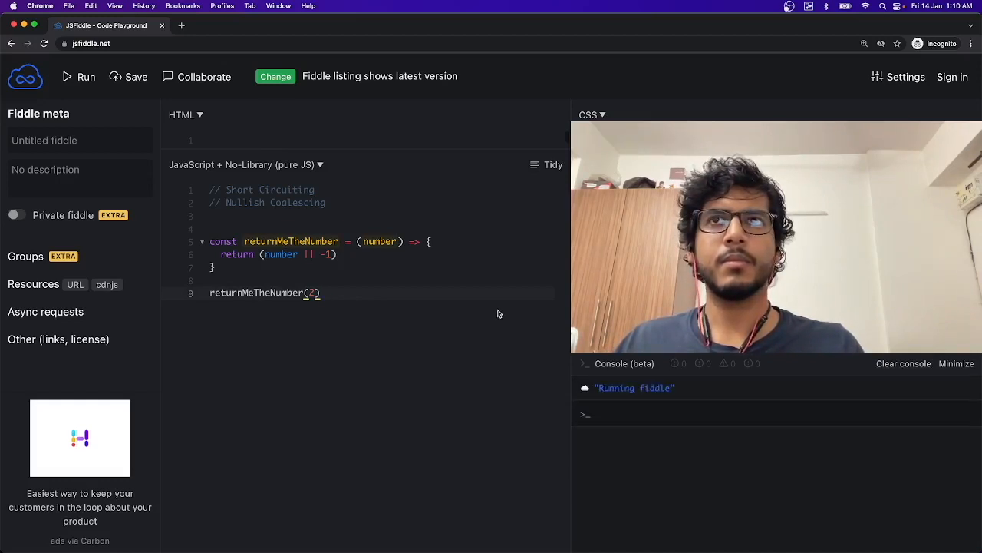
pyautogui.click(77, 76)
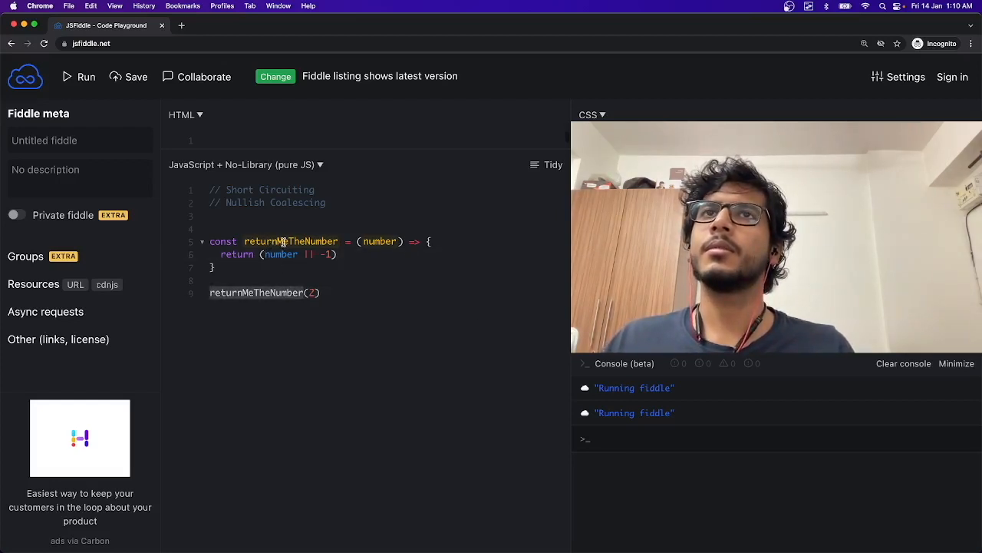
pyautogui.doubleClick(291, 241)
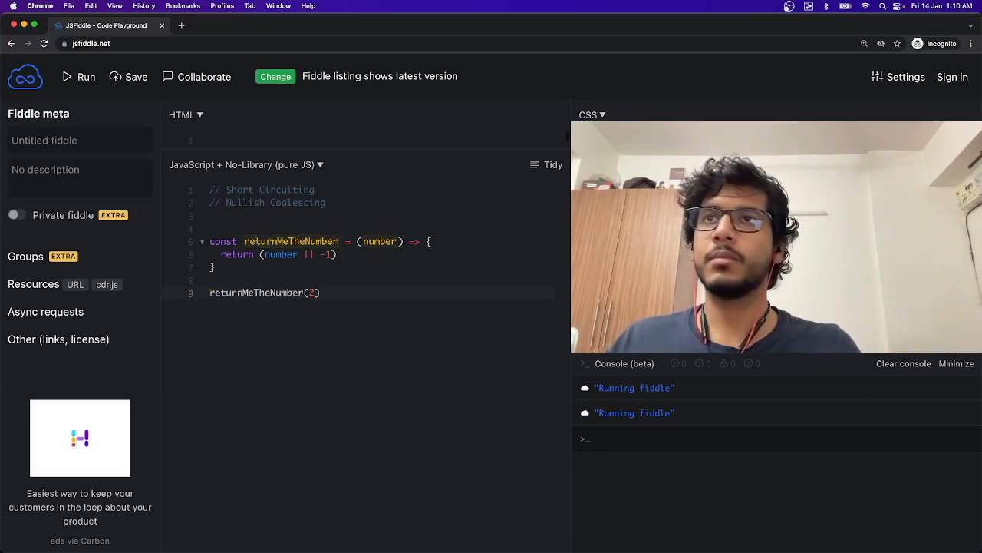
pyautogui.write('console.log(')
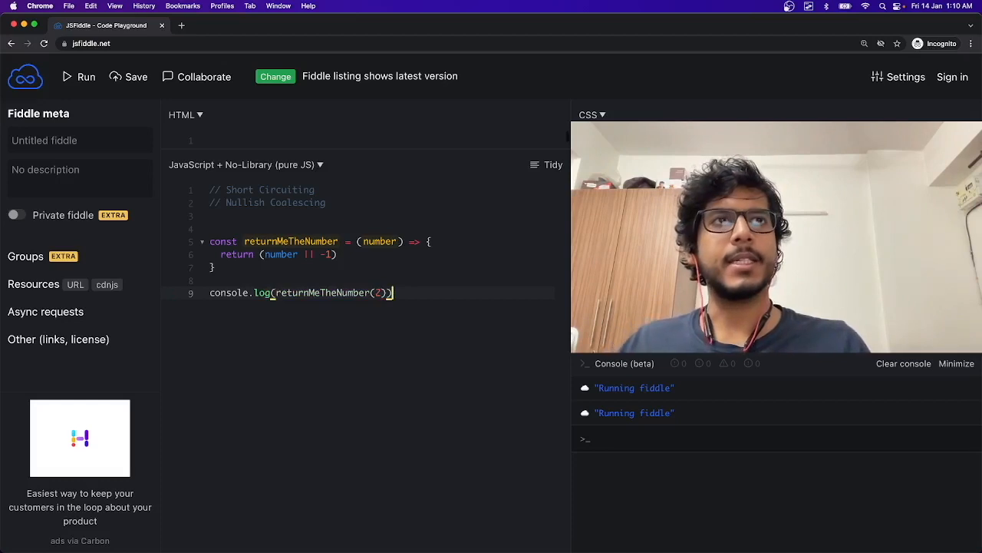
pyautogui.click(77, 76)
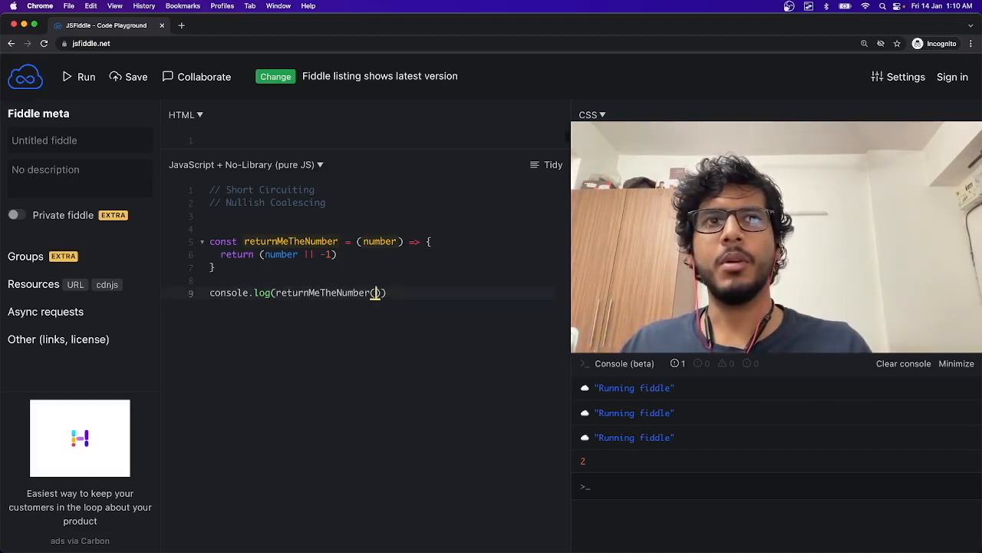
pyautogui.click(71, 76)
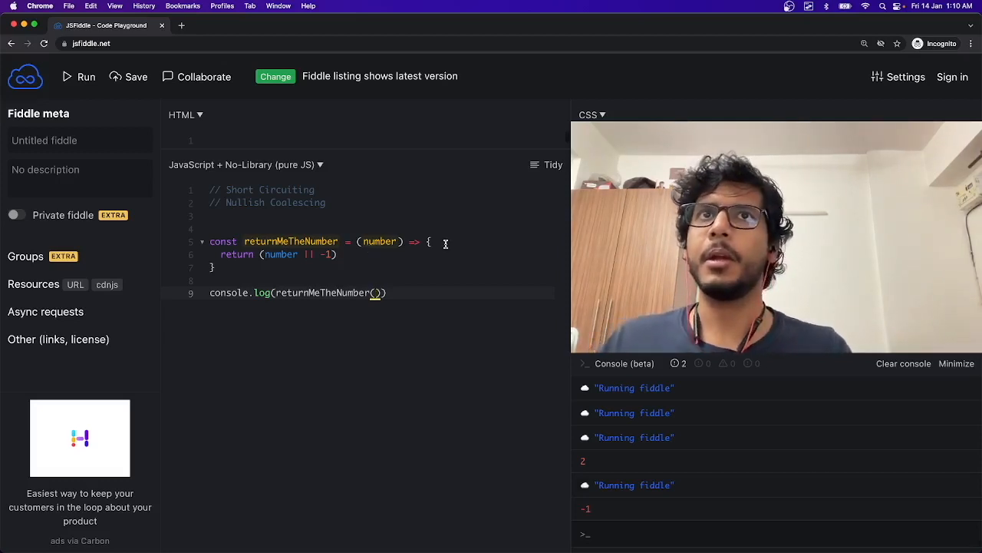
pyautogui.press('Enter')
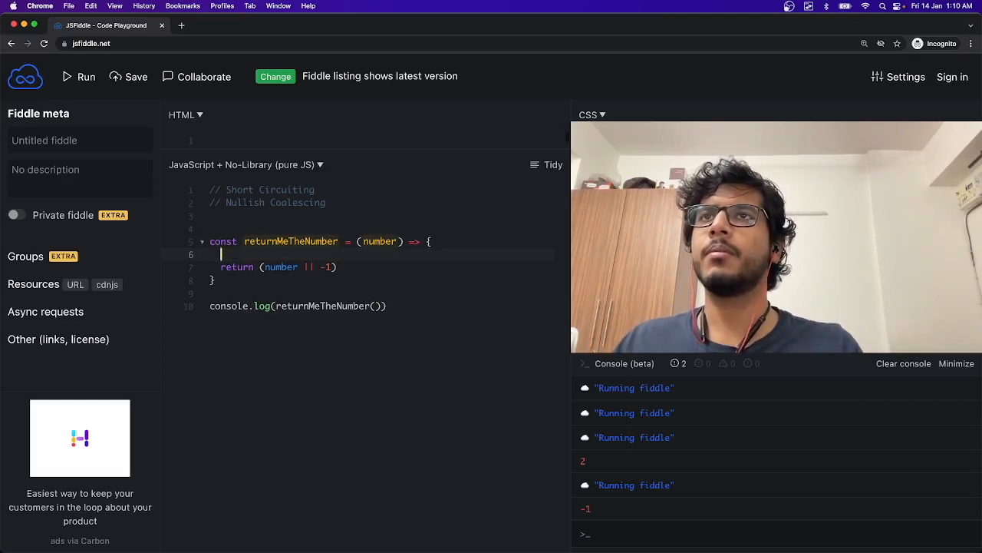
# Type console.log('Number is: ' + number) as the function's first line.
pyautogui.write('consol')
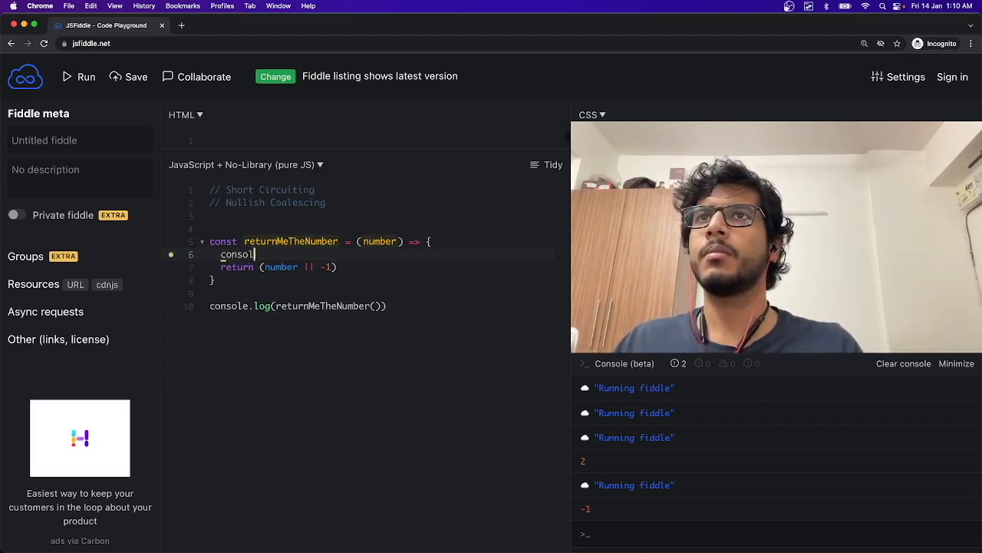
pyautogui.write('e.log()')
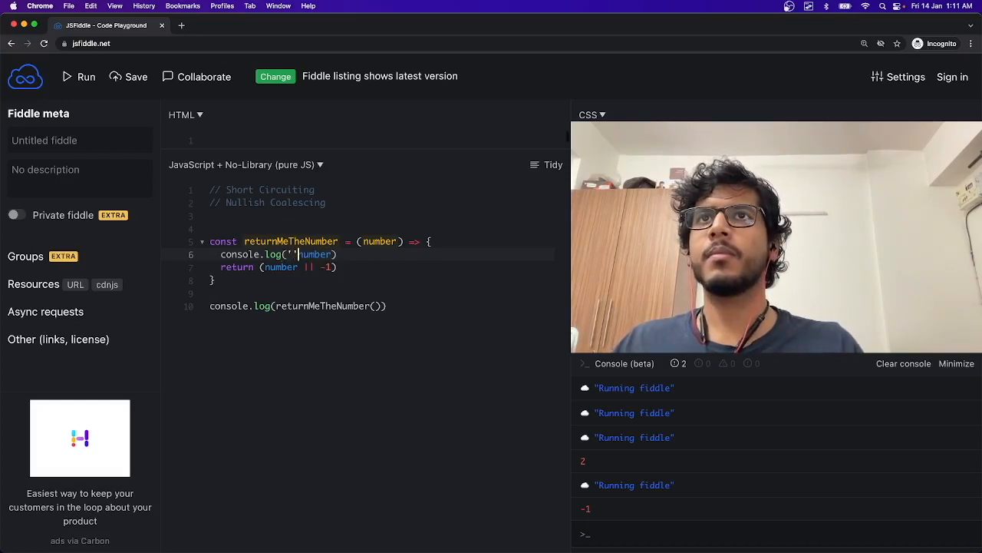
pyautogui.write('Ni')
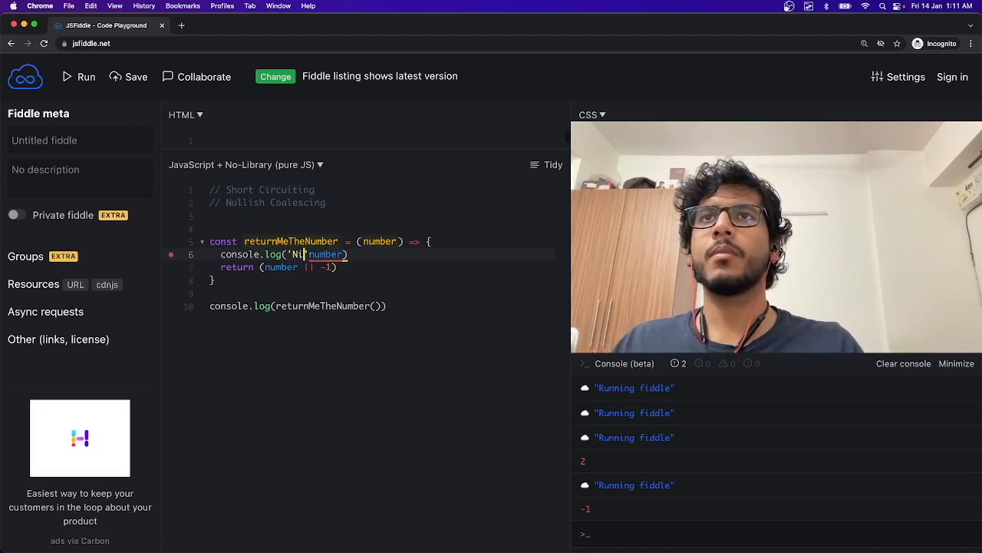
pyautogui.write("umber is: ' +")
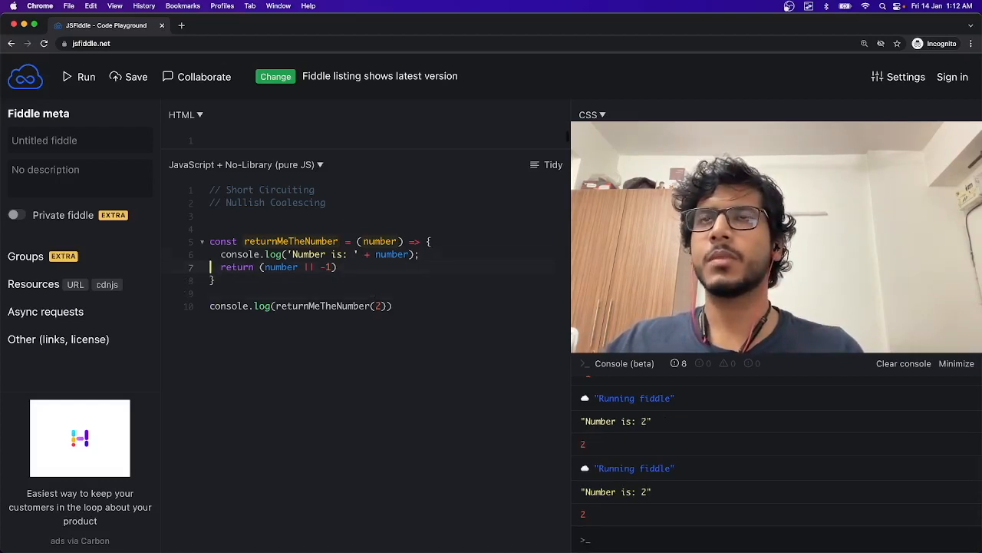
# Add the comment '// Falsy value examples are 0, '', NaN, null, undefined'.
pyautogui.write('// S')
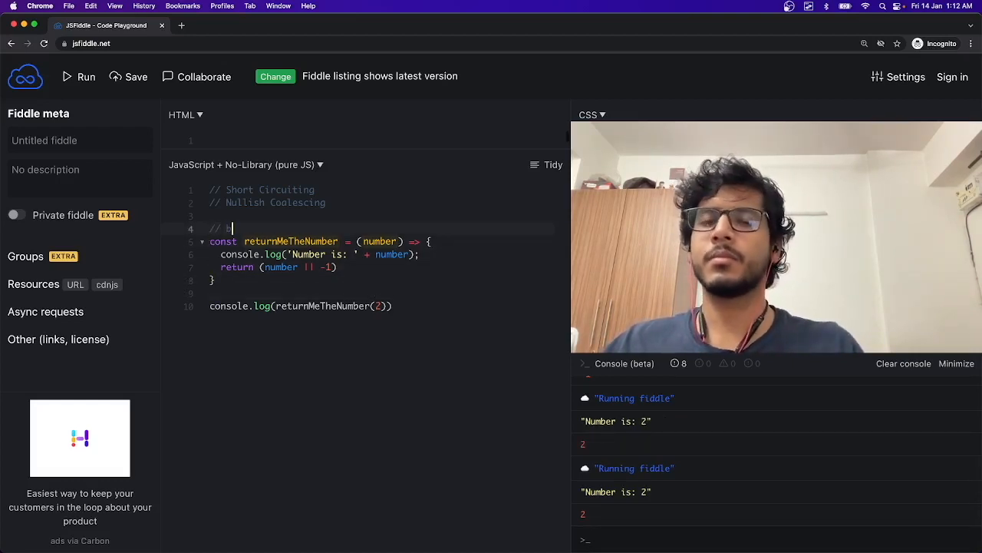
pyautogui.write('Fo')
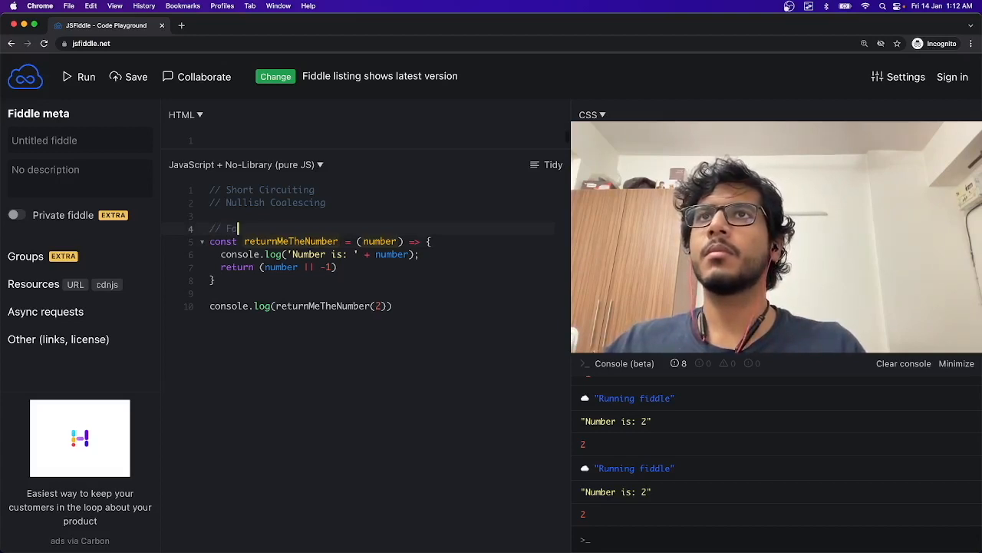
pyautogui.write('alse')
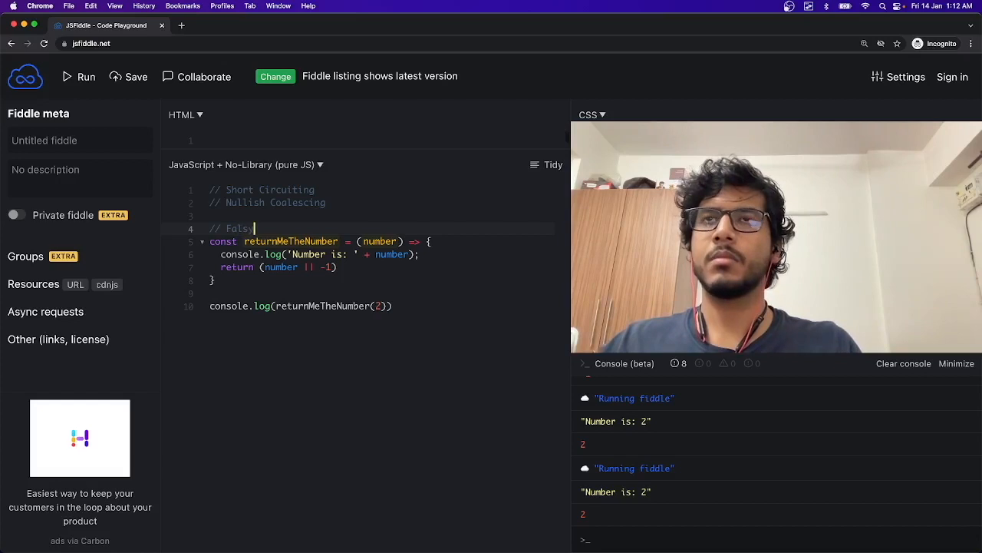
pyautogui.write('value examples are')
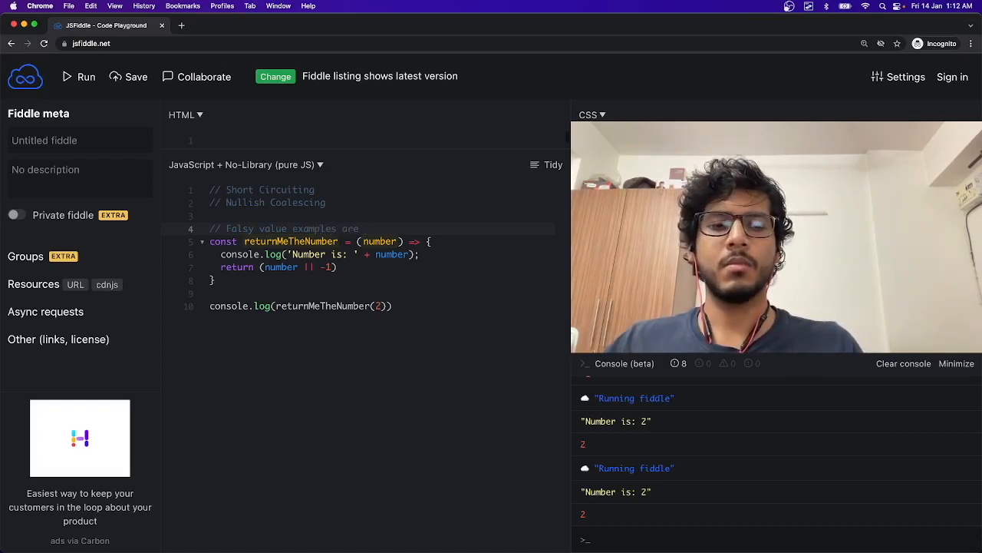
pyautogui.write("0, '', N")
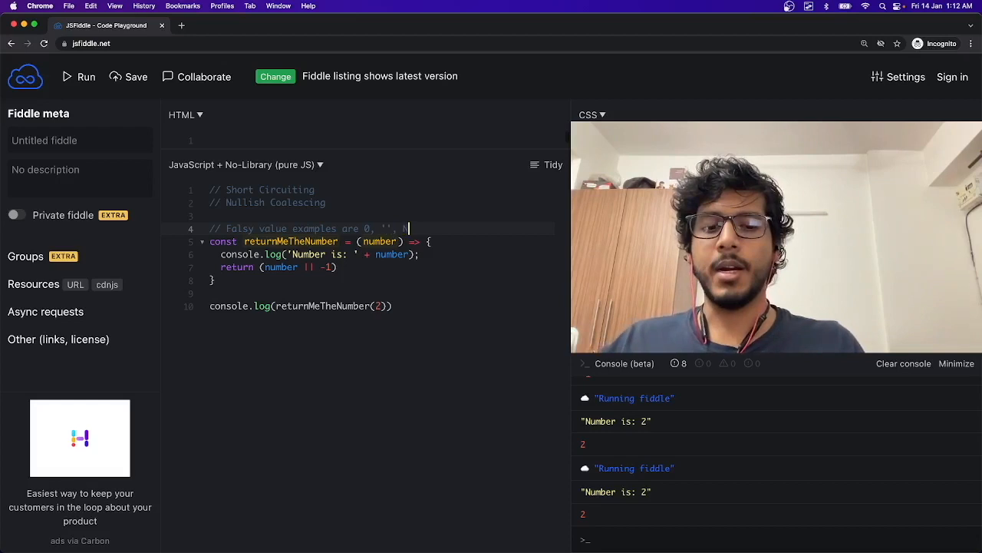
pyautogui.write('aN,')
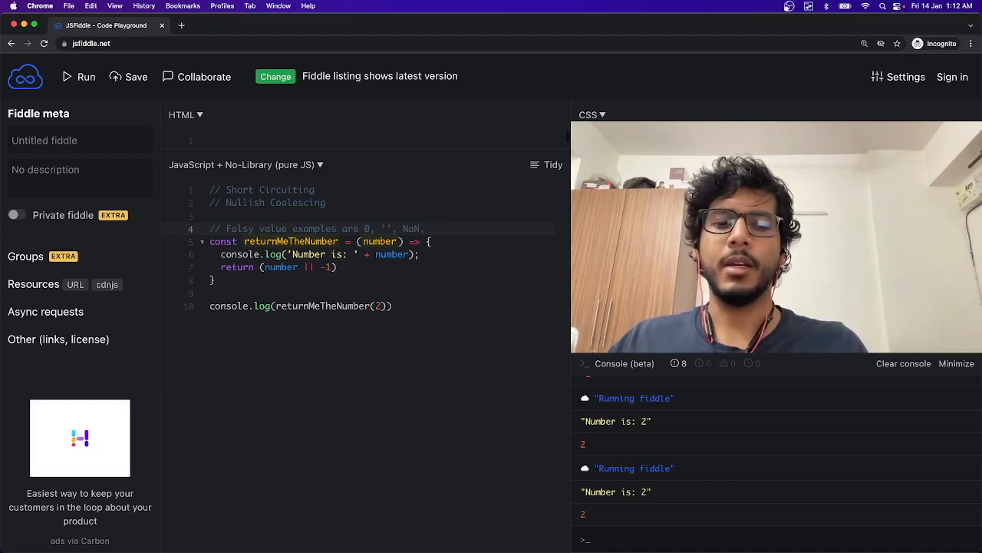
pyautogui.write('null and')
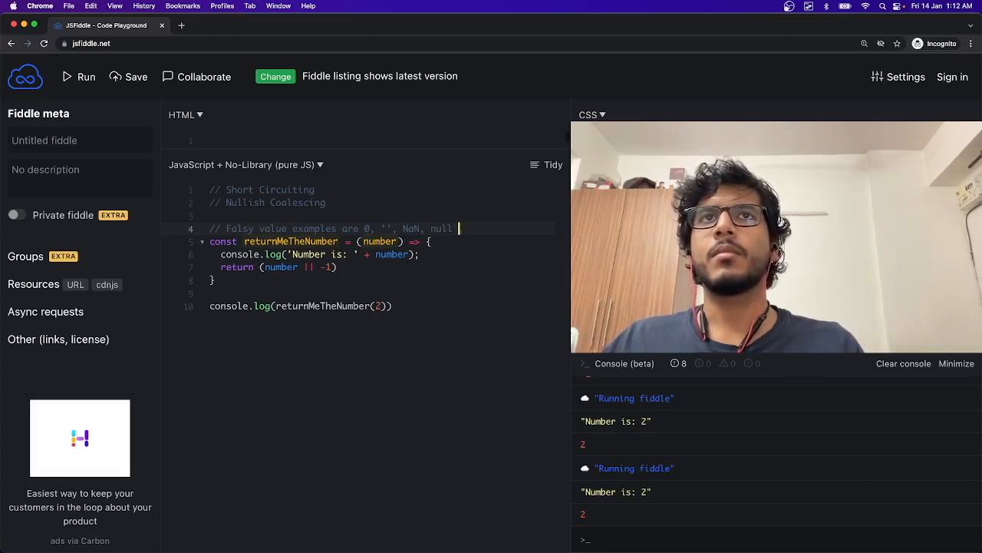
pyautogui.write(',')
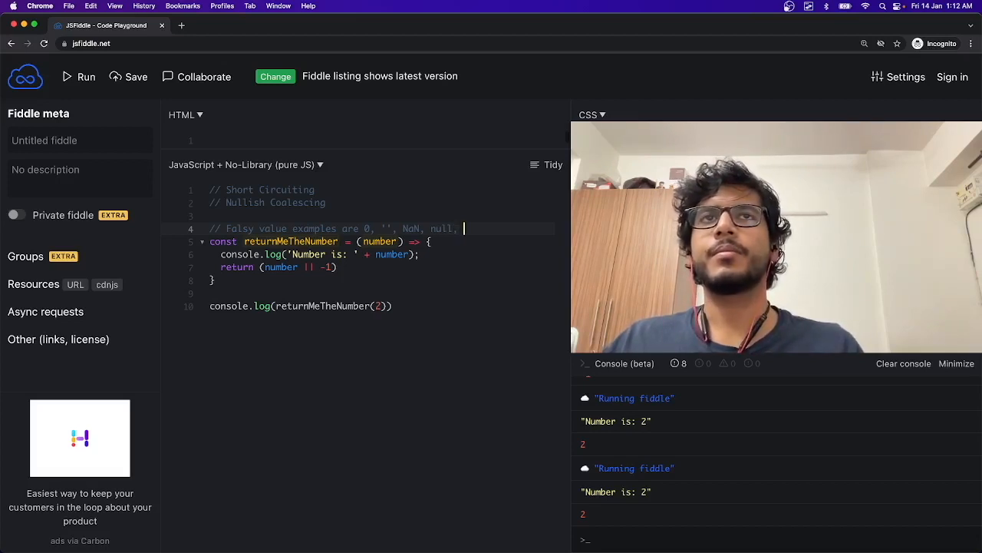
pyautogui.write('undefined')
pyautogui.click(382, 306)
pyautogui.write('0')
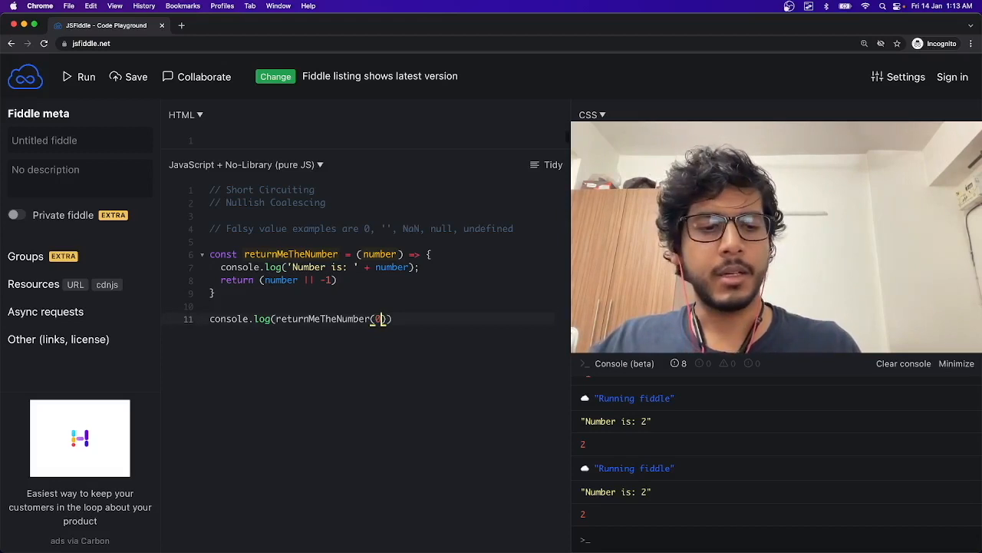
# Run returnMeTheNumber(0), printing 'Number is: 0' then -1.
pyautogui.click(904, 364)
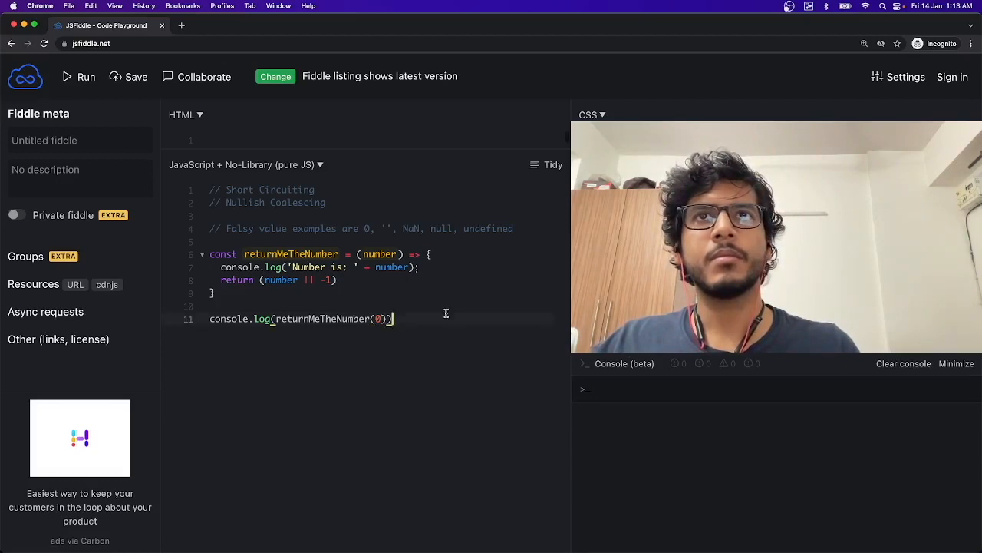
pyautogui.click(74, 76)
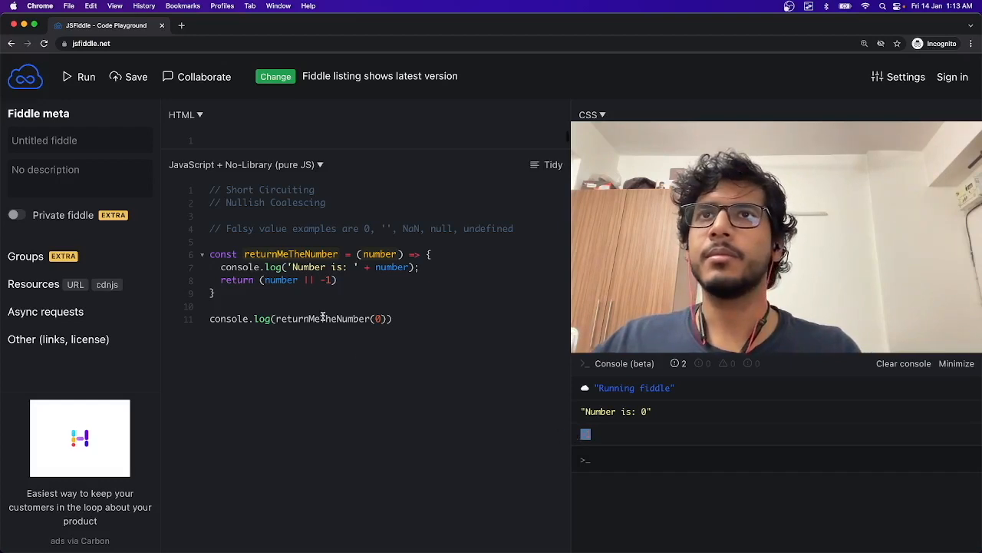
pyautogui.doubleClick(280, 279)
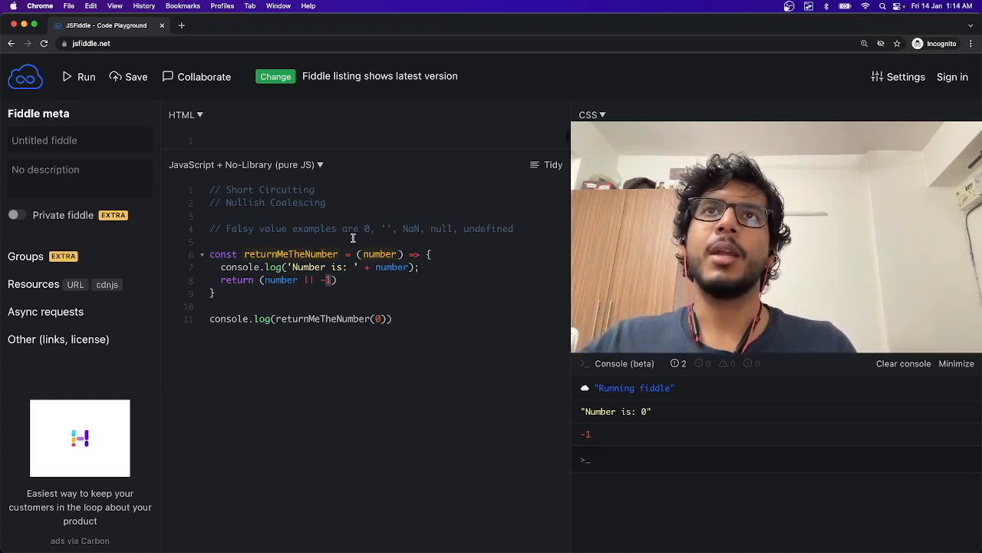
pyautogui.moveTo(362, 228); pyautogui.dragTo(428, 228)
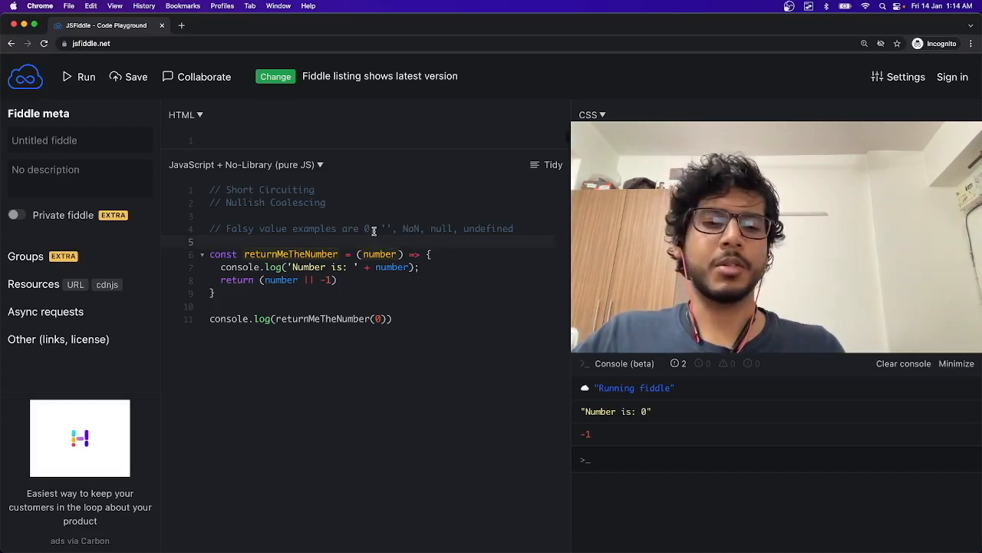
# Change the fallback to number ?? -1 with a // ?? comment, run it, and clear the console.
pyautogui.write('//')
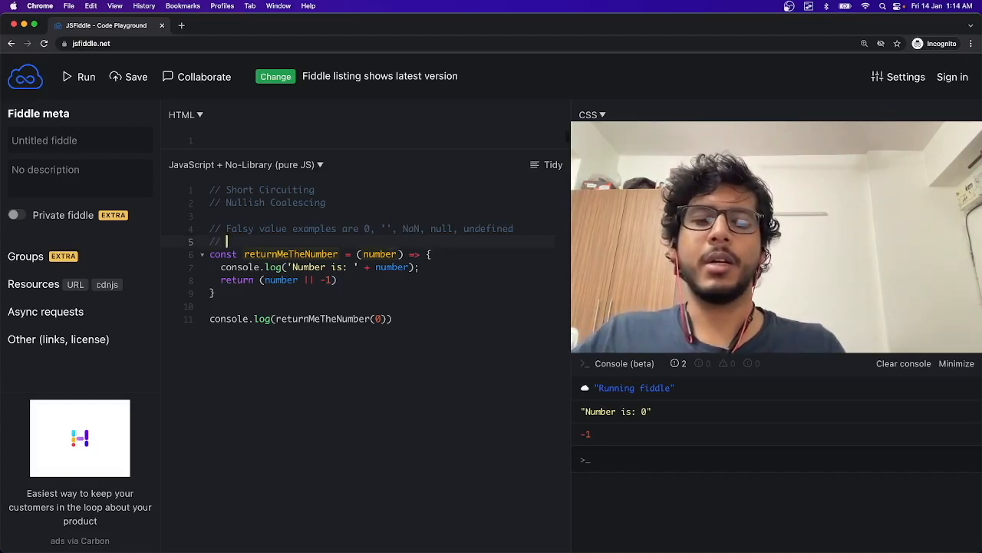
pyautogui.write('??')
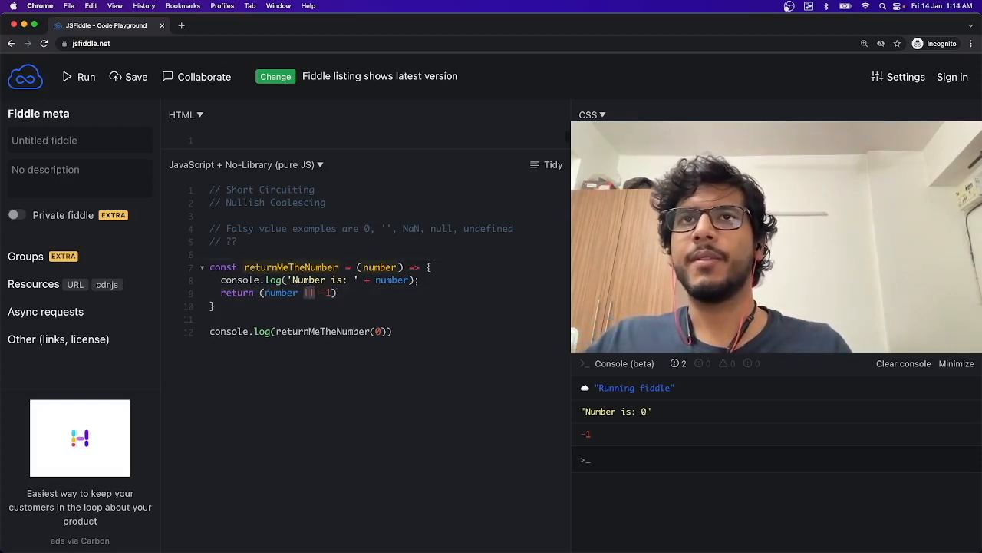
pyautogui.write('??')
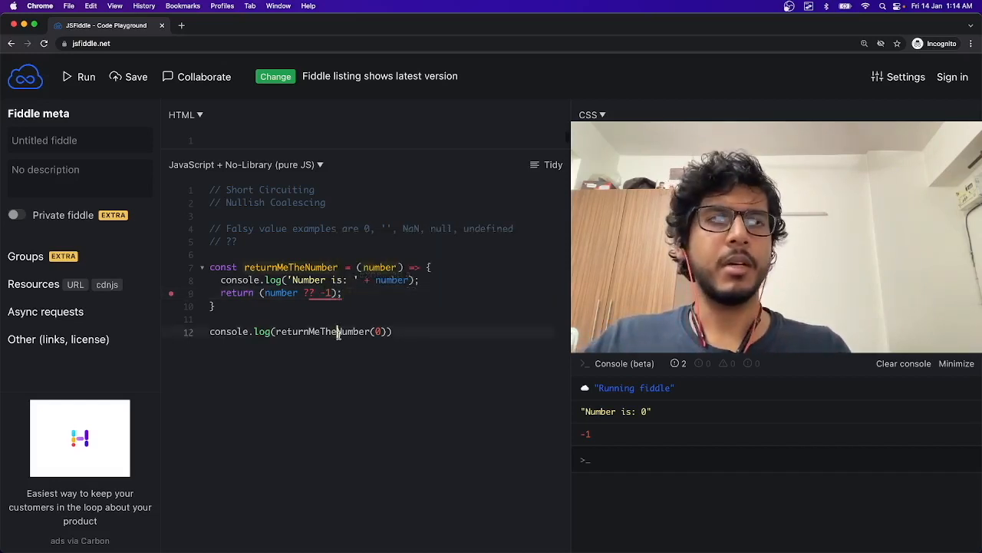
pyautogui.click(77, 76)
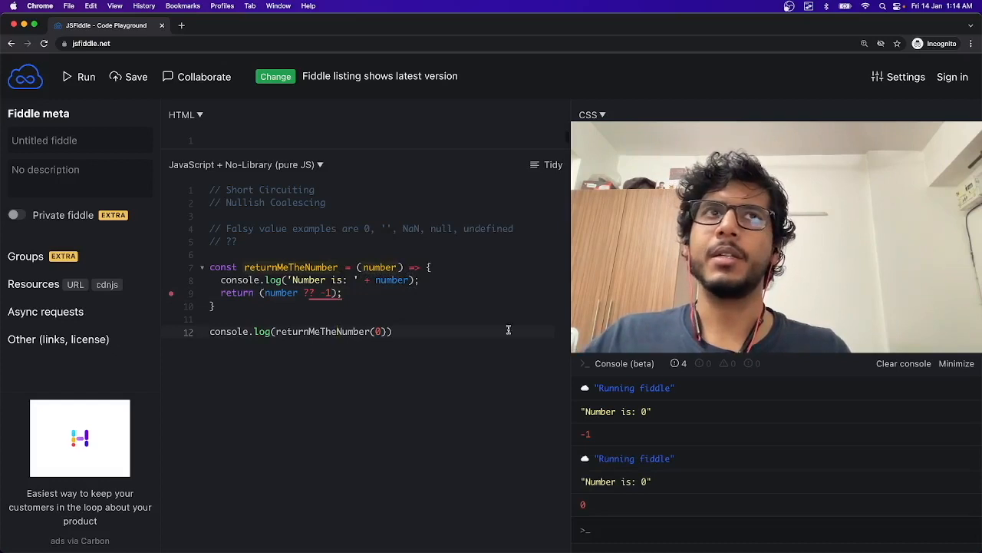
pyautogui.click(904, 363)
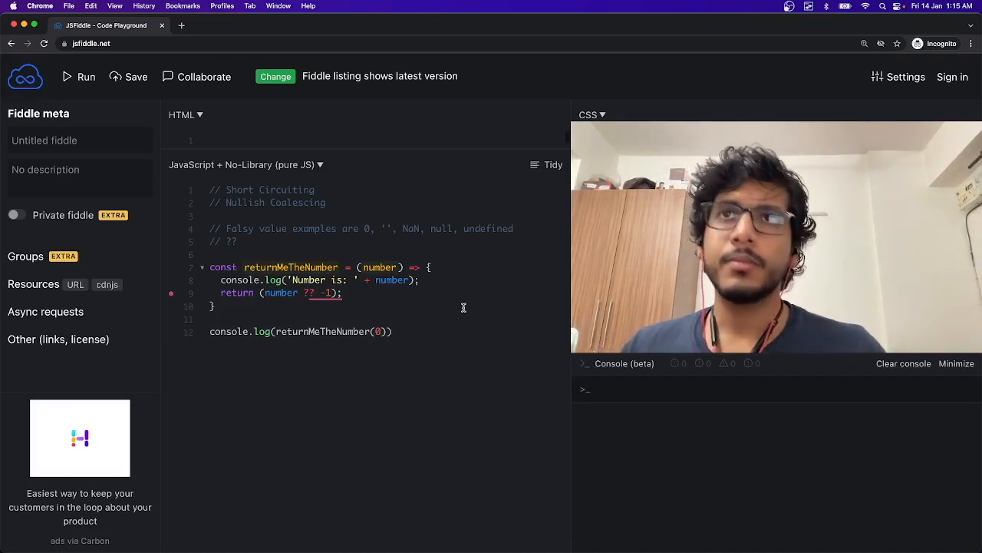
pyautogui.moveTo(377, 242)
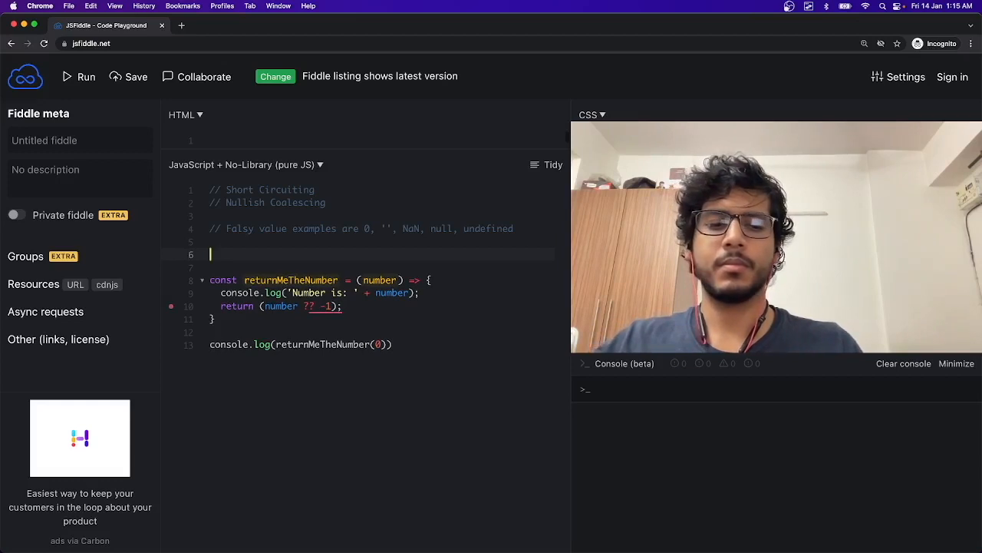
# Add the // Nullish Coalescing '??' comment and prepare the function block for commenting out.
pyautogui.write('//')
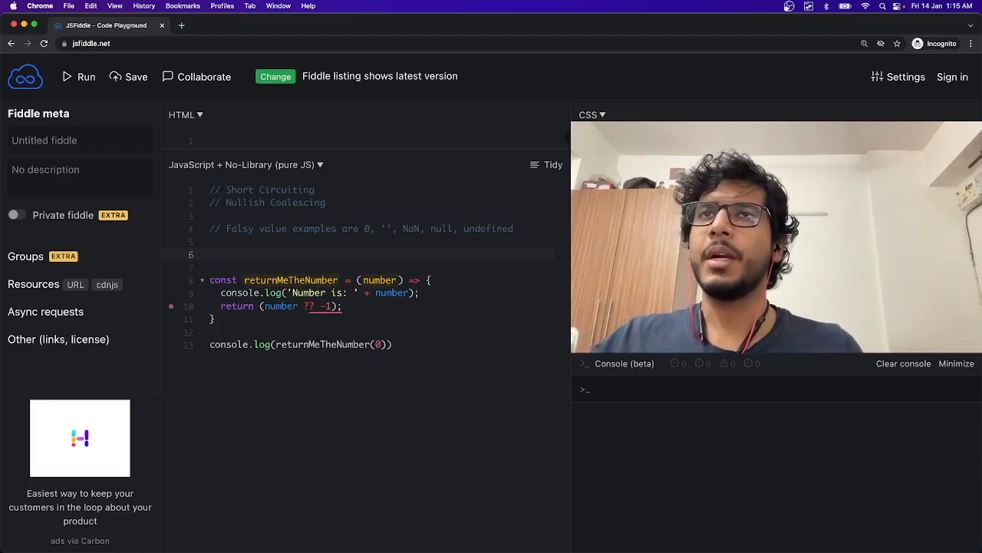
pyautogui.write('//')
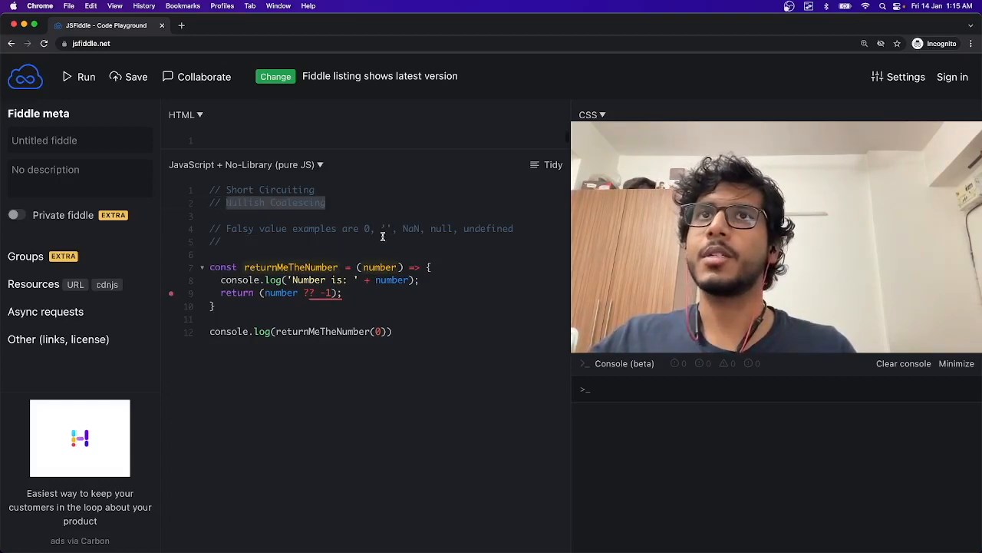
pyautogui.write("// Nullish Coalescing '??")
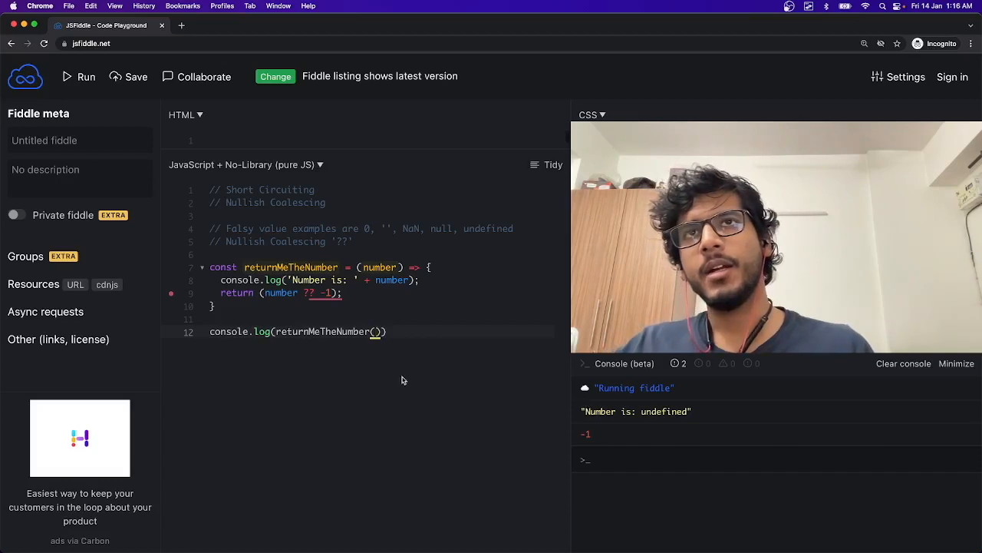
pyautogui.doubleClick(281, 293)
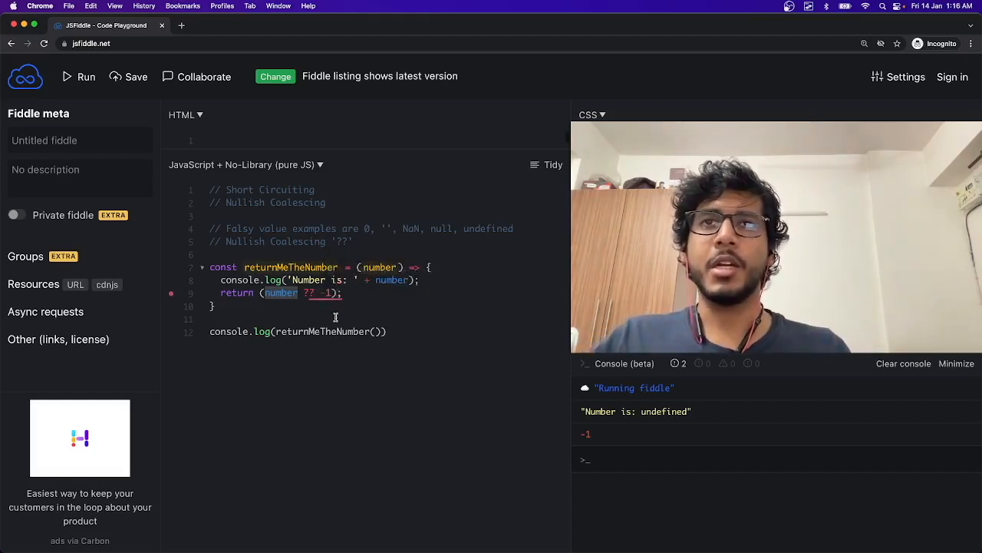
pyautogui.click(390, 332)
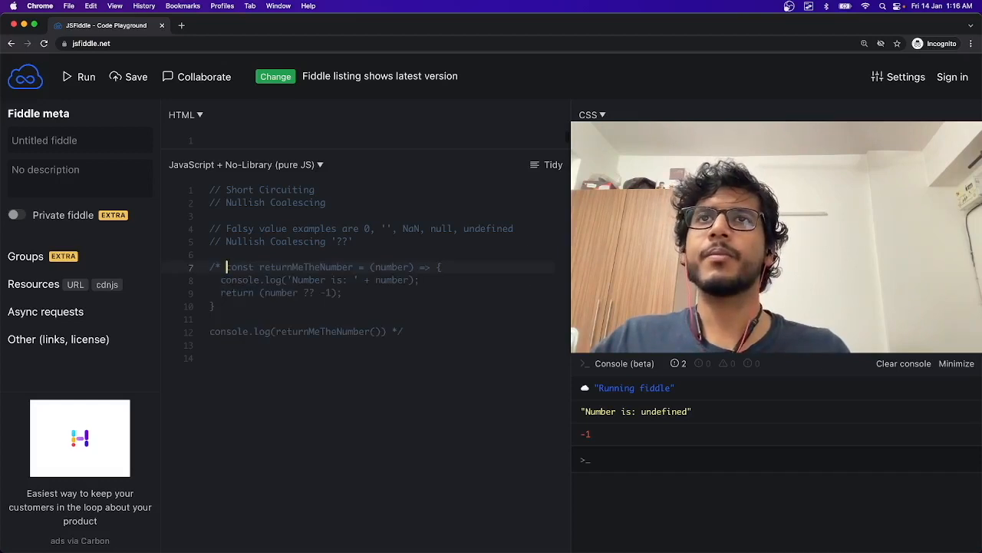
# Replace the commented-out function block with an empty console.log() call.
pyautogui.moveTo(227, 267); pyautogui.dragTo(222, 332)
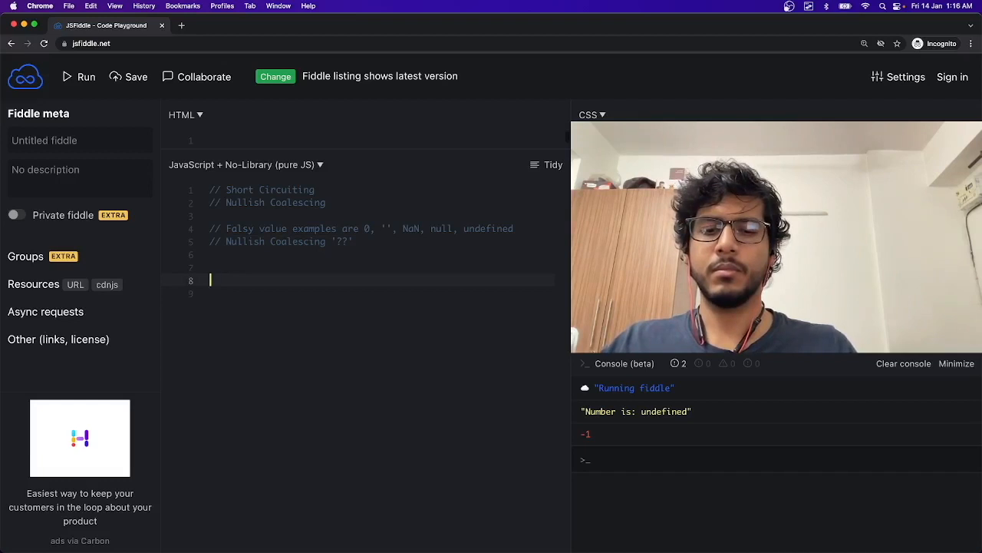
pyautogui.write('c')
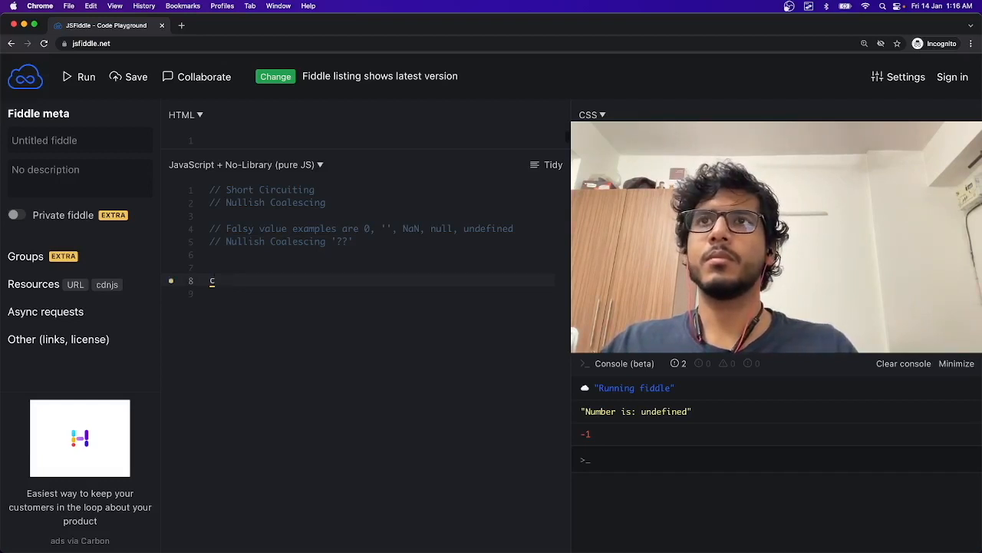
pyautogui.write('onsole.l')
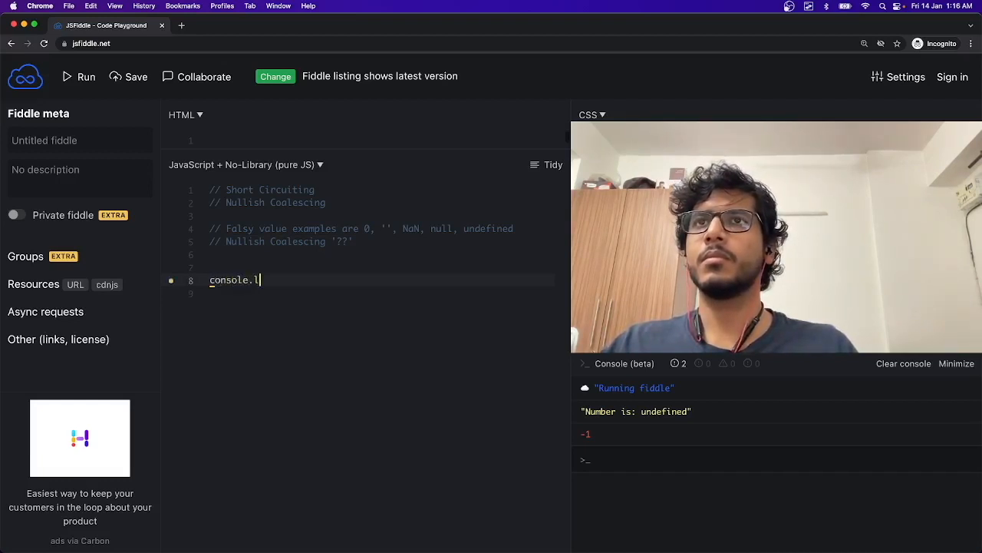
pyautogui.write('og()')
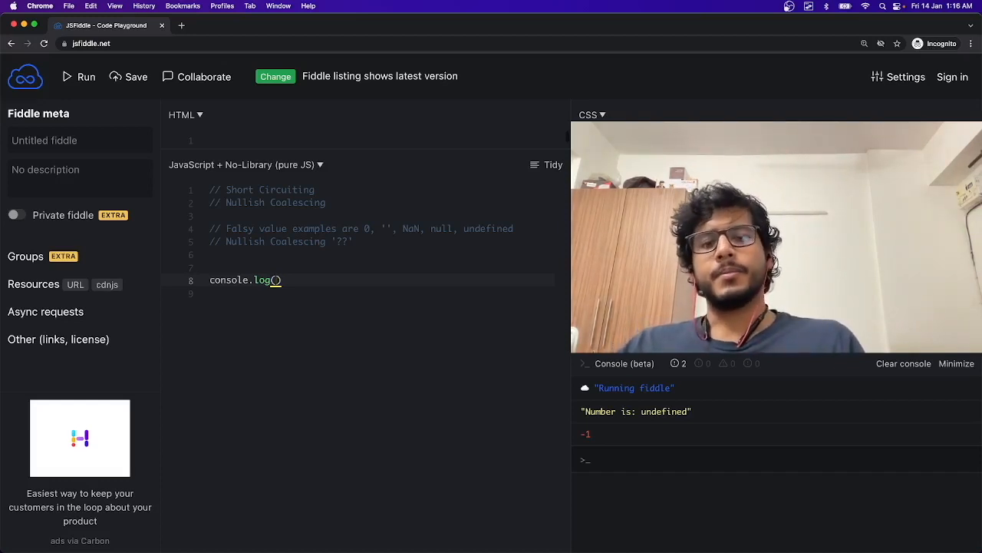
# Fill the log with the chain null ?? undefined ?? 0 ?? '' ?? NaN ?? 75.
pyautogui.write('null')
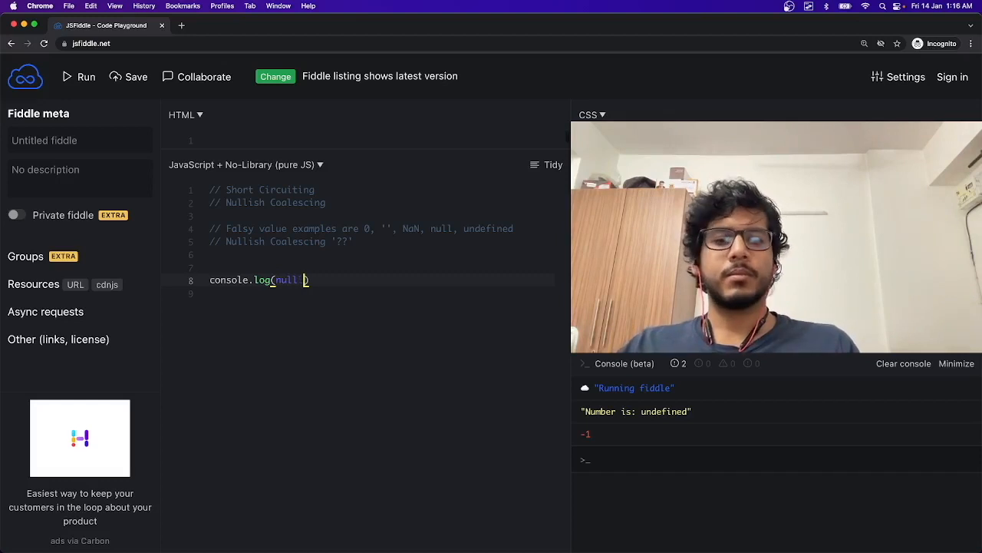
pyautogui.write('?? u')
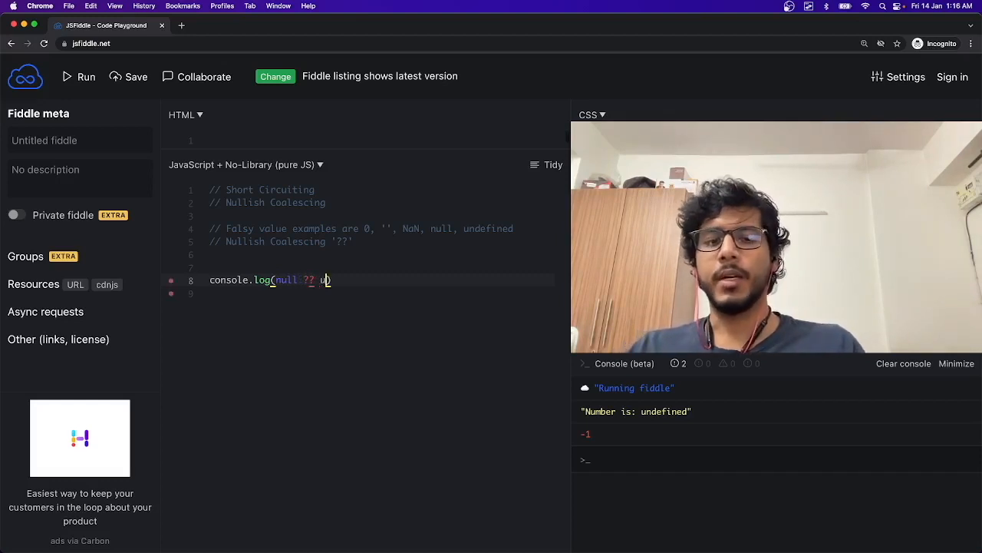
pyautogui.write('ndefined')
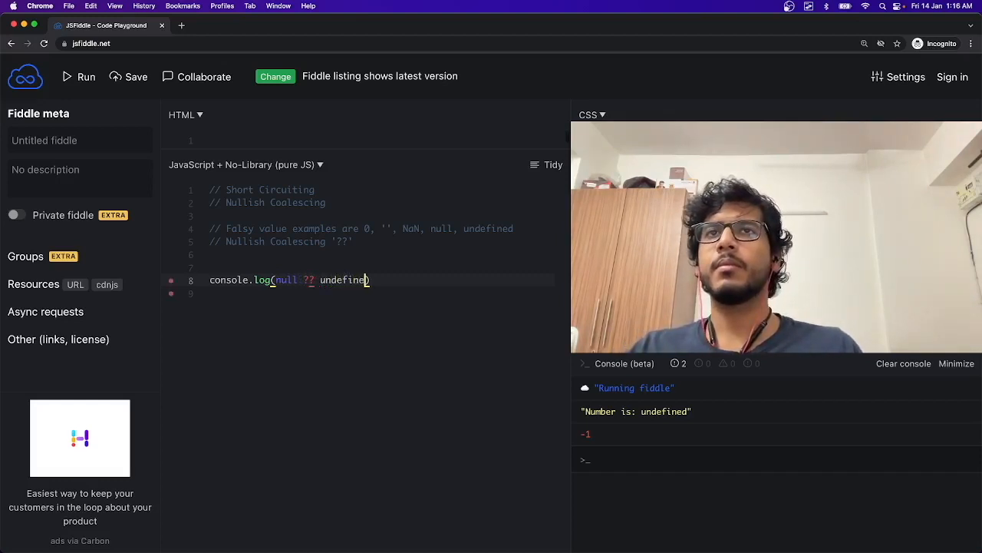
pyautogui.write('??')
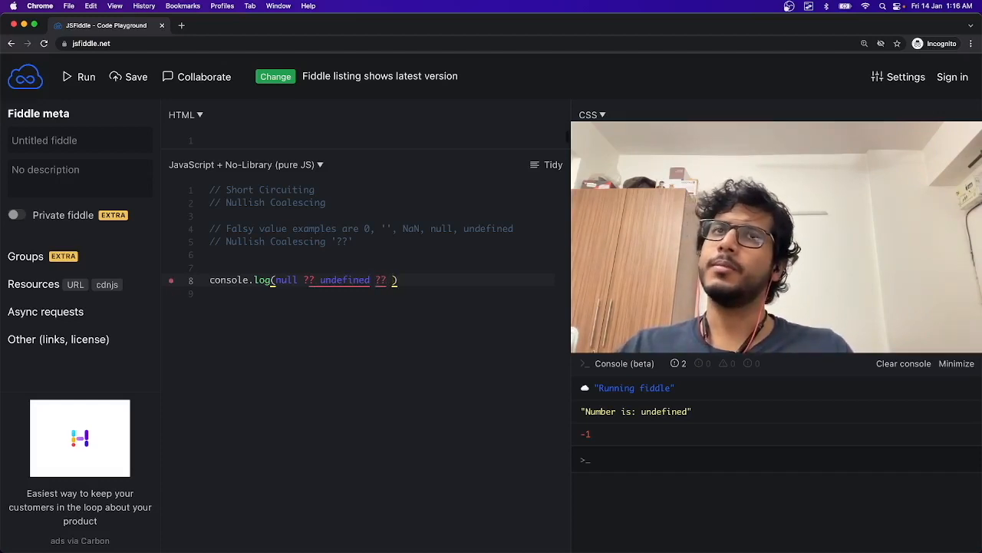
pyautogui.write('0')
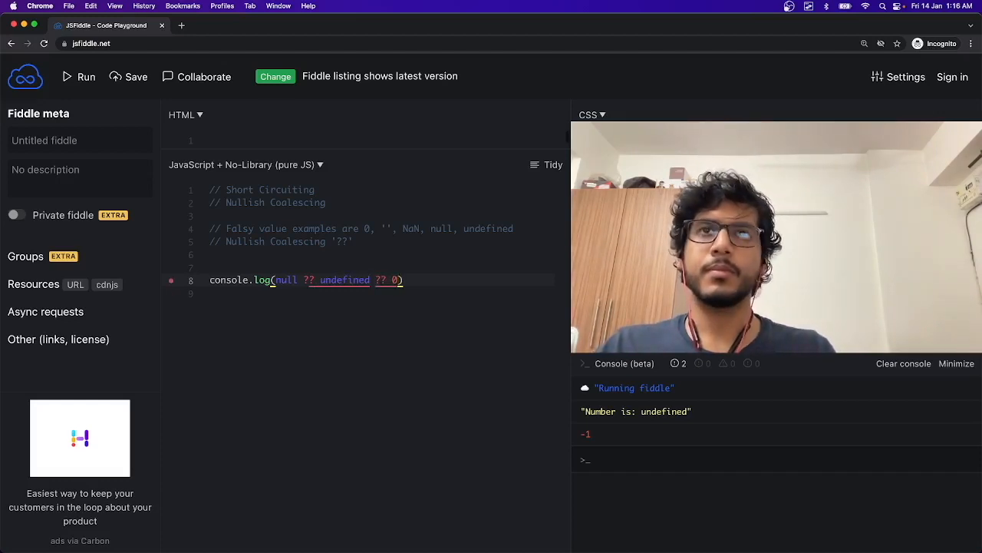
pyautogui.write('??')
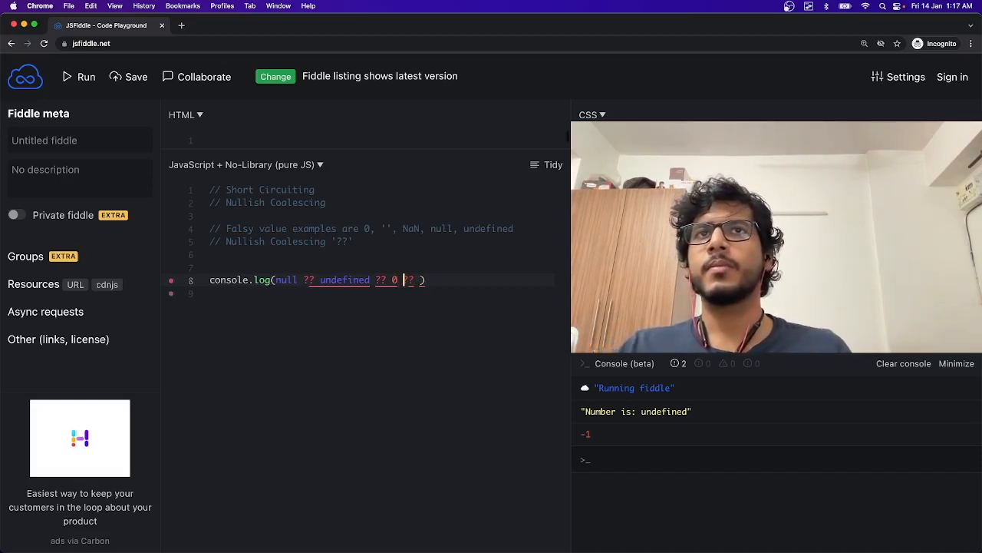
pyautogui.write("'")
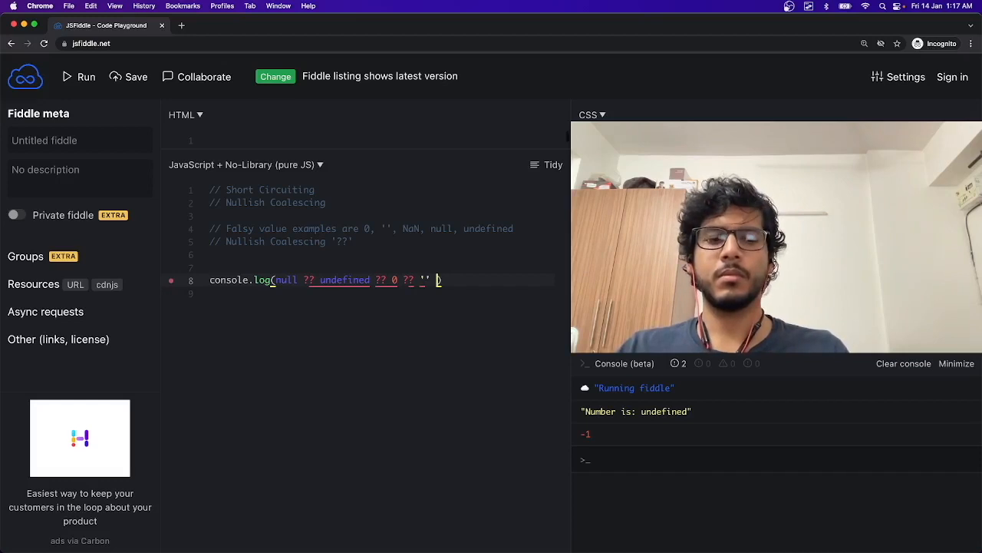
pyautogui.write('?')
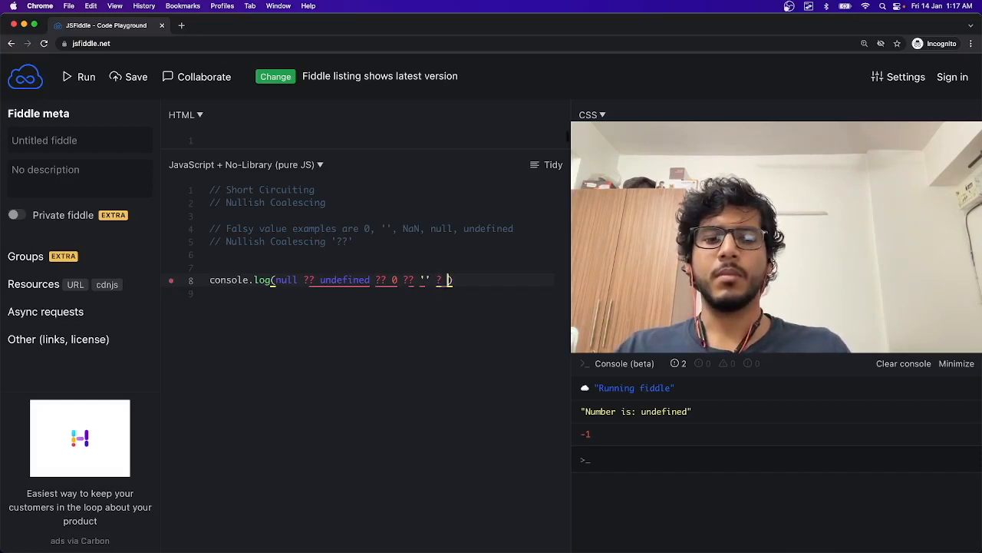
pyautogui.write('NaN')
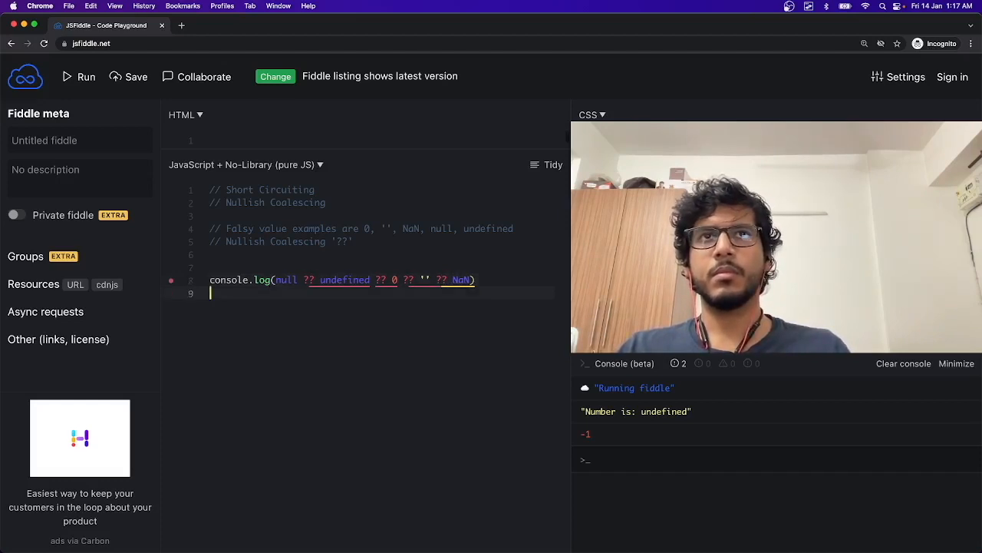
pyautogui.write('??')
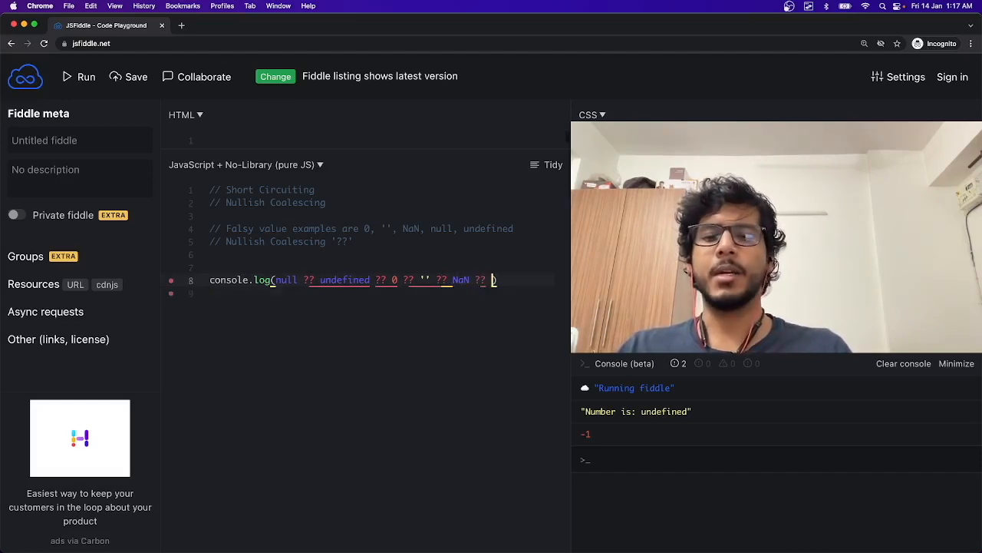
pyautogui.write('7)')
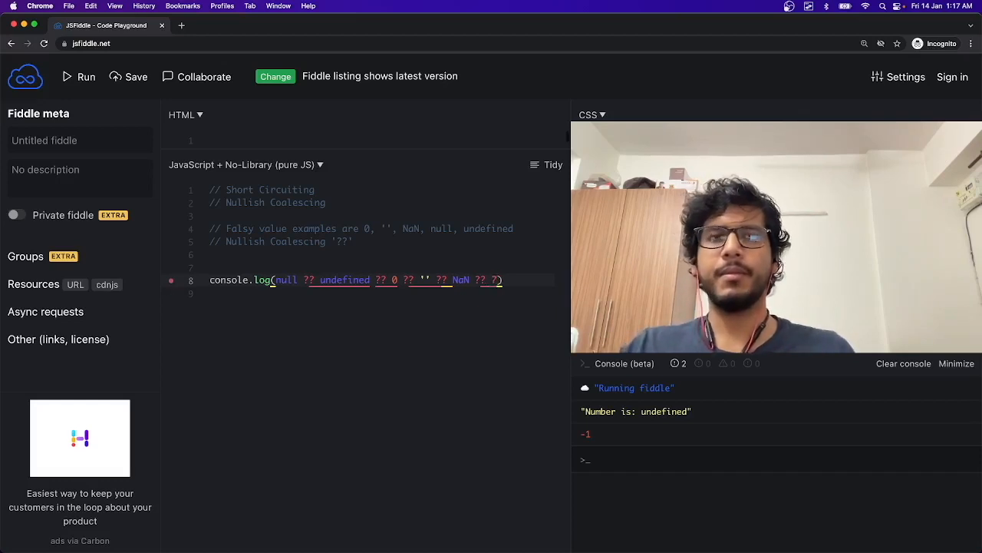
pyautogui.write('5);')
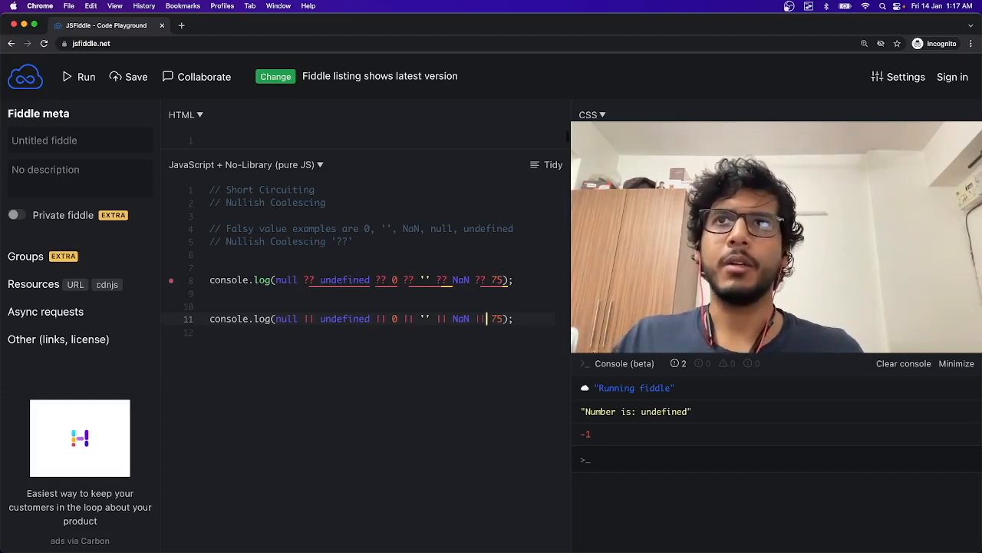
# Clear the console and run both chains to print 0 and 75, then highlight undefined.
pyautogui.click(904, 364)
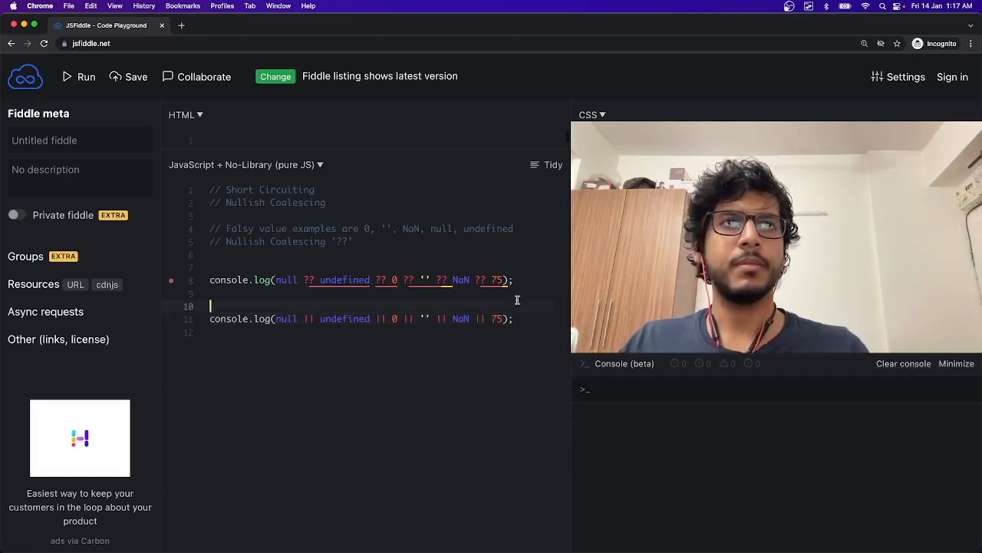
pyautogui.click(79, 76)
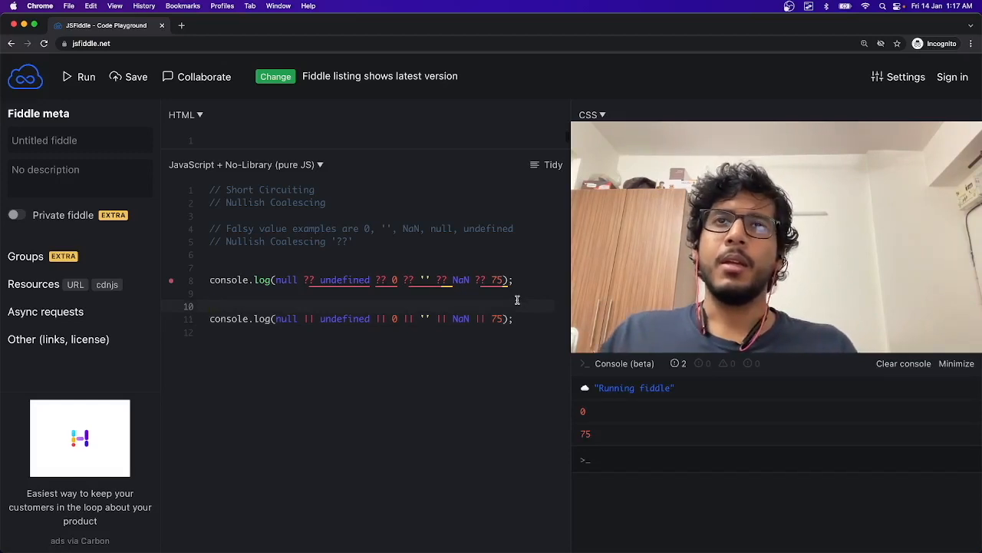
pyautogui.doubleClick(286, 280)
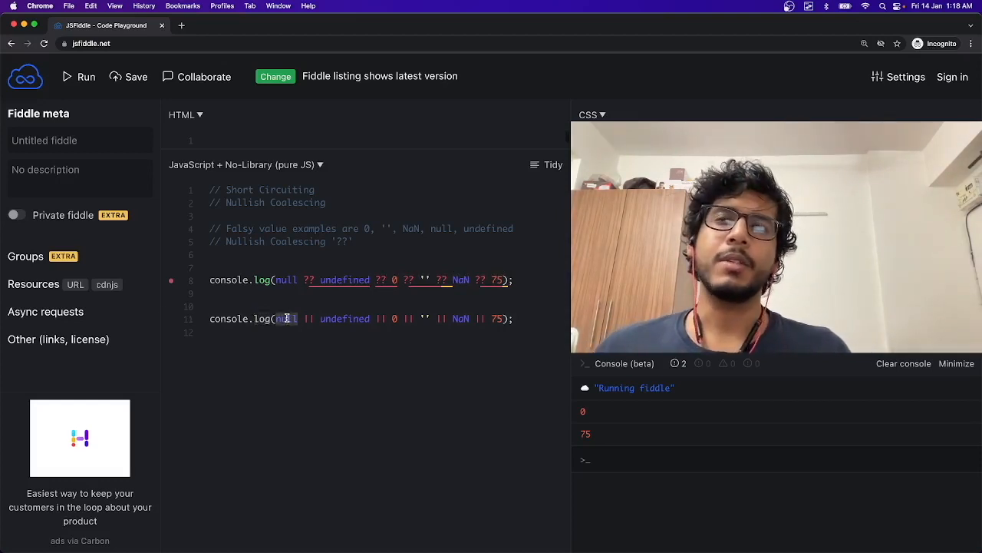
pyautogui.doubleClick(344, 319)
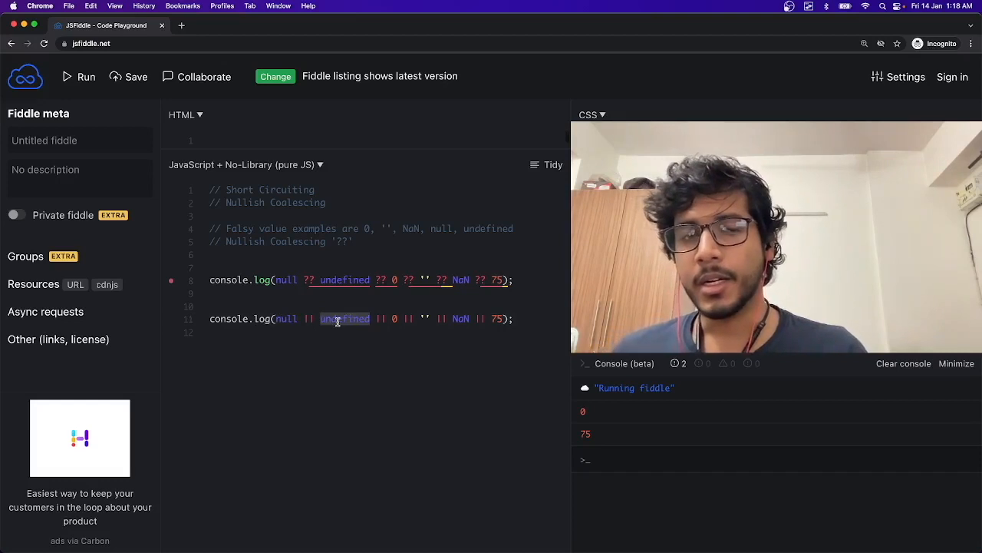